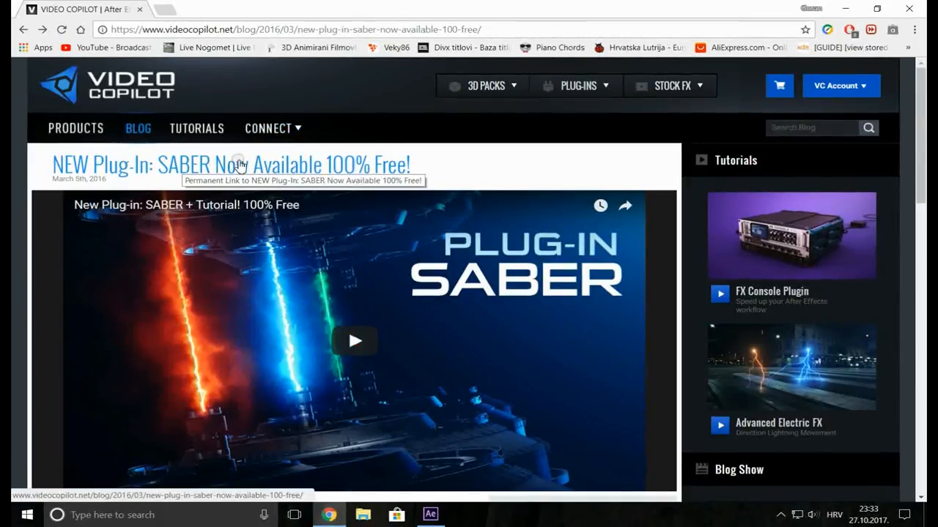
# Step: Scroll the Video Copilot Saber post down to its Windows and Apple download buttons
pyautogui.scroll(-3)
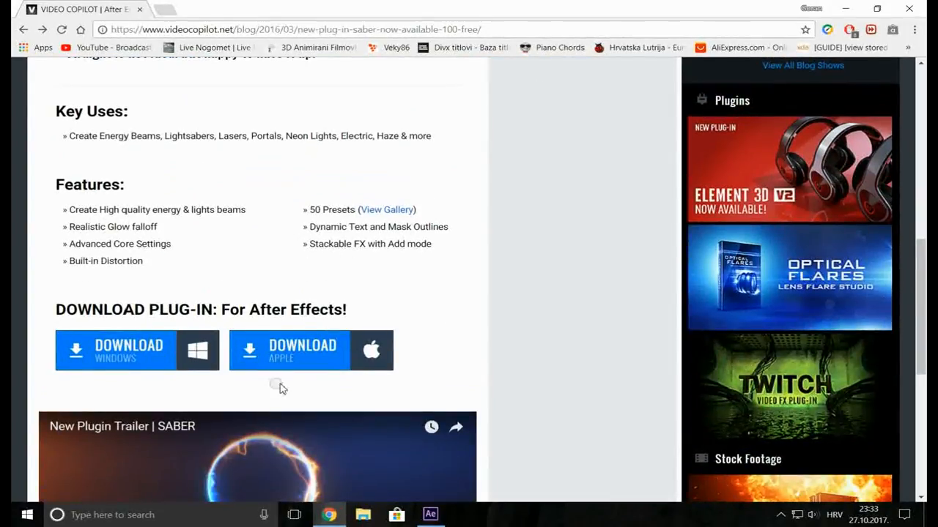
pyautogui.moveTo(381, 384)
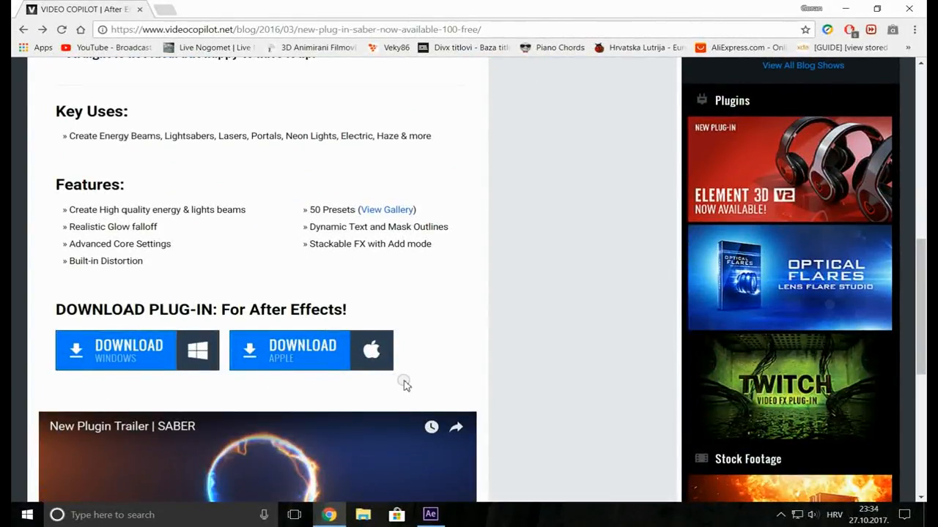
pyautogui.moveTo(409, 383)
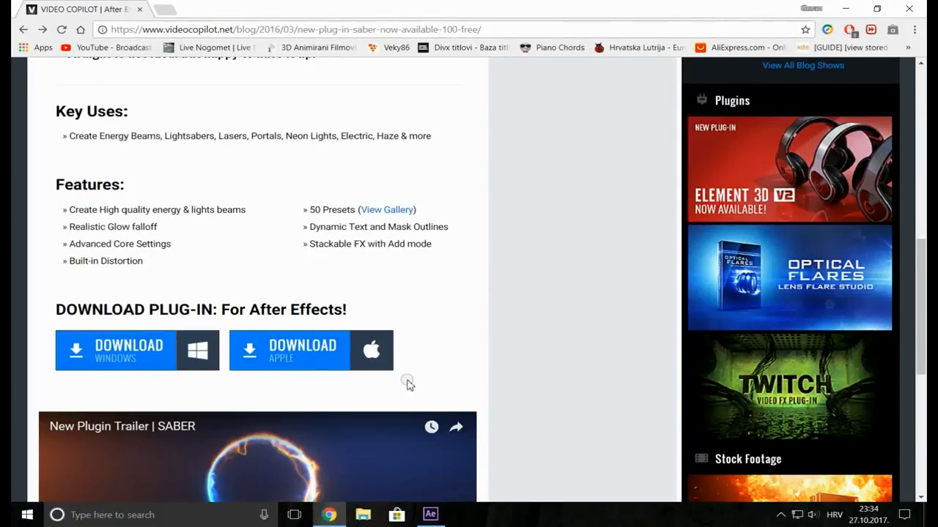
# Step: Switch to After Effects and create Comp 1 at HDTV 1080, 24 fps, 10 seconds
pyautogui.click(430, 514)
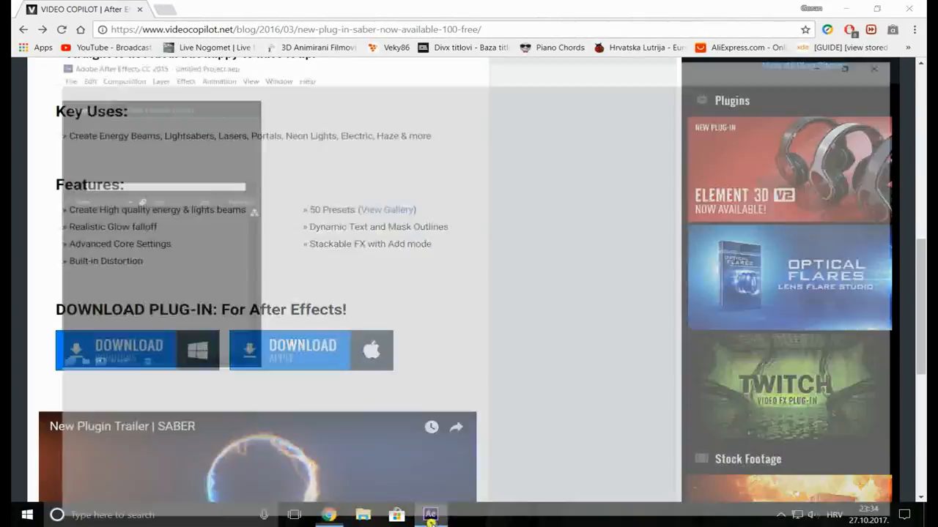
pyautogui.click(430, 514)
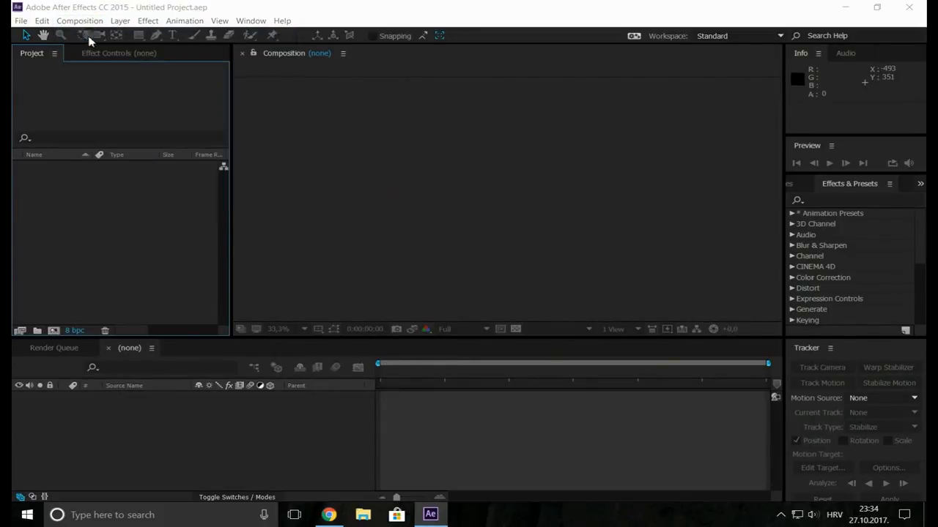
pyautogui.click(96, 35)
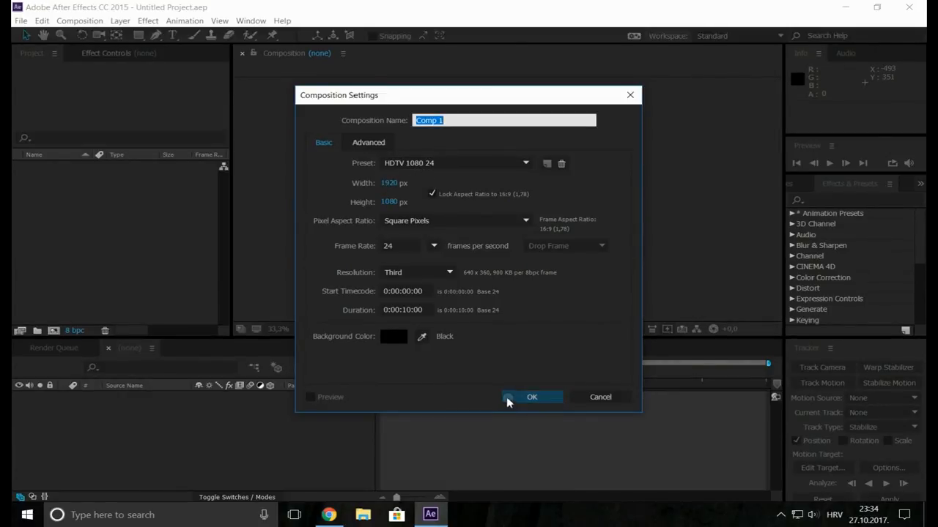
pyautogui.moveTo(427, 324)
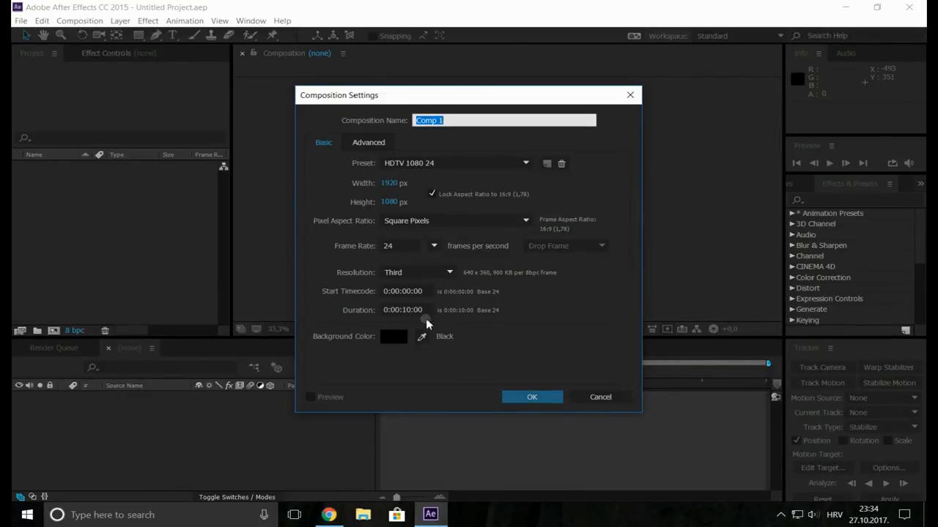
pyautogui.click(532, 397)
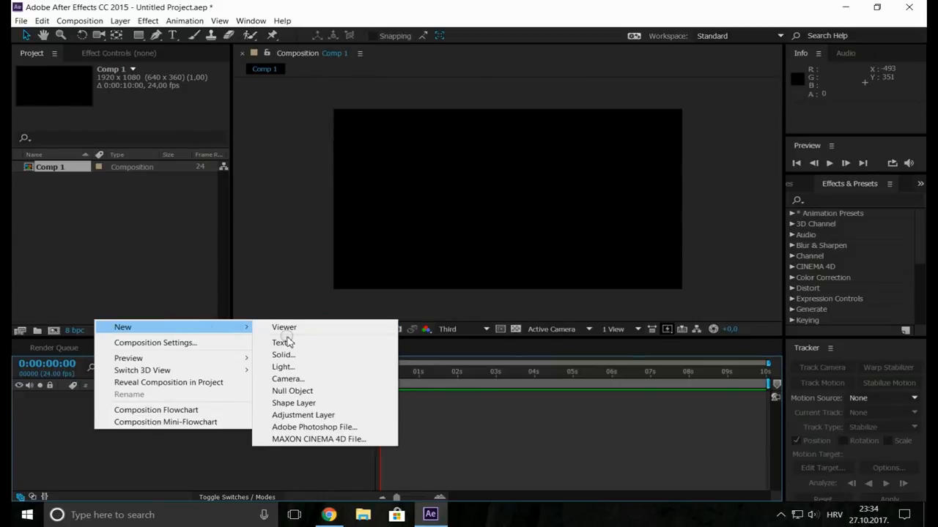
# Step: Add a full-frame solid in near-black blue-grey (1C1C1C), named Dark Blue Solid 1
pyautogui.click(282, 354)
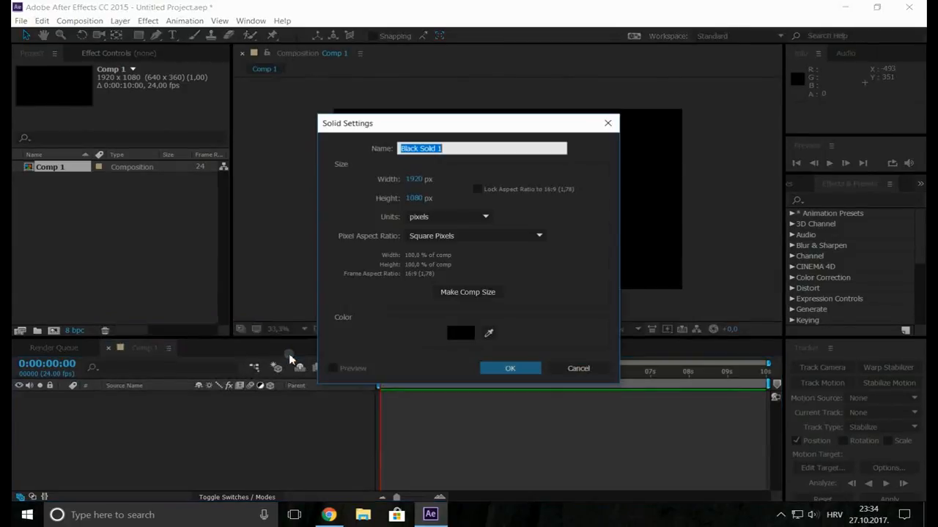
pyautogui.click(460, 333)
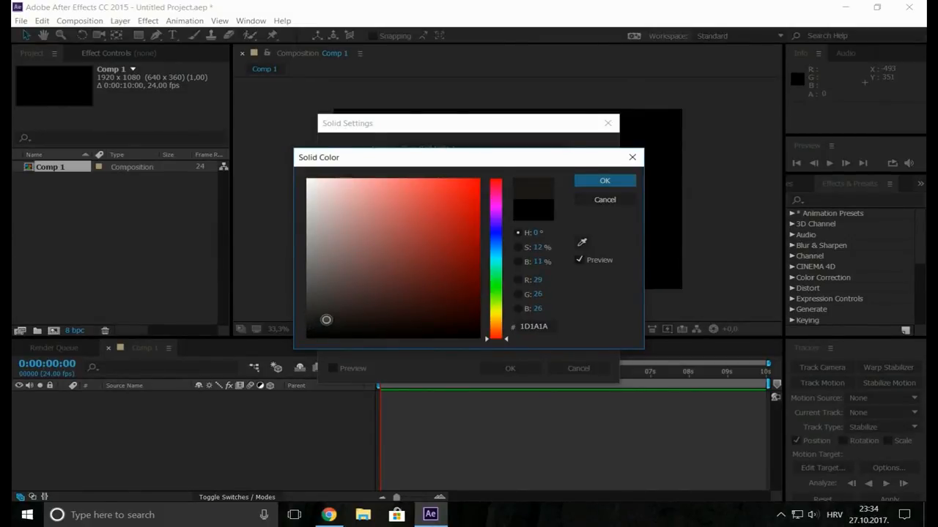
pyautogui.click(496, 303)
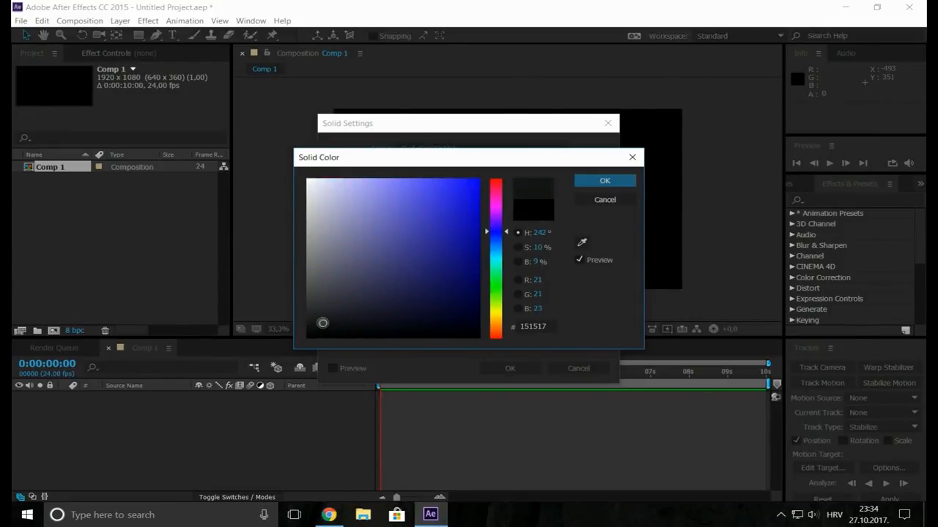
pyautogui.click(315, 320)
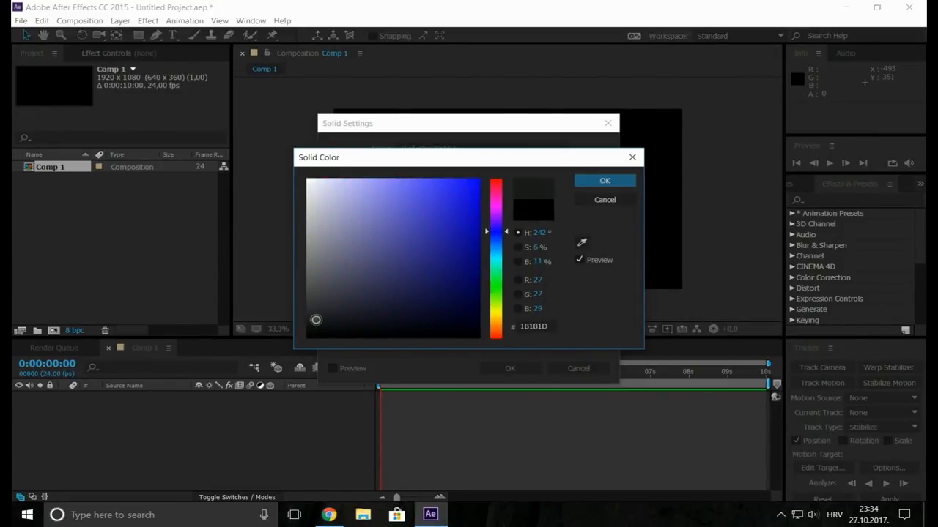
pyautogui.moveTo(316, 319); pyautogui.dragTo(306, 320)
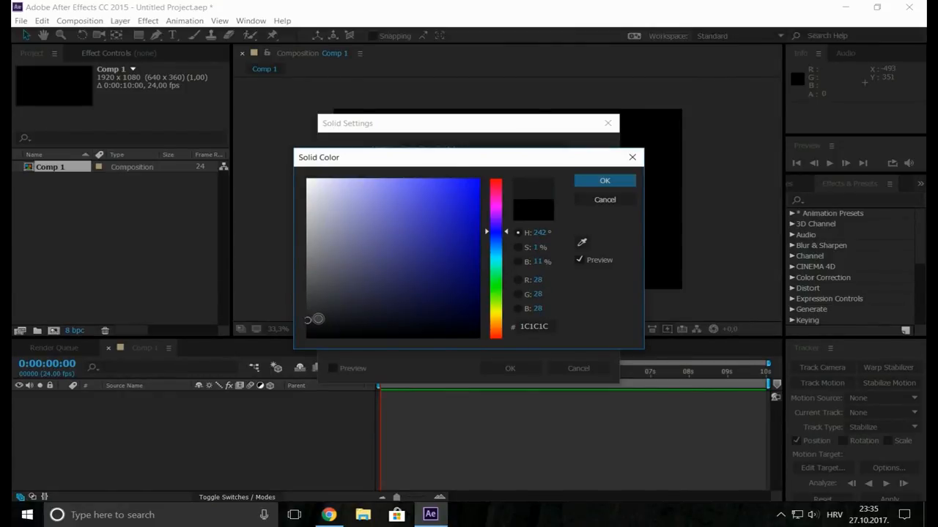
pyautogui.click(604, 180)
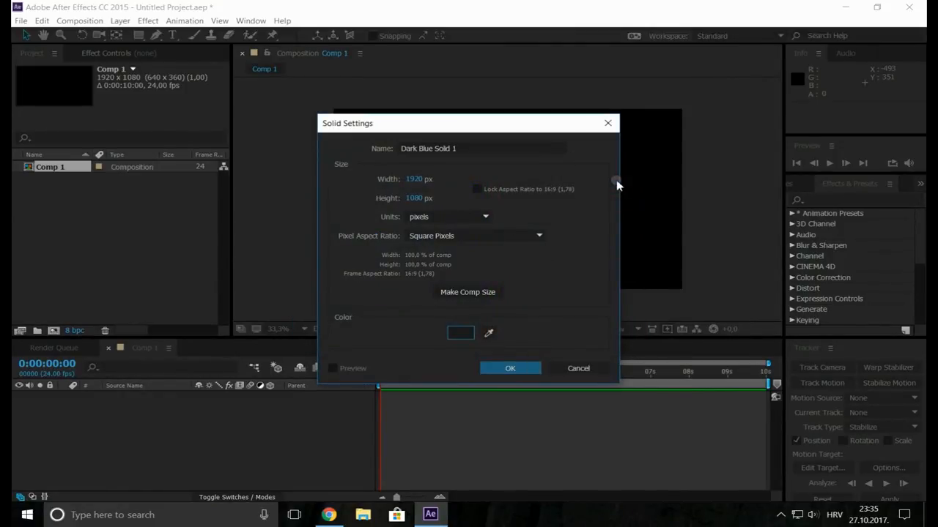
pyautogui.moveTo(510, 368)
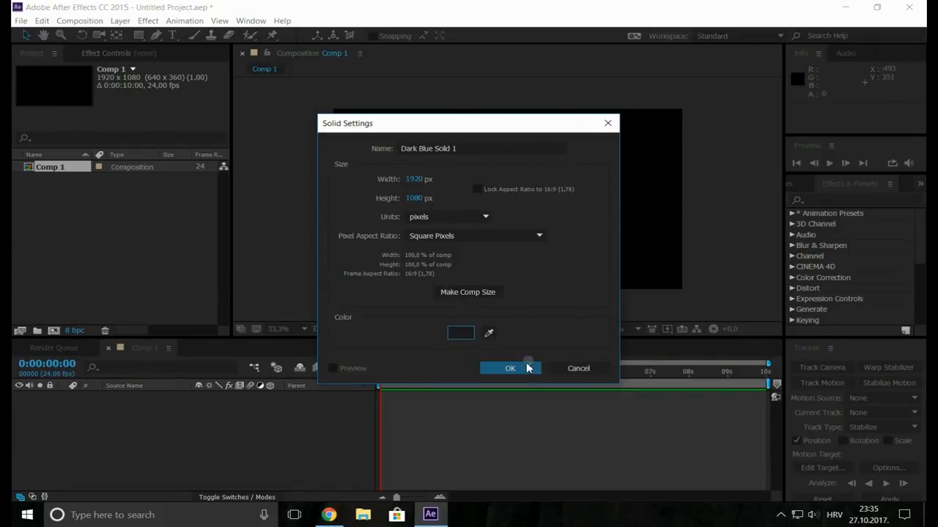
pyautogui.click(510, 368)
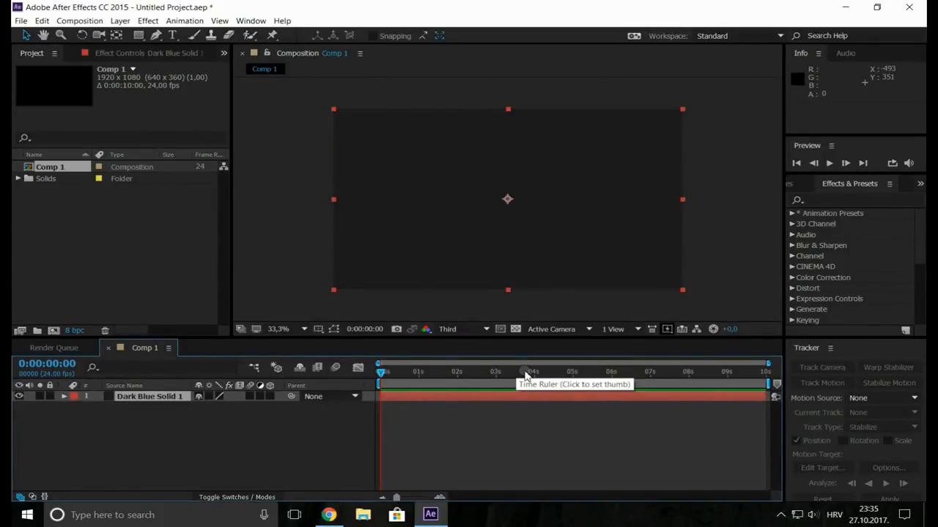
# Step: Duplicate the dark solid with Ctrl+D and rename the top copy PARTICLES
pyautogui.press('ctrl+d')
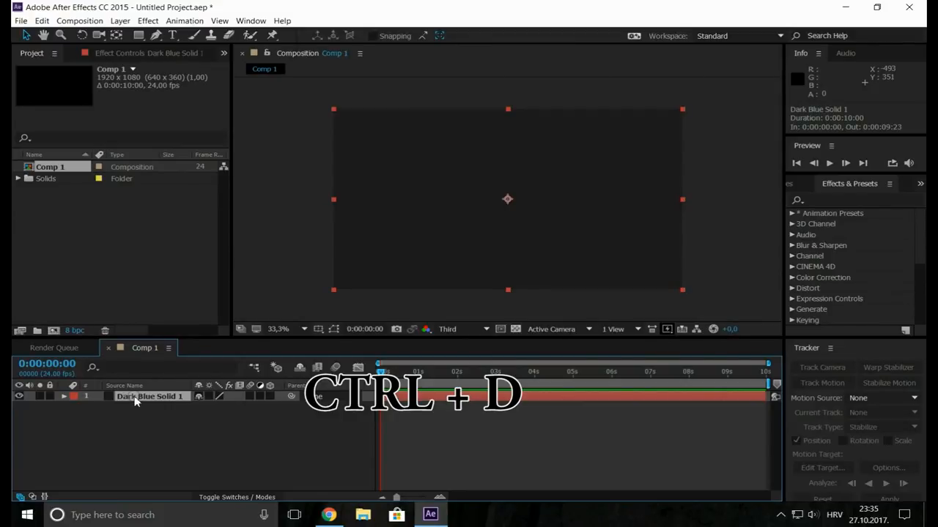
pyautogui.press('ctrl+d')
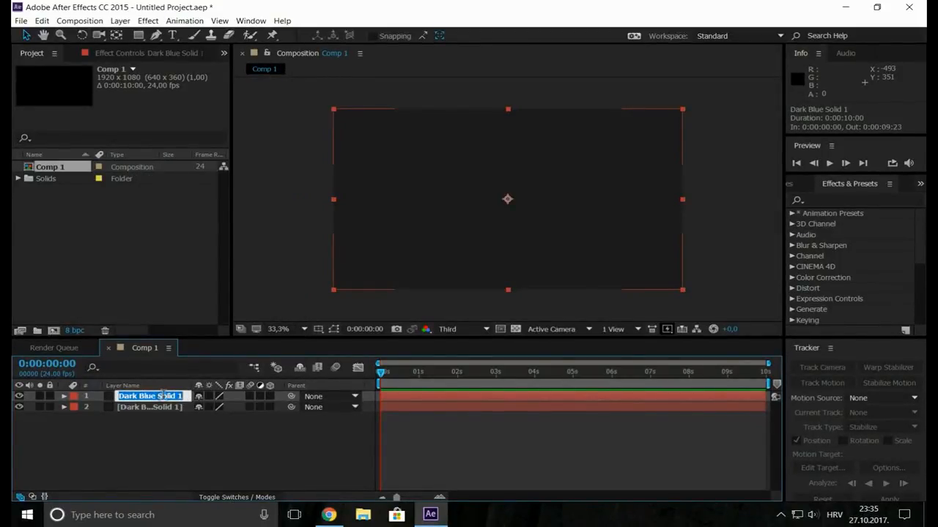
pyautogui.write('PARTIC')
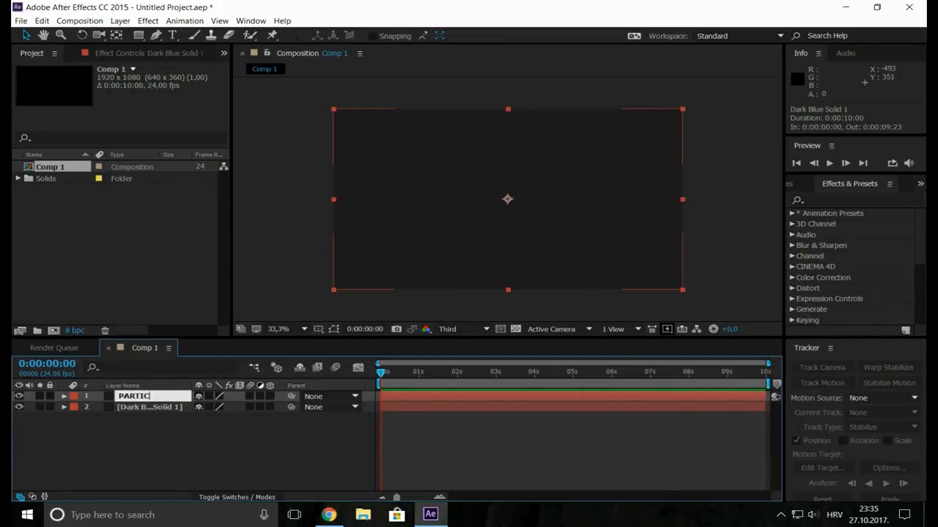
pyautogui.write('LS')
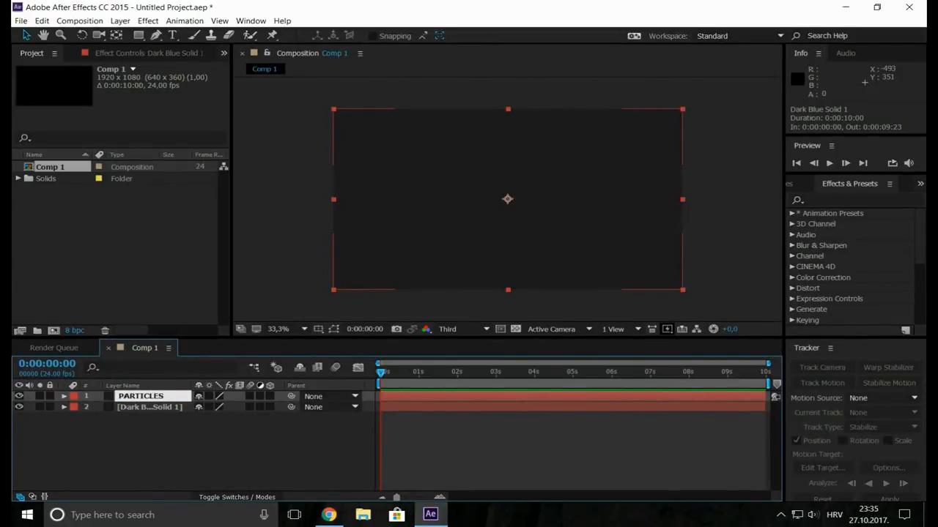
pyautogui.click(139, 397)
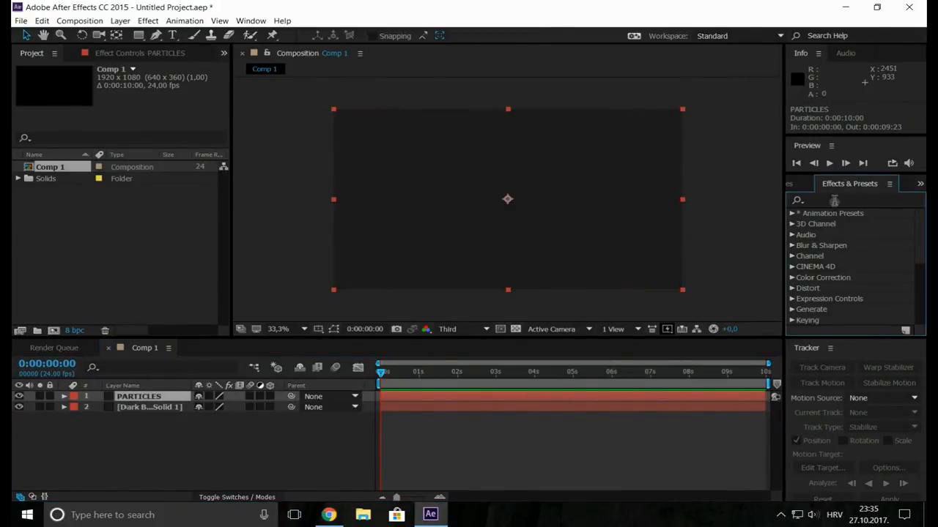
# Step: Search 'CC PA' and apply CC Particle Systems II to the PARTICLES layer
pyautogui.write('CC PART')
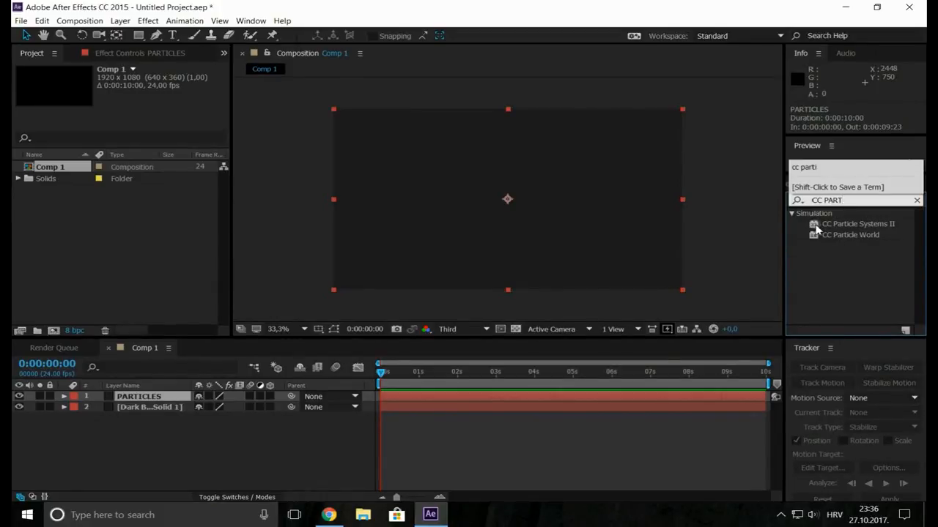
pyautogui.doubleClick(858, 223)
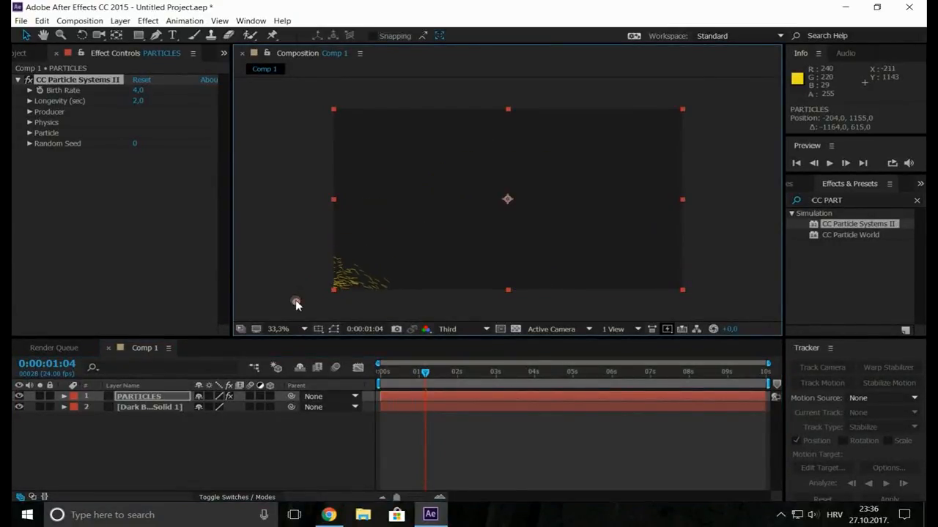
pyautogui.moveTo(303, 301)
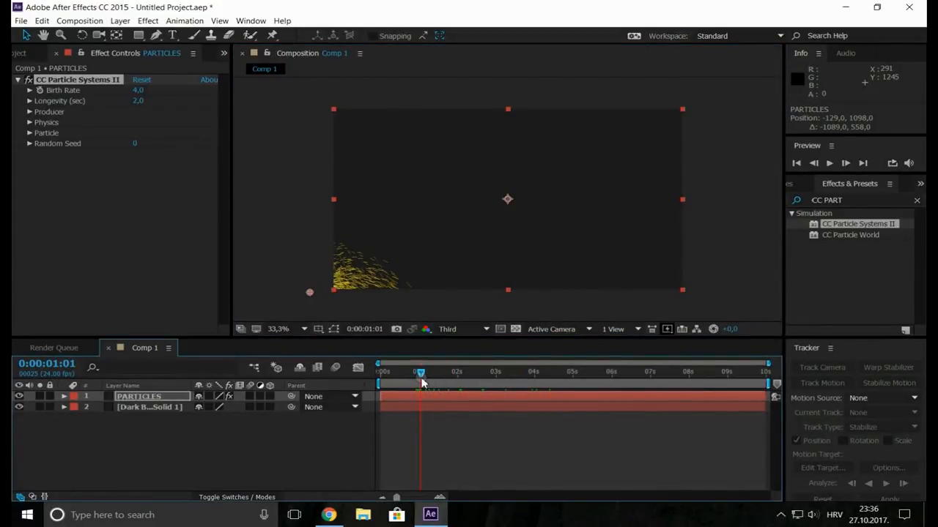
pyautogui.moveTo(421, 372)
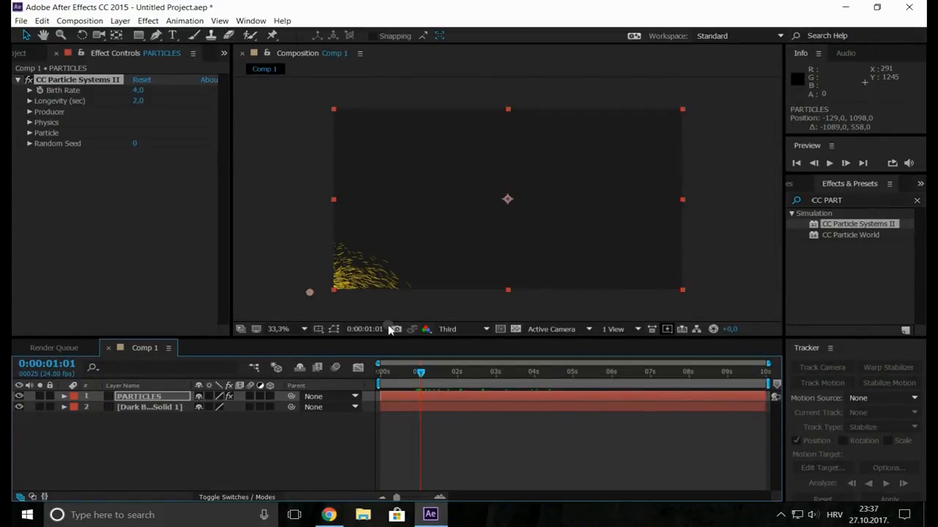
# Step: Under Physics, choose Direction animation and set Velocity to 0,5
pyautogui.click(30, 122)
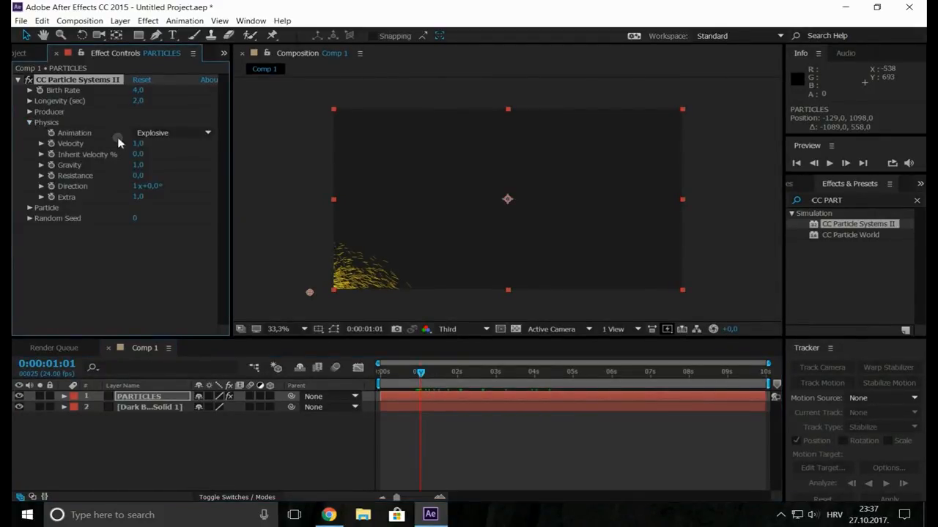
pyautogui.click(172, 132)
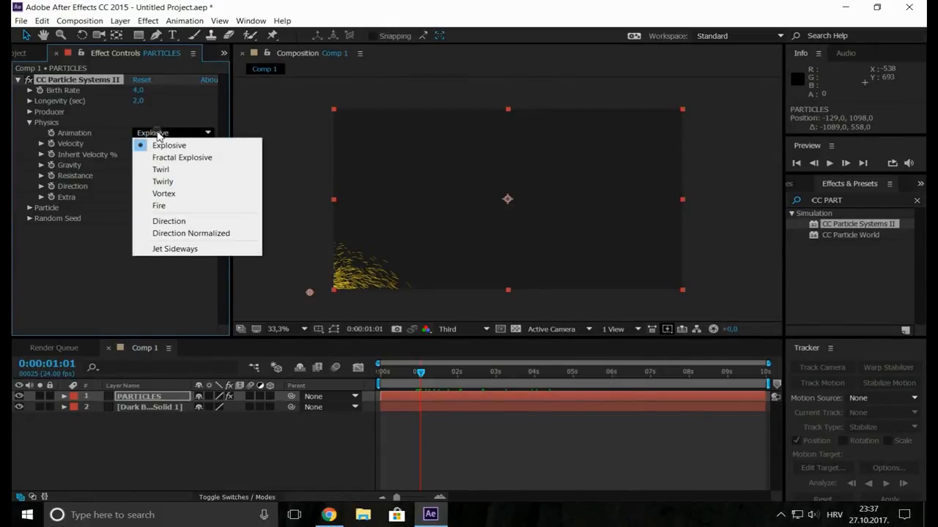
pyautogui.click(168, 220)
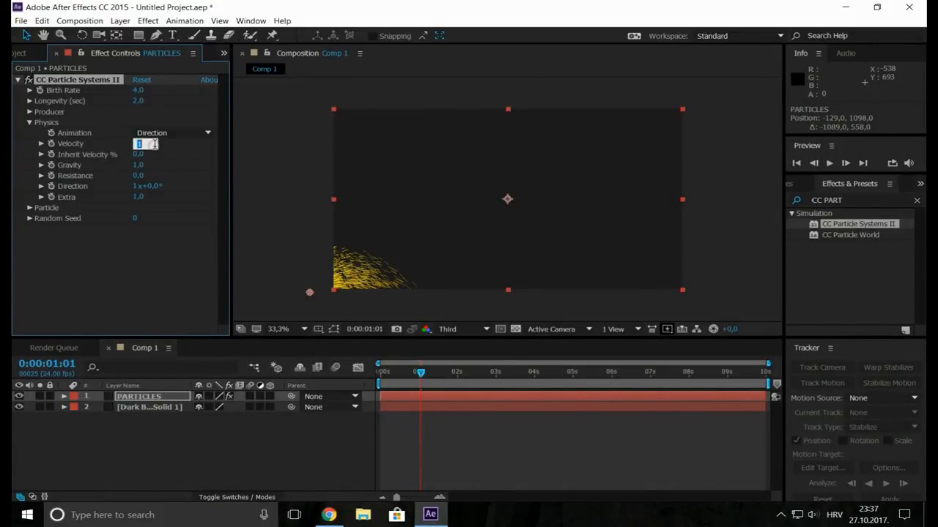
pyautogui.write('0,5')
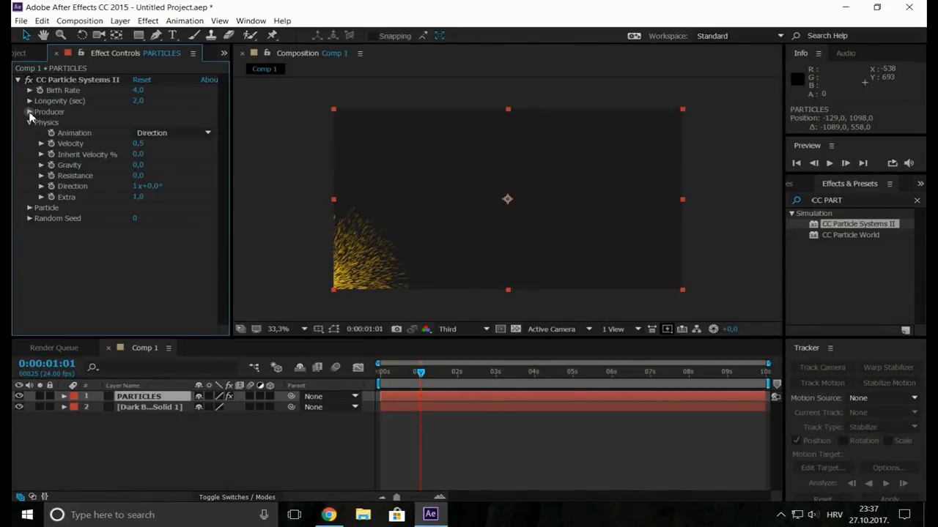
# Step: Expand Producer and set both Radius X and Radius Y to 100
pyautogui.click(29, 112)
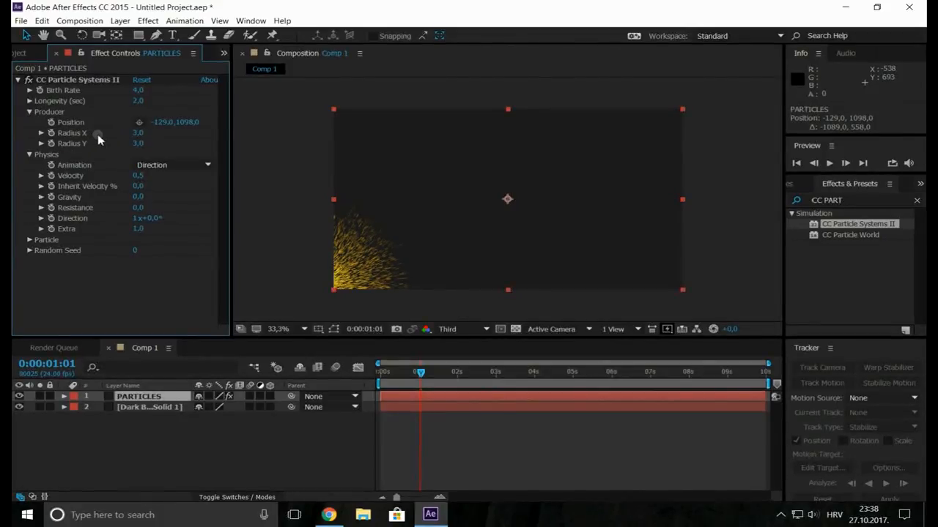
pyautogui.write('100')
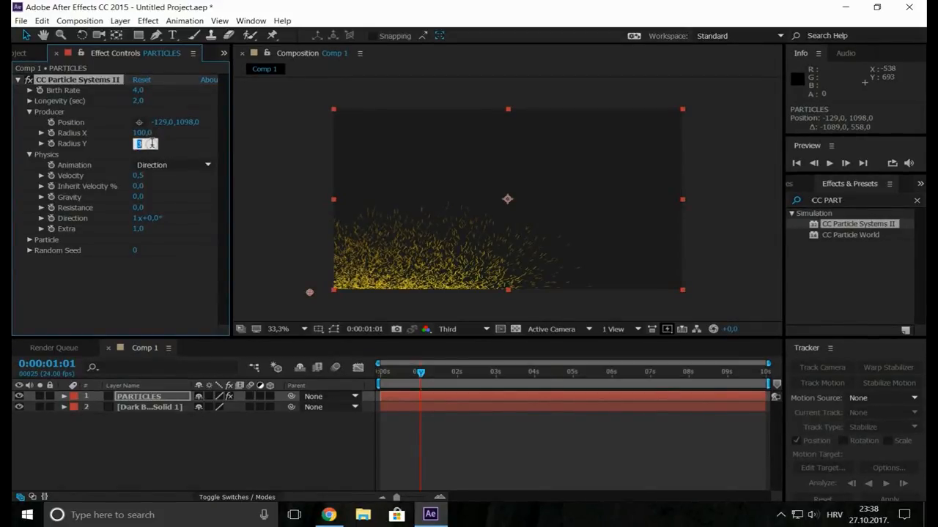
pyautogui.write('100,0')
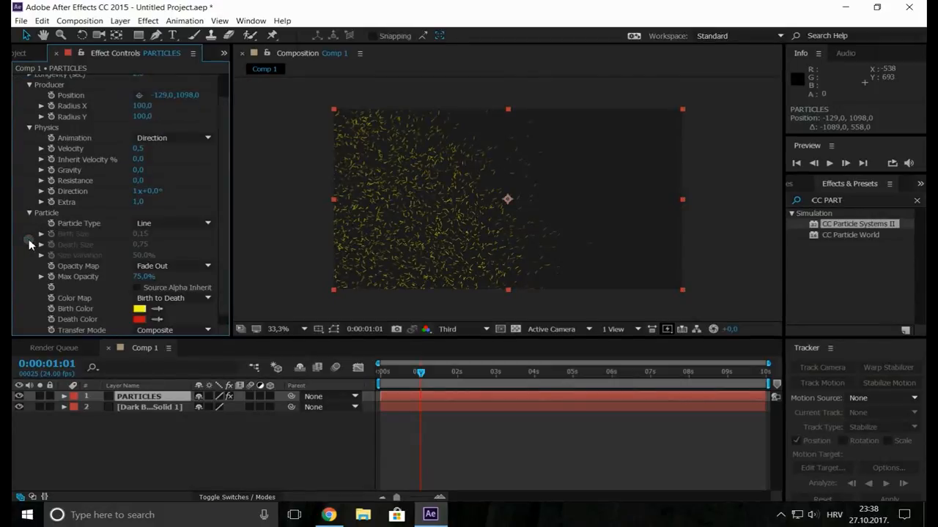
# Step: Set Particle Type to Faded Sphere with Birth and Death Size 0,10, then rewind
pyautogui.click(172, 223)
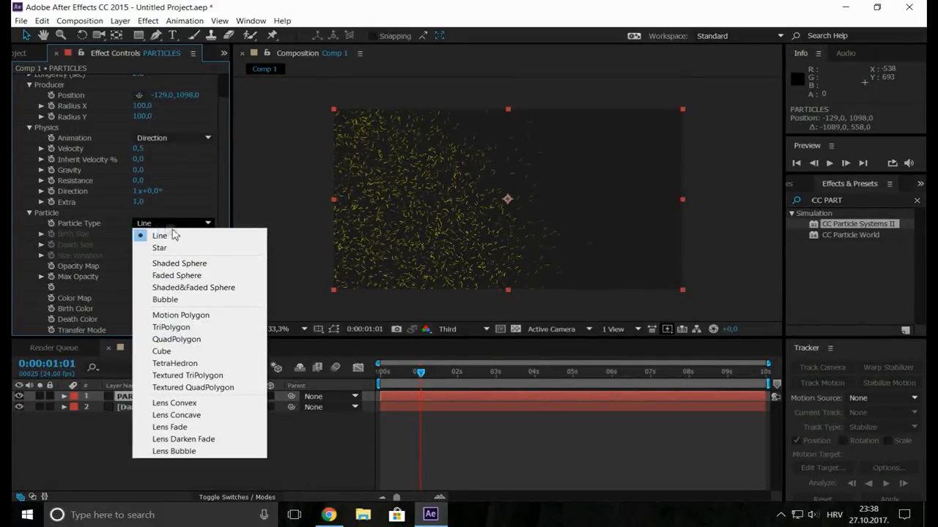
pyautogui.click(177, 274)
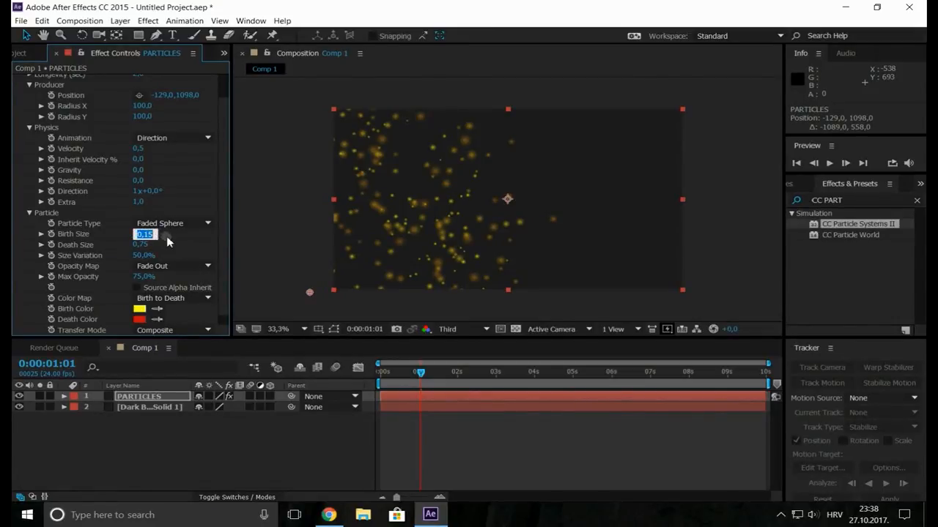
pyautogui.write('0,1')
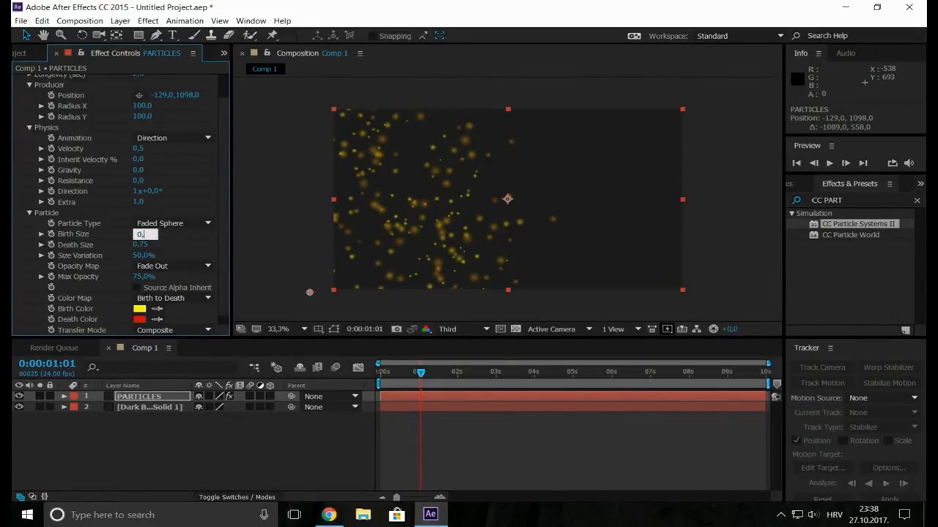
pyautogui.write('0,10')
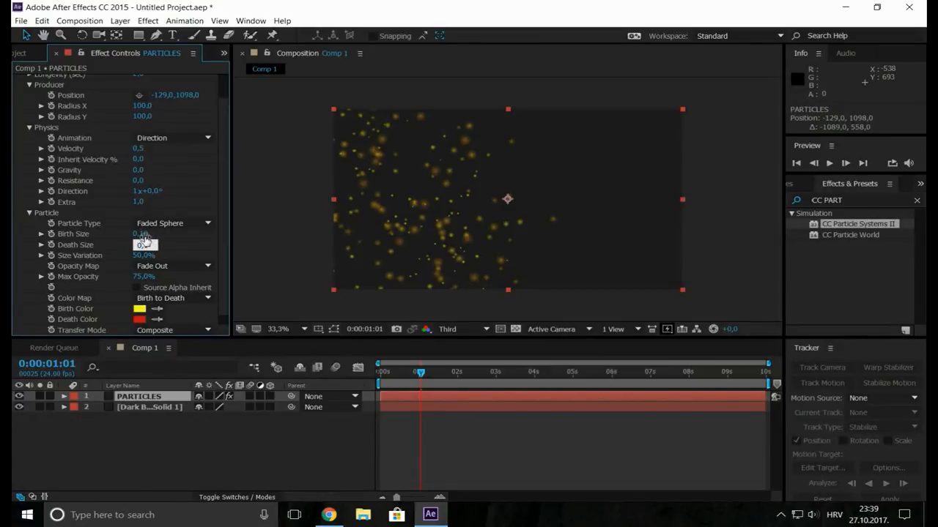
pyautogui.write('0,10')
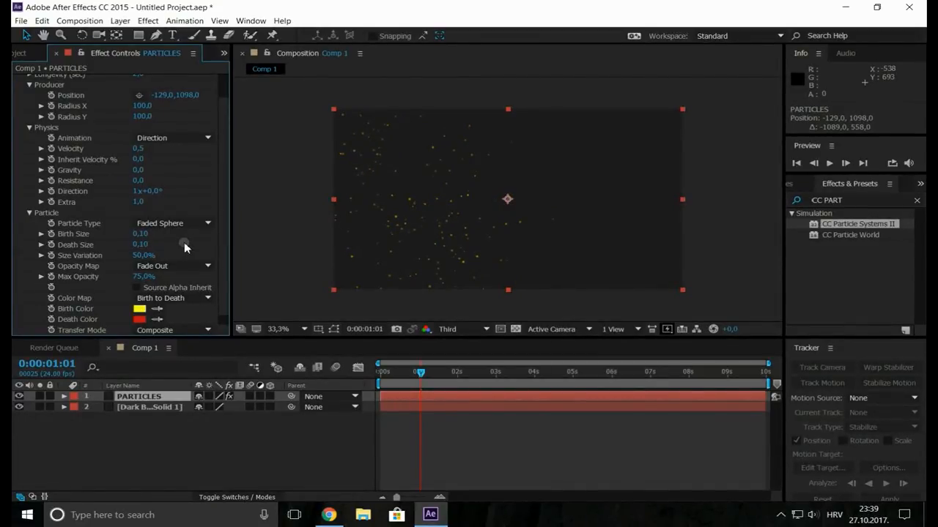
pyautogui.moveTo(419, 372); pyautogui.dragTo(382, 371)
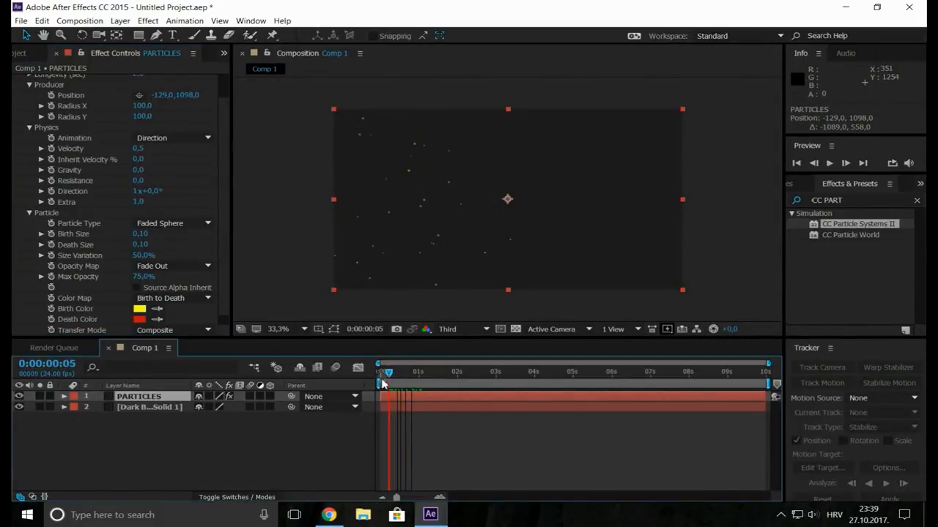
# Step: Preview the particles, set Birth Rate to 2, and preview the sparser result
pyautogui.click(828, 163)
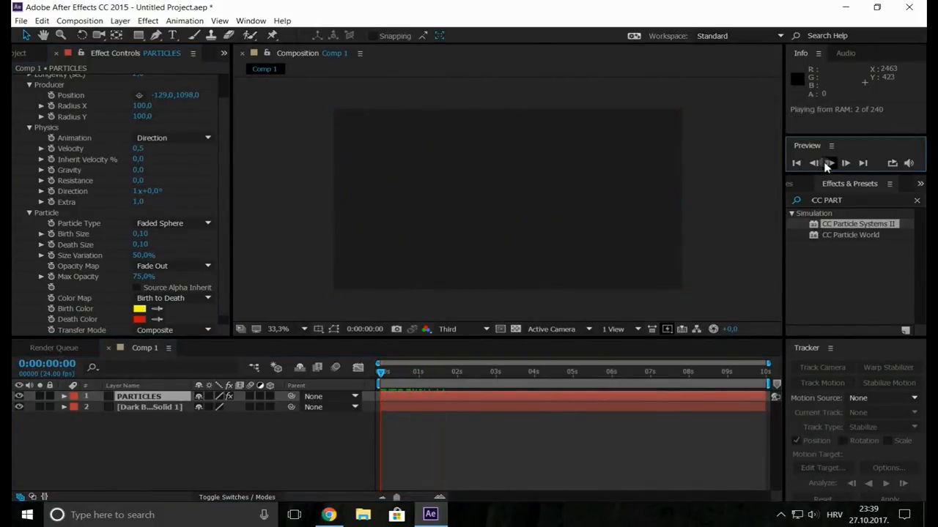
pyautogui.click(828, 163)
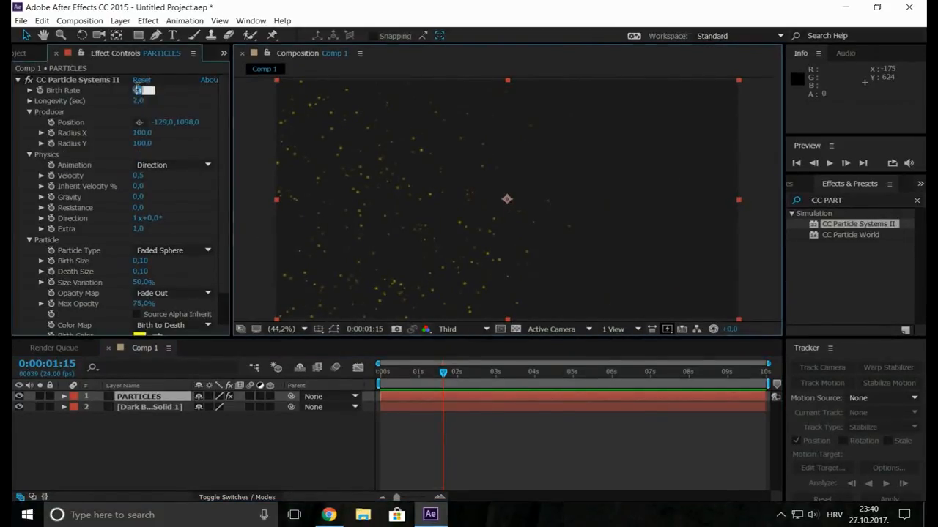
pyautogui.write('2,0')
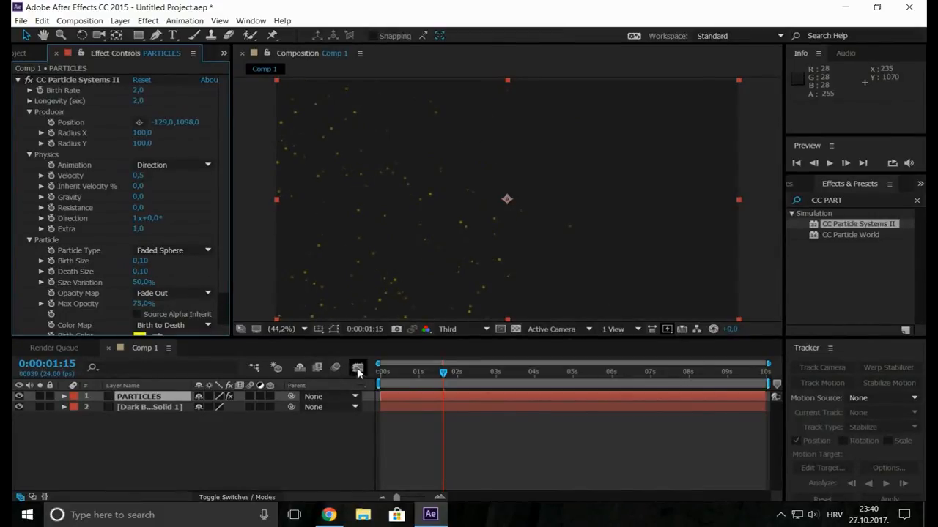
pyautogui.click(357, 368)
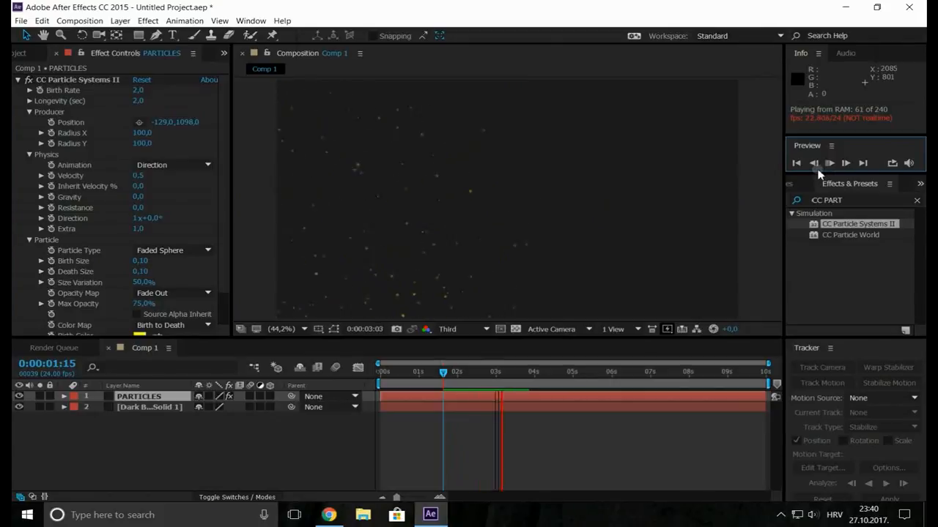
pyautogui.click(828, 163)
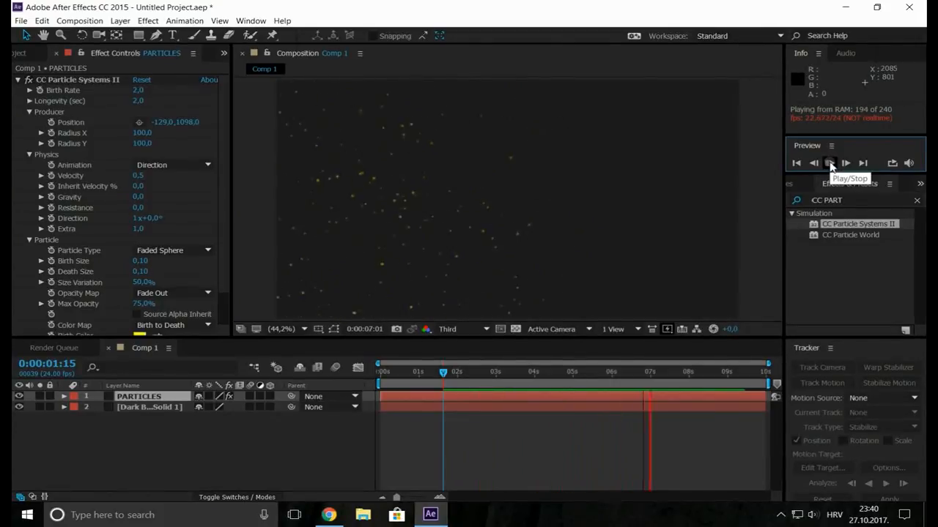
pyautogui.click(828, 163)
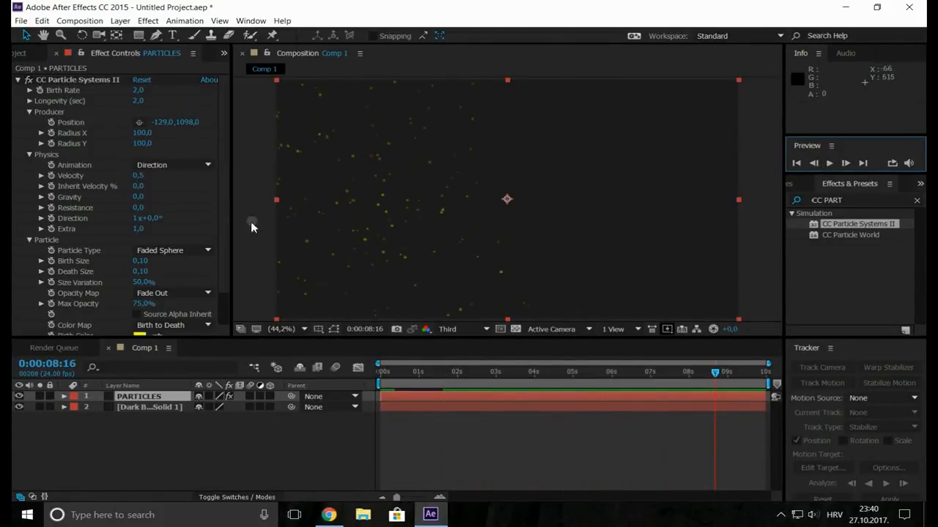
# Step: Set the particle birth colour to orange and the death colour to red, then preview
pyautogui.scroll(-3)
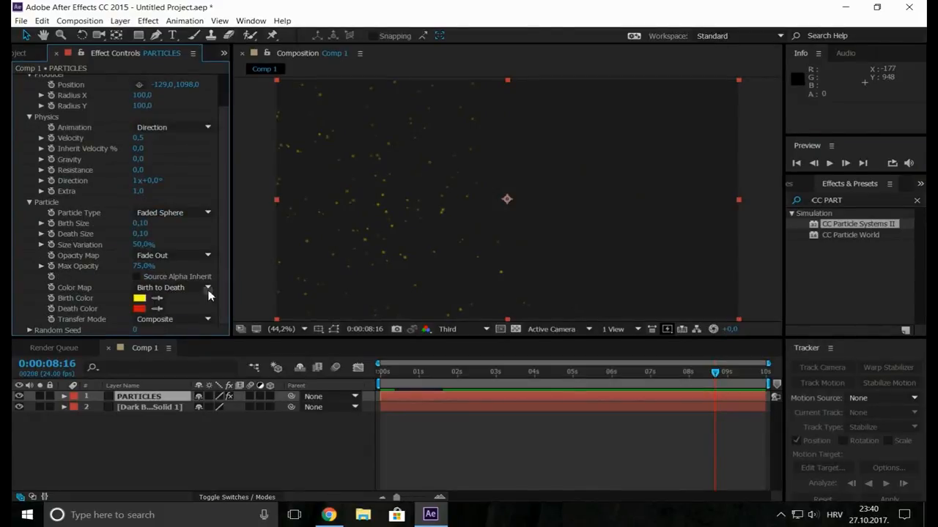
pyautogui.click(140, 298)
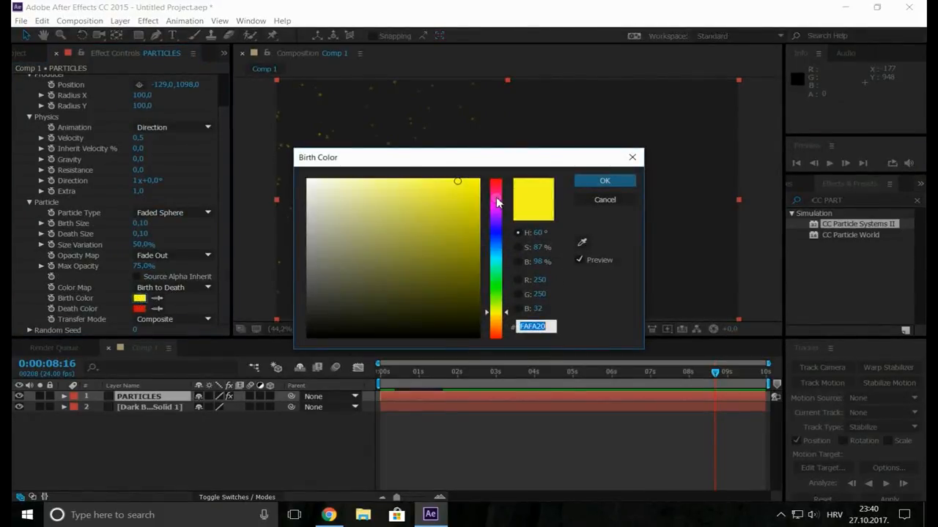
pyautogui.click(496, 189)
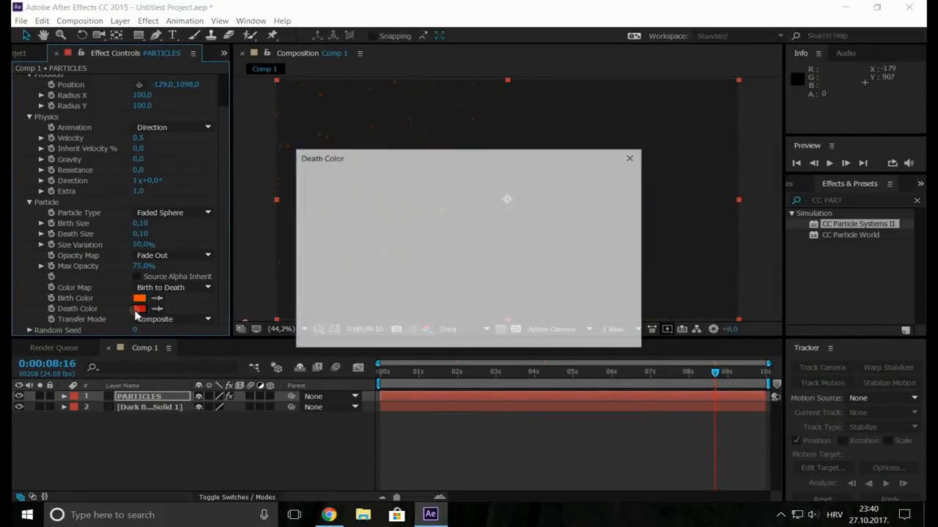
pyautogui.click(140, 309)
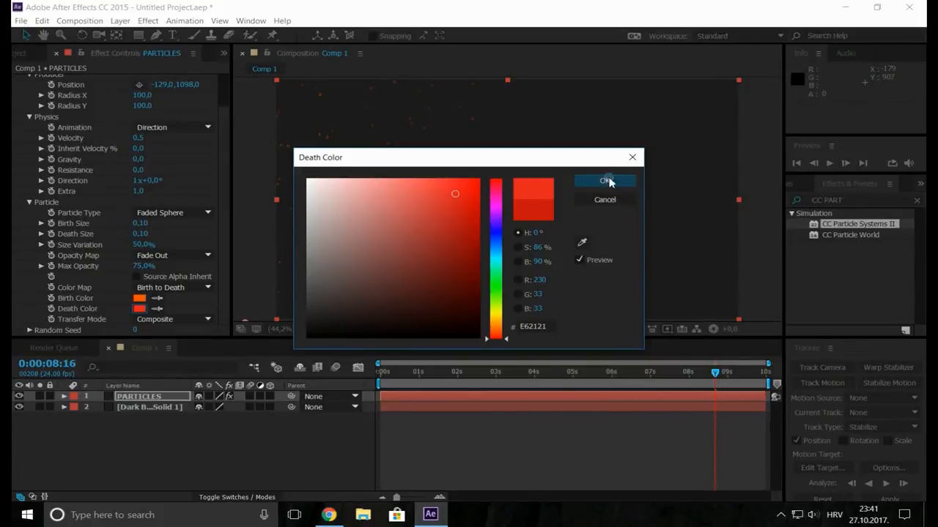
pyautogui.click(605, 181)
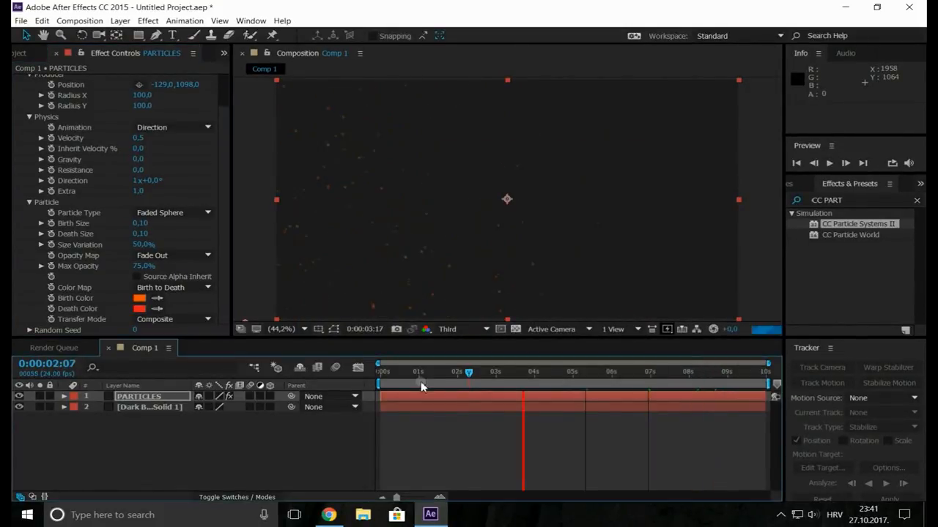
pyautogui.click(829, 164)
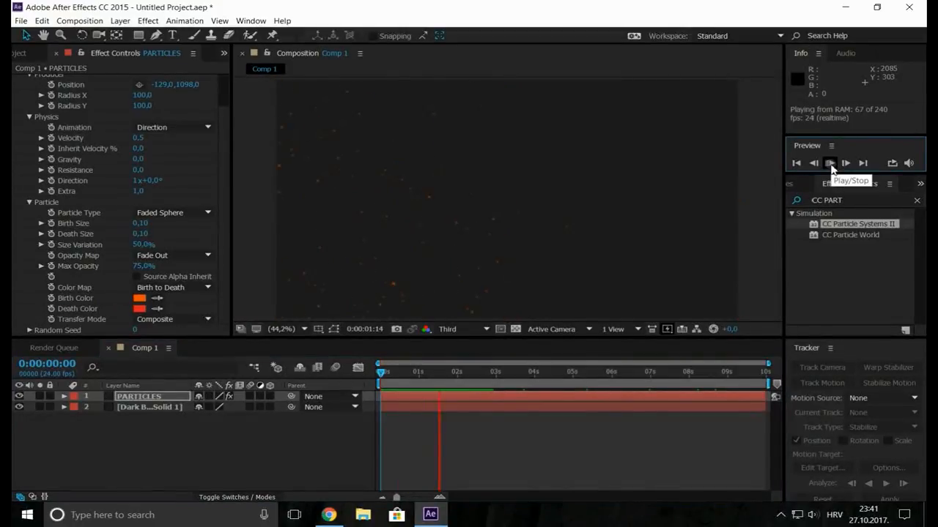
pyautogui.click(829, 163)
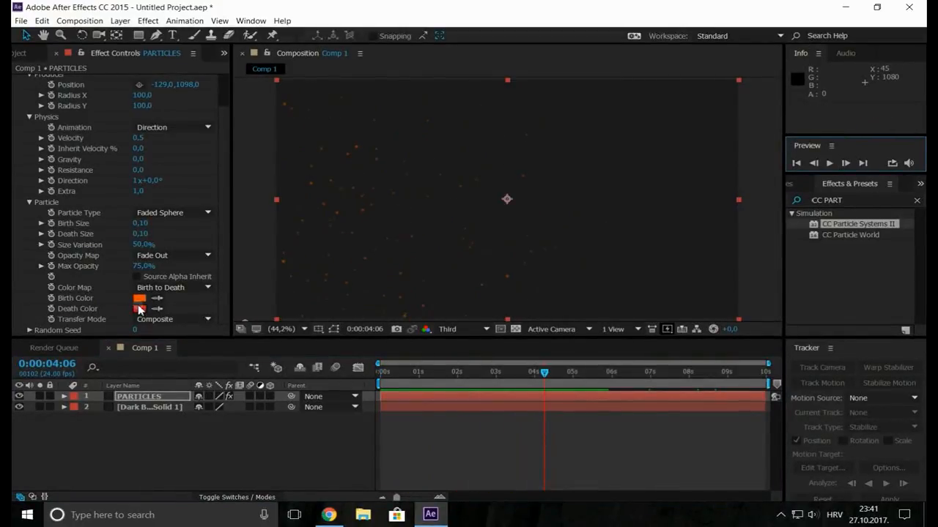
# Step: Shift the death colour toward orange and replay the particles from near the start
pyautogui.click(140, 308)
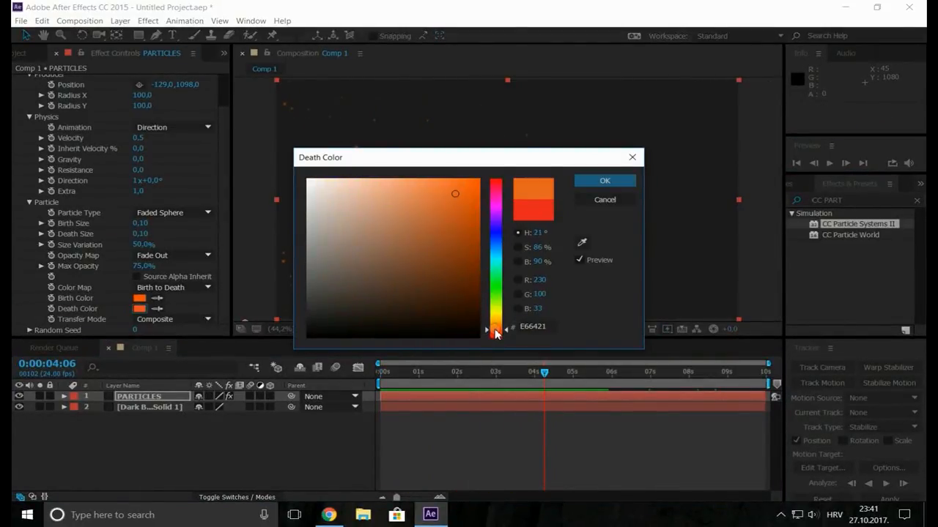
pyautogui.click(604, 180)
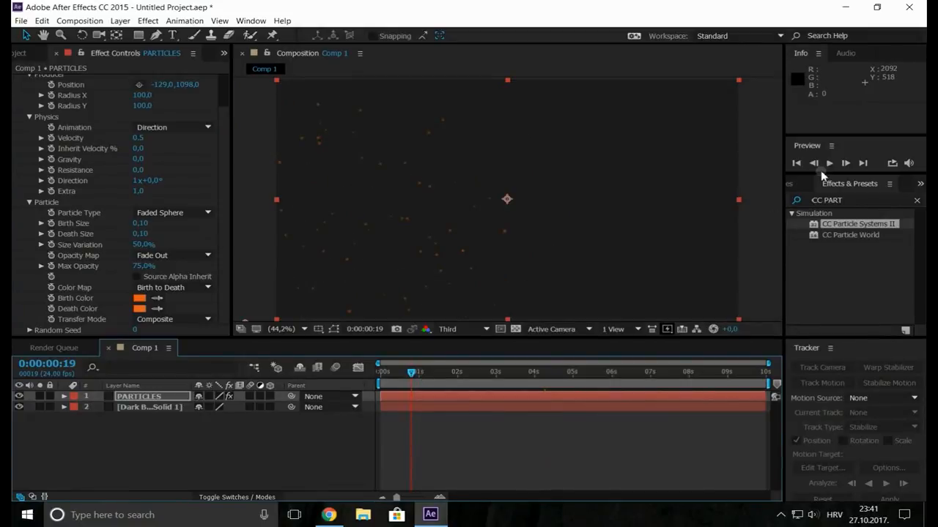
pyautogui.click(829, 163)
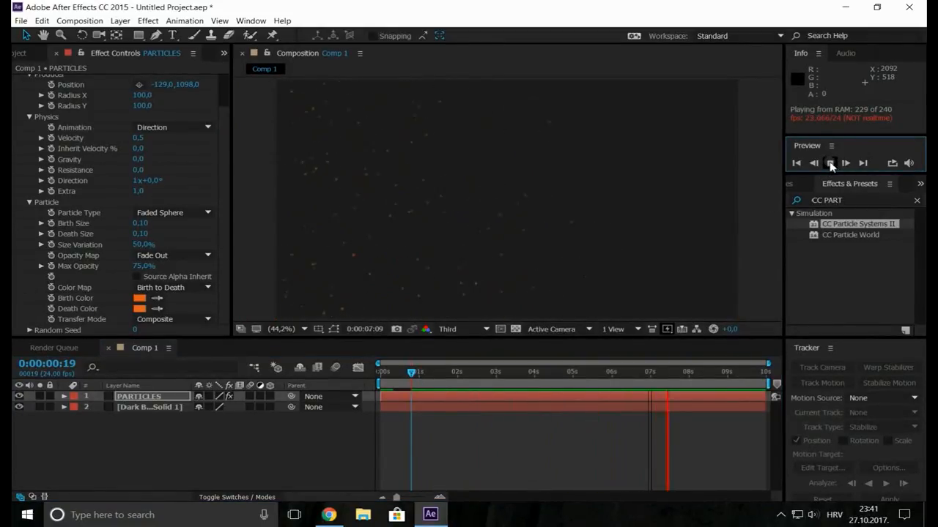
pyautogui.click(830, 163)
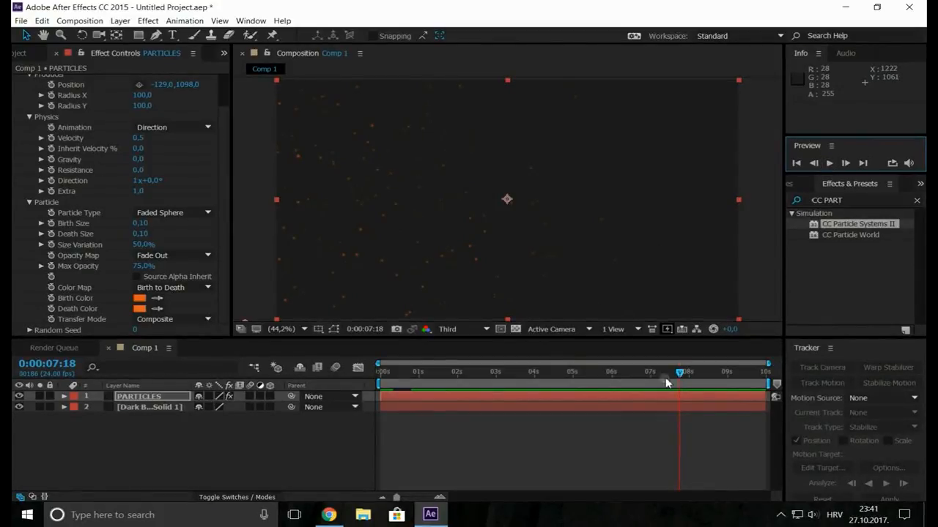
pyautogui.click(392, 371)
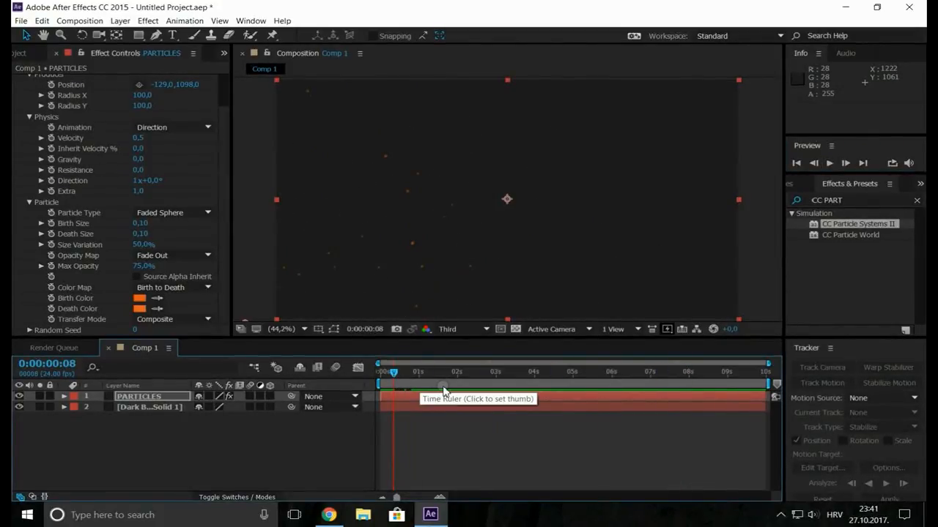
pyautogui.click(829, 164)
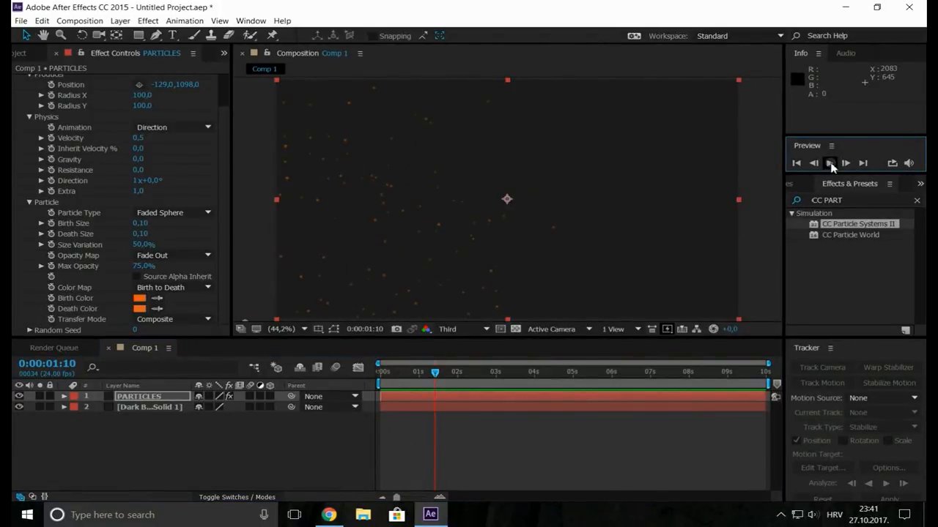
pyautogui.click(828, 163)
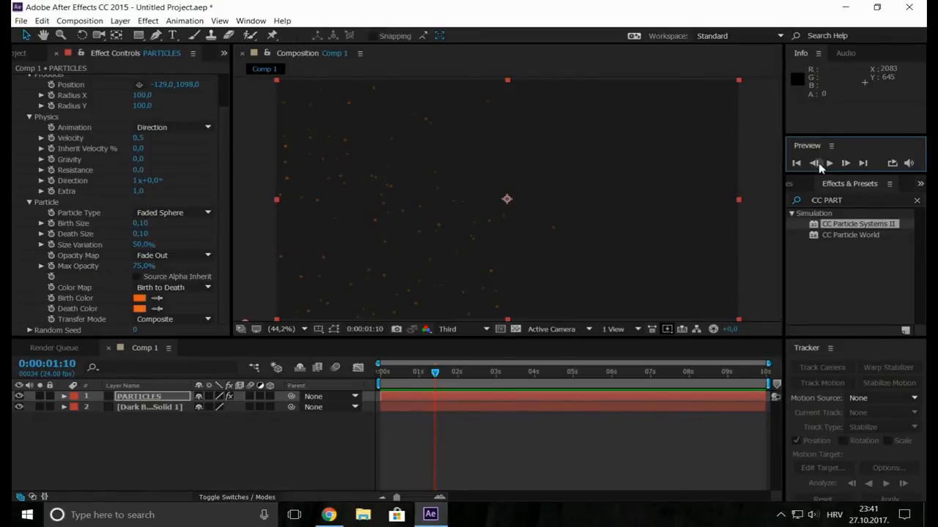
# Step: Import Snow Logo.png into the project and place it above the particles in Comp 1
pyautogui.click(32, 53)
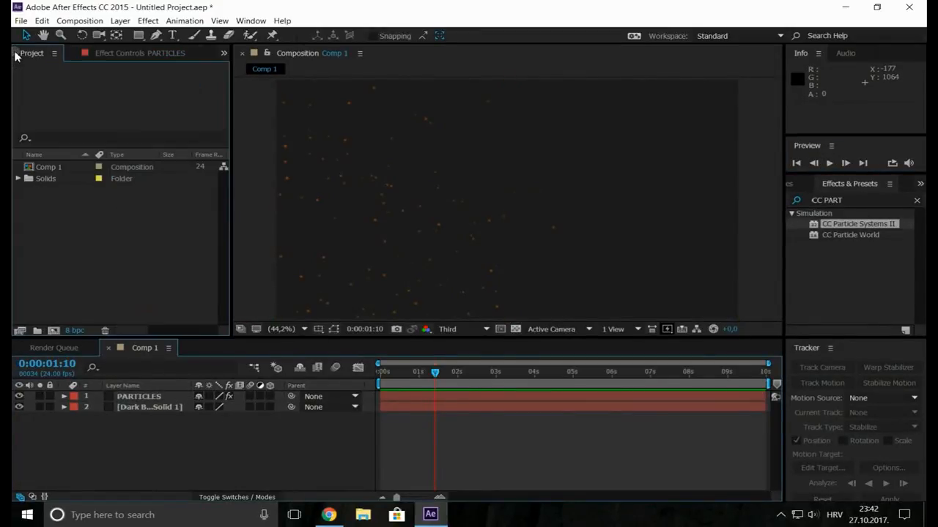
pyautogui.rightClick(58, 231)
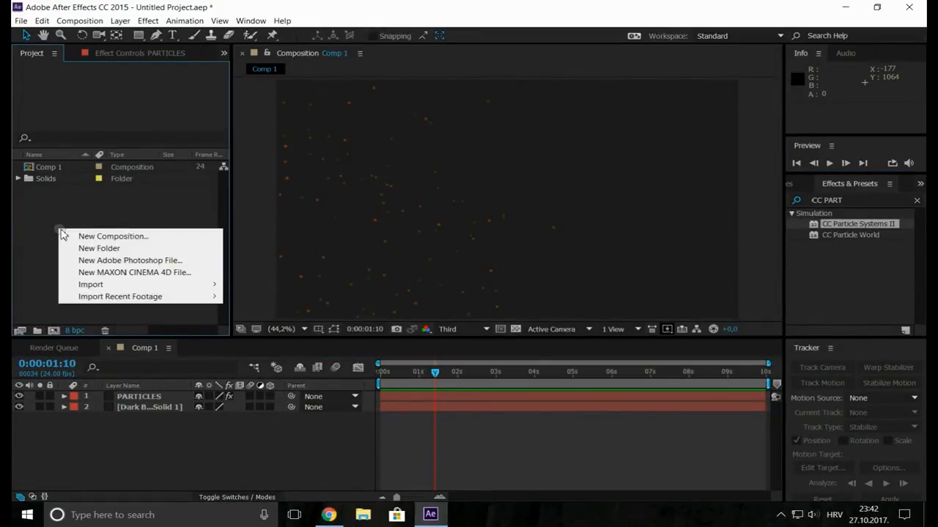
pyautogui.click(253, 284)
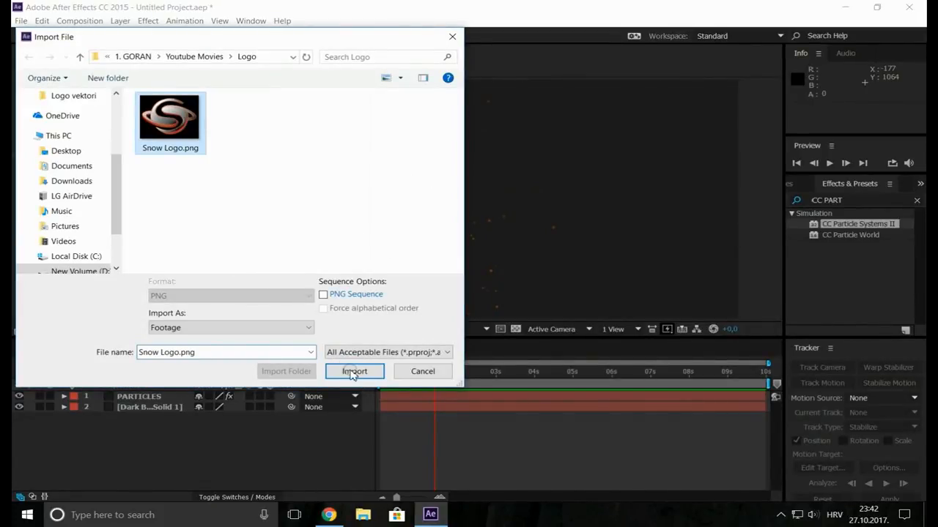
pyautogui.click(354, 371)
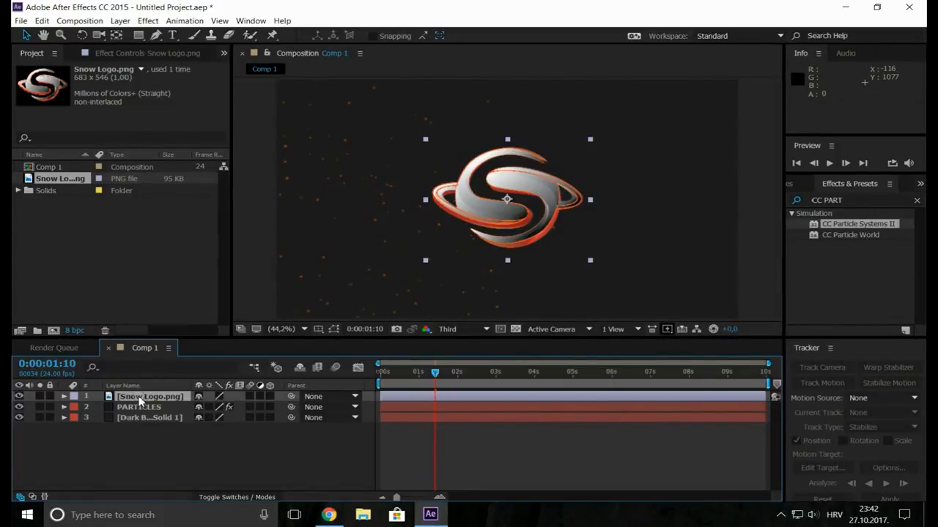
# Step: Pre-compose the Snow Logo layer as 'Logo Comp', moving all attributes into it
pyautogui.rightClick(146, 396)
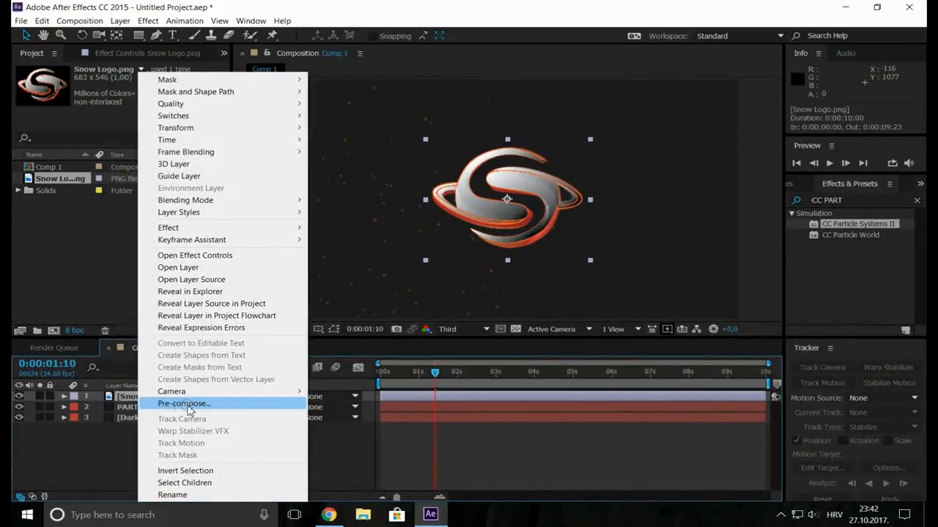
pyautogui.click(183, 403)
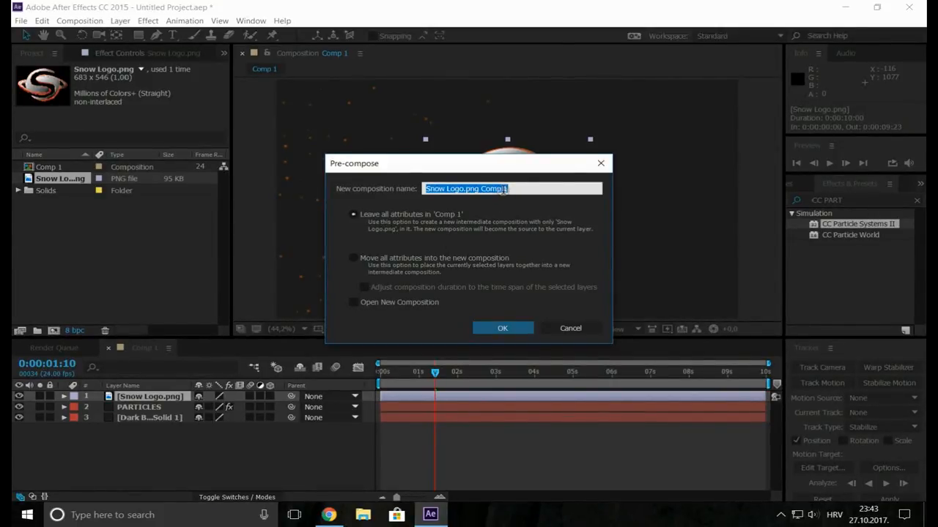
pyautogui.write('Logo C')
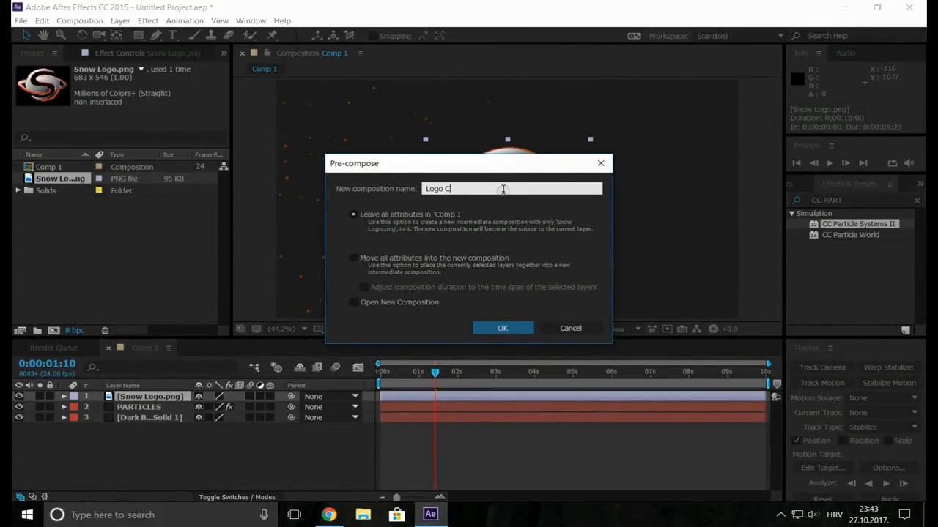
pyautogui.write('omp')
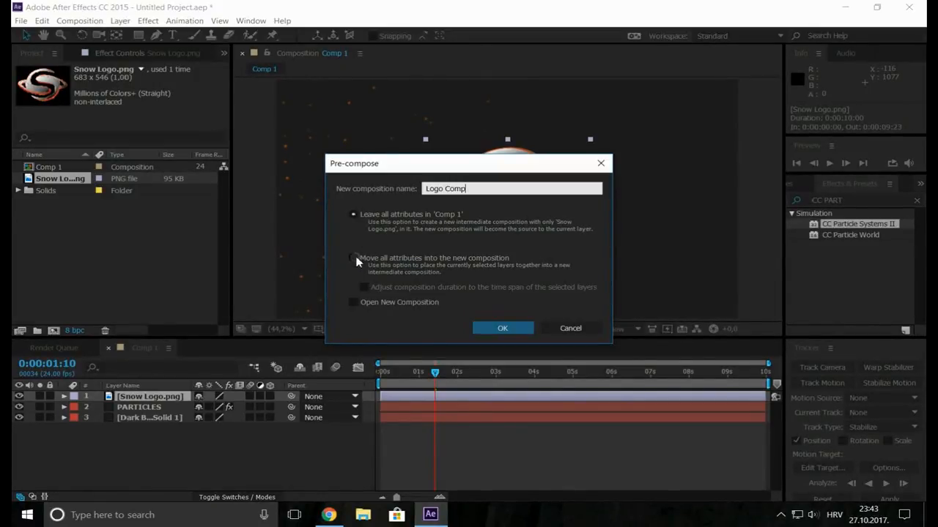
pyautogui.click(353, 257)
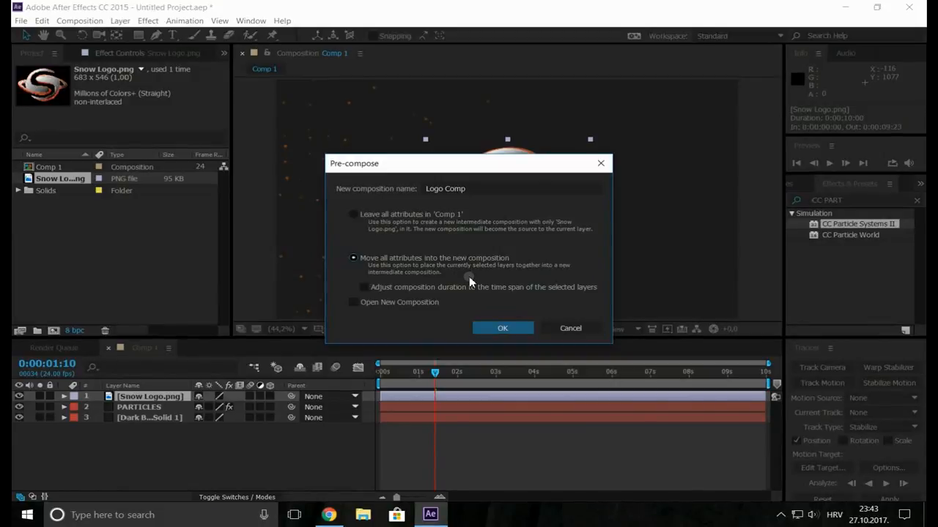
pyautogui.click(502, 328)
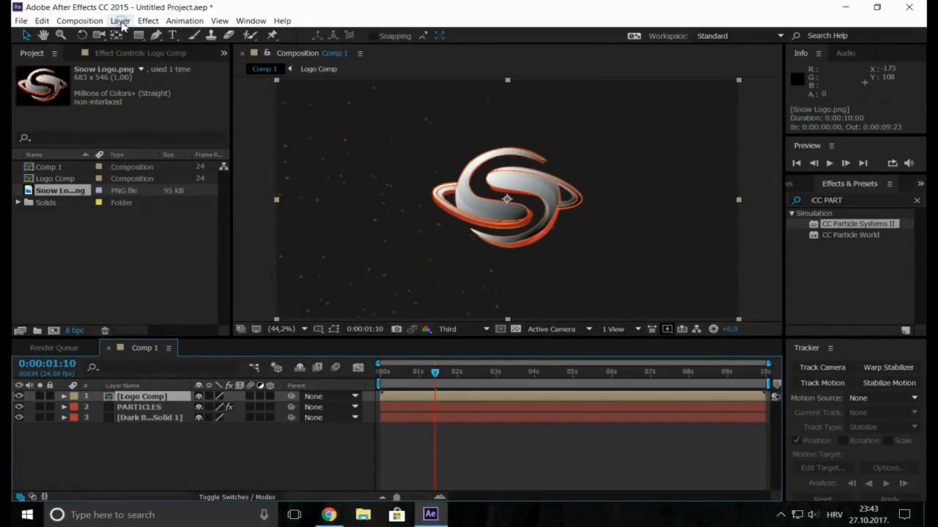
# Step: Auto-trace Logo Comp on the current frame into Masks 1-4, then toggle mask outline visibility
pyautogui.click(120, 19)
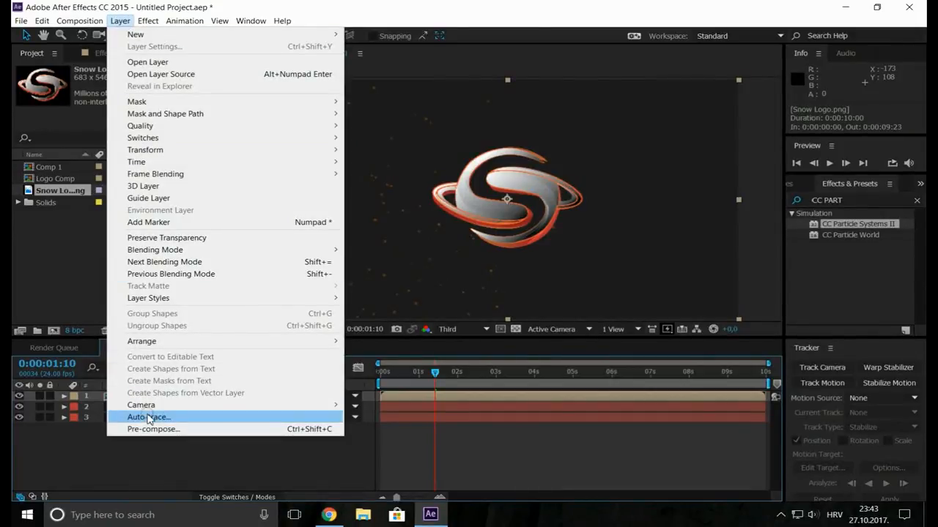
pyautogui.click(148, 417)
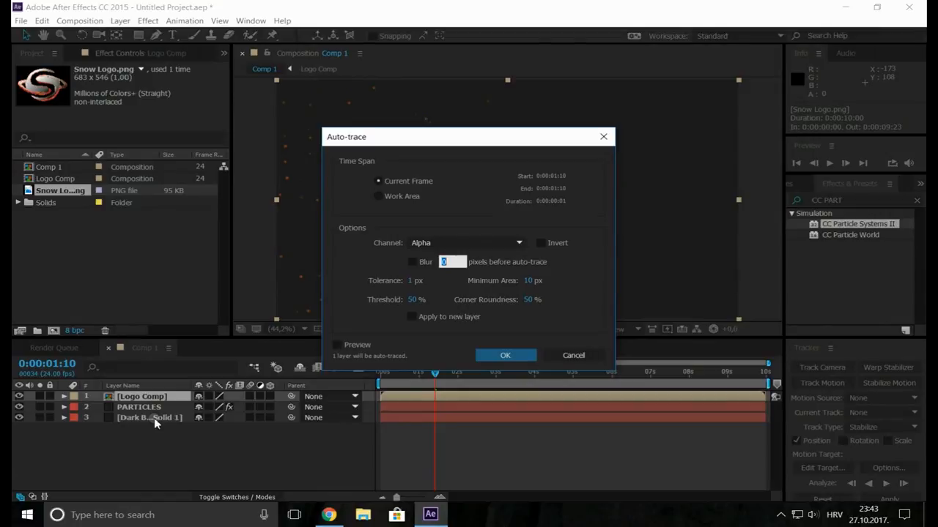
pyautogui.moveTo(380, 182)
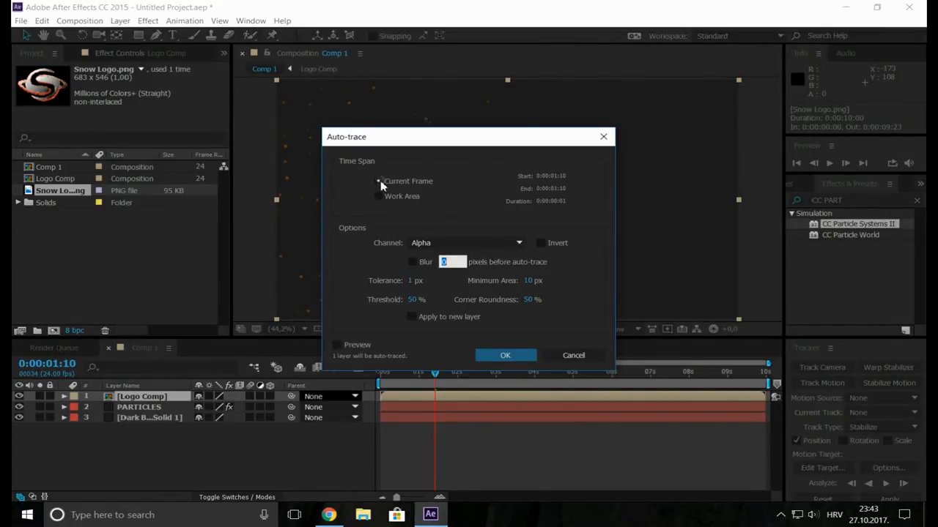
pyautogui.click(378, 181)
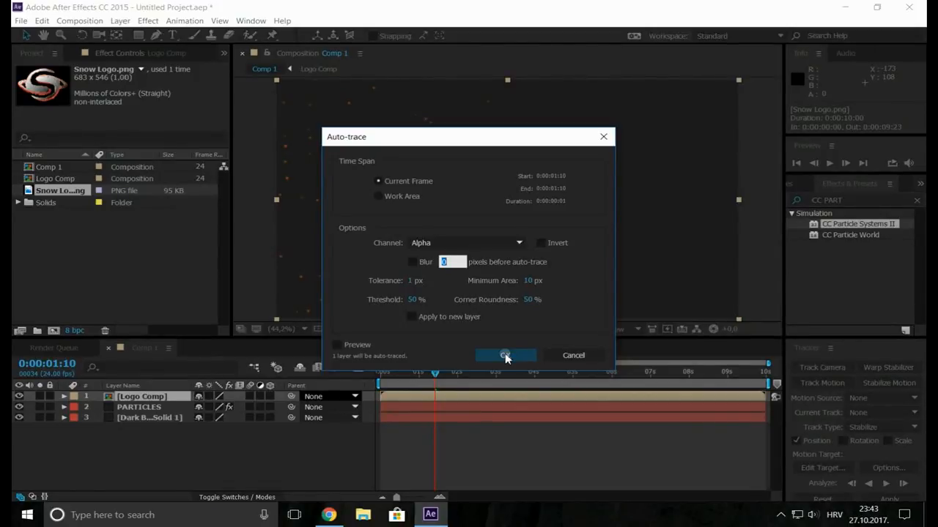
pyautogui.click(505, 355)
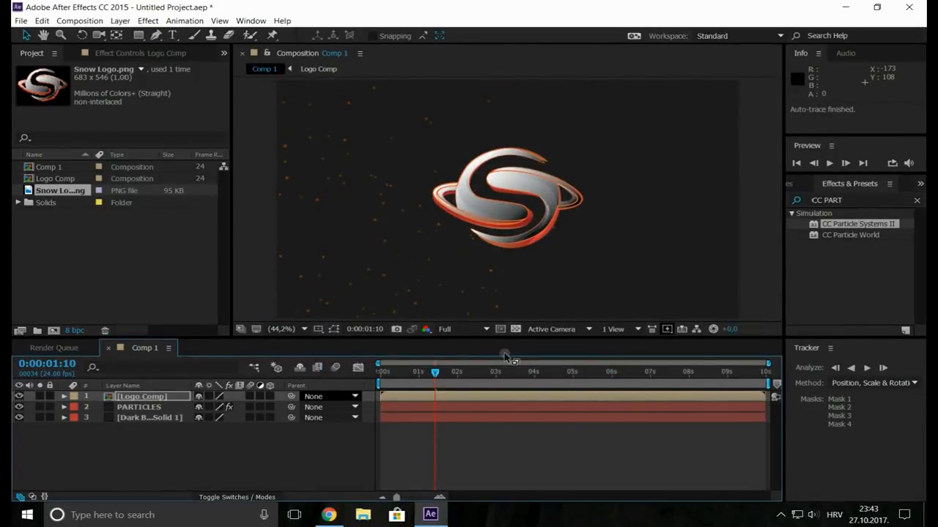
pyautogui.click(334, 329)
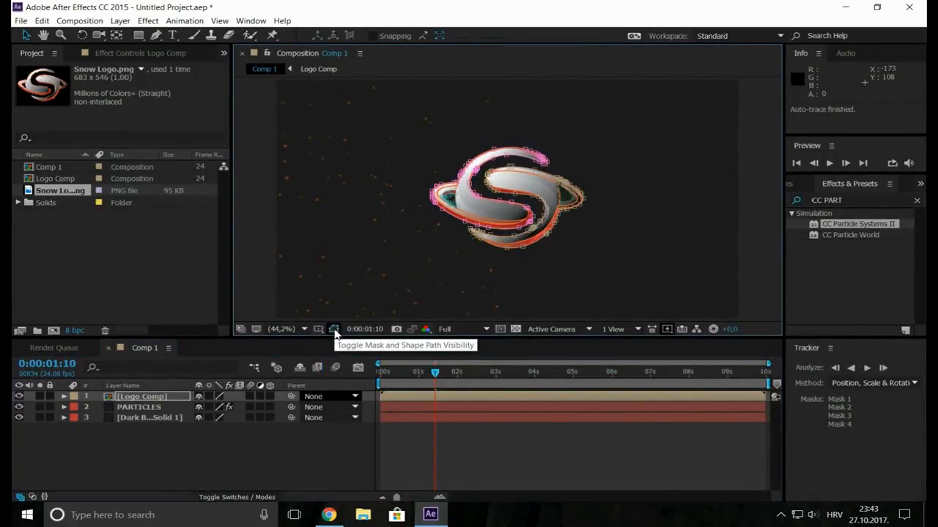
pyautogui.click(334, 329)
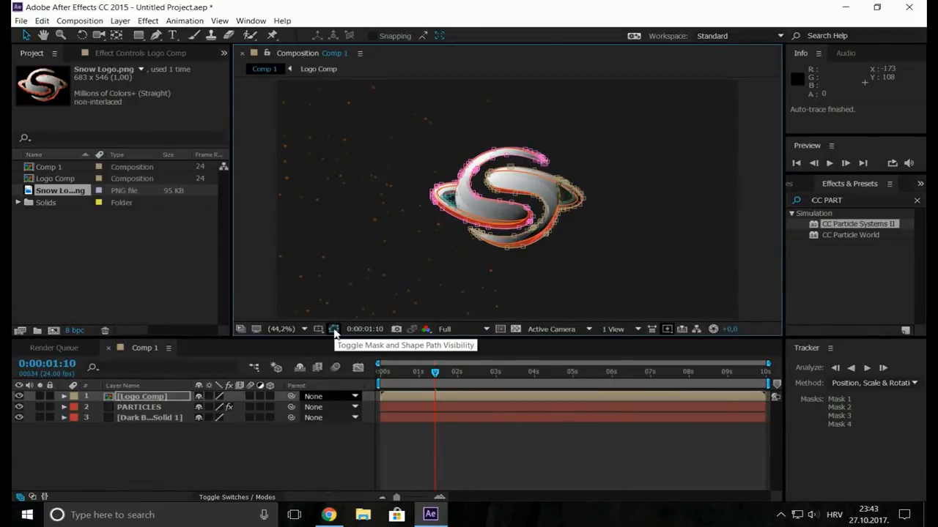
pyautogui.click(333, 328)
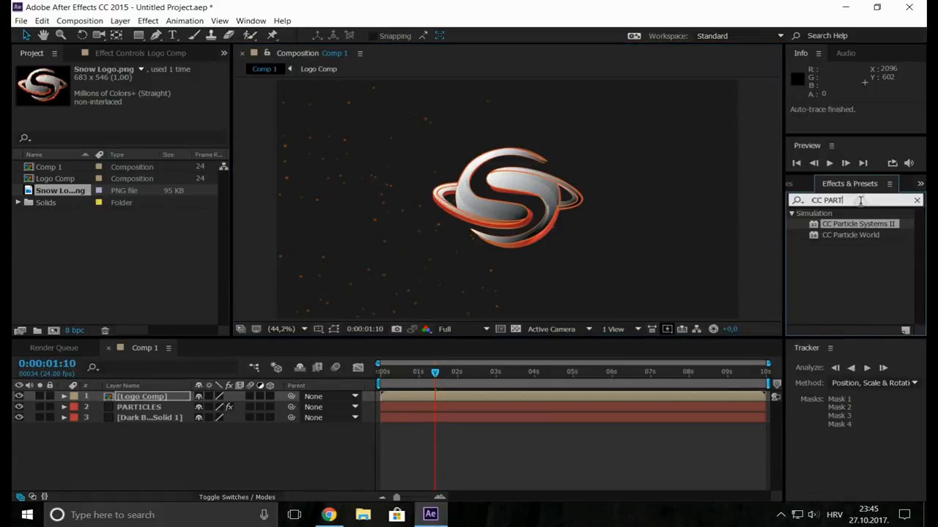
# Step: Apply the Saber effect to Logo Comp with Core Type set to Layer Masks
pyautogui.click(916, 200)
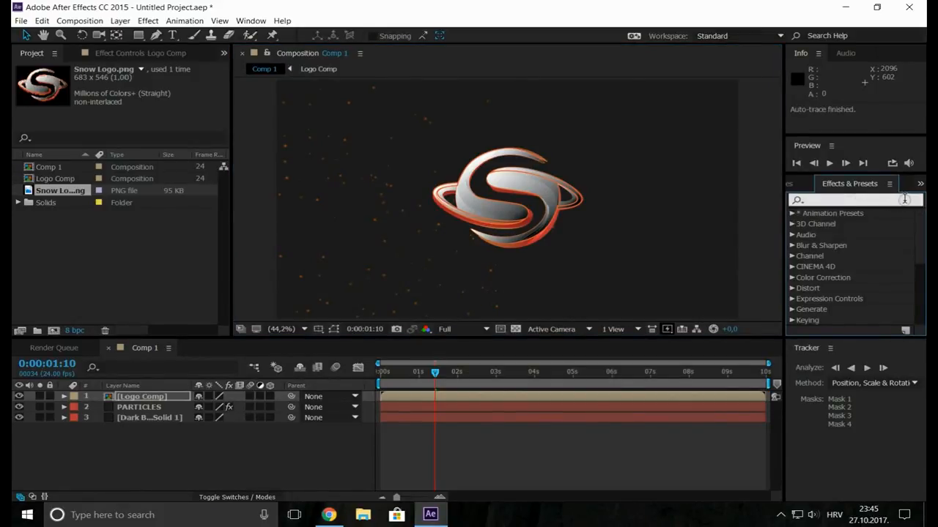
pyautogui.write('saber')
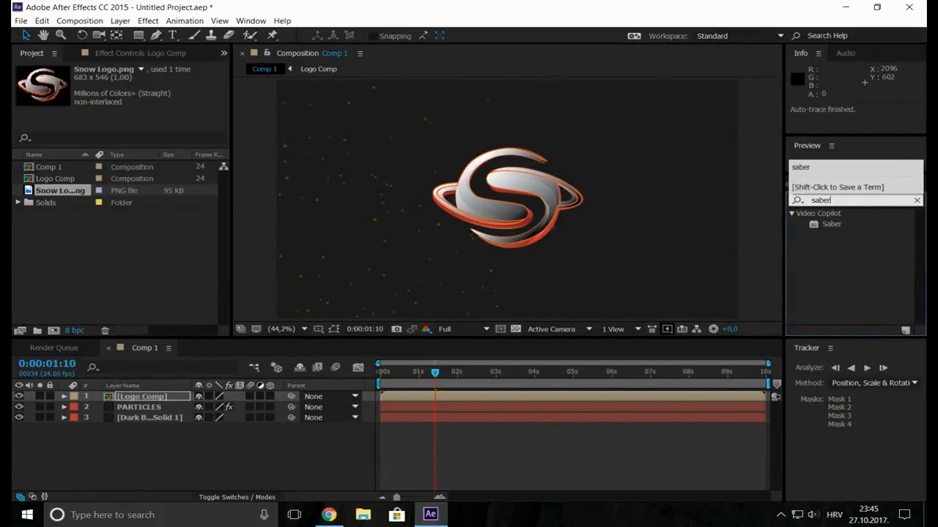
pyautogui.click(831, 224)
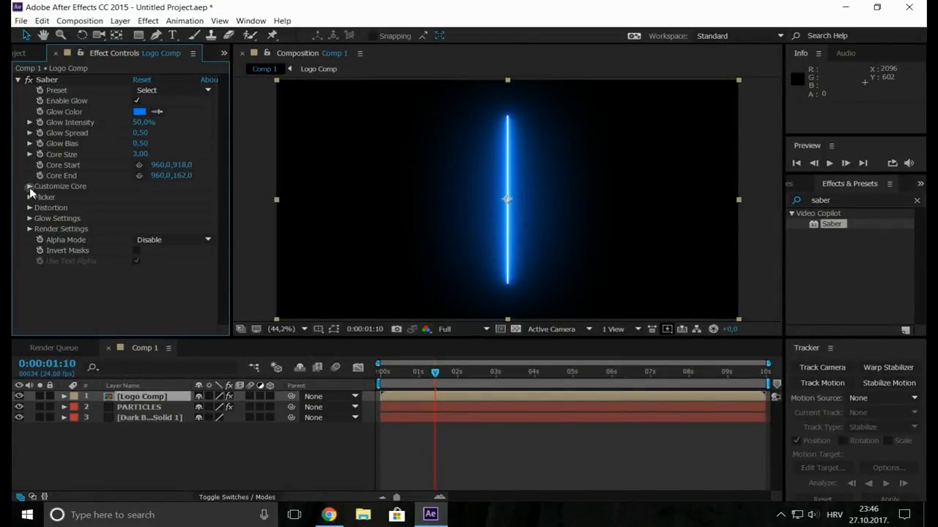
pyautogui.click(29, 186)
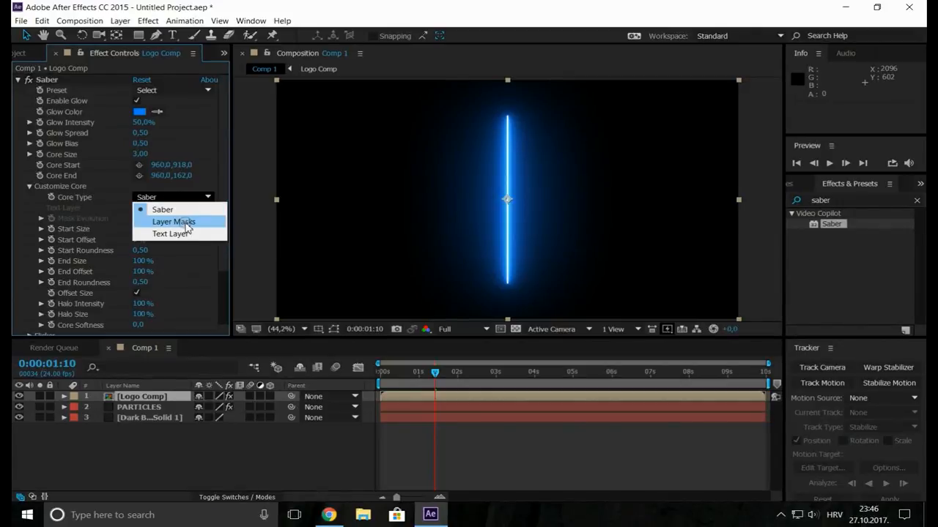
pyautogui.click(174, 221)
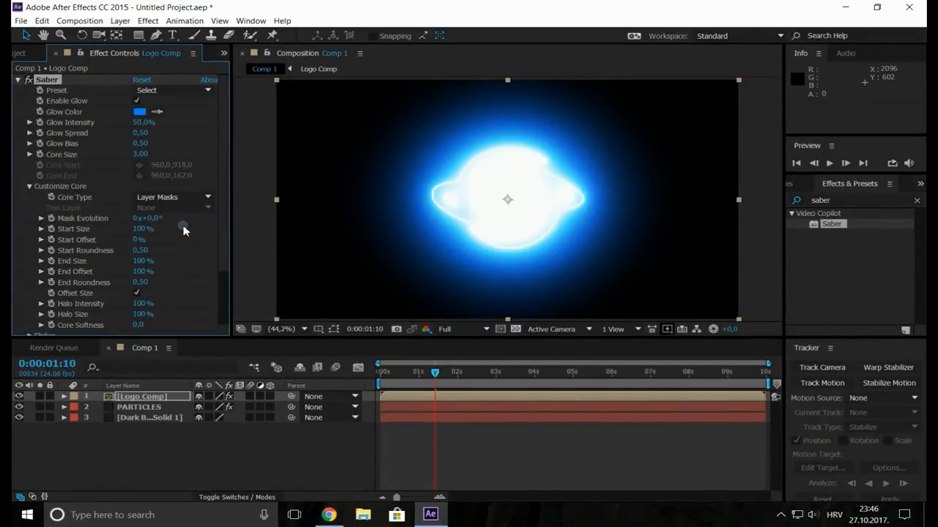
pyautogui.click(172, 91)
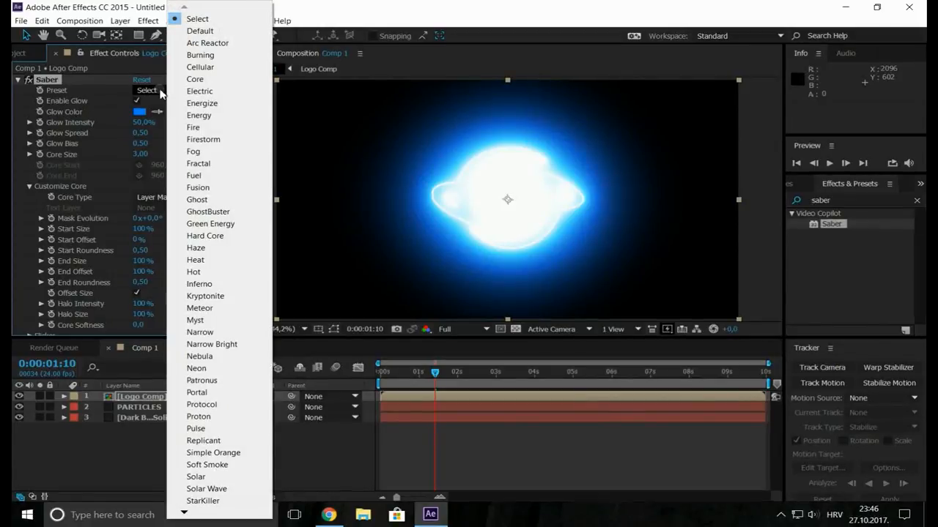
pyautogui.moveTo(203, 139)
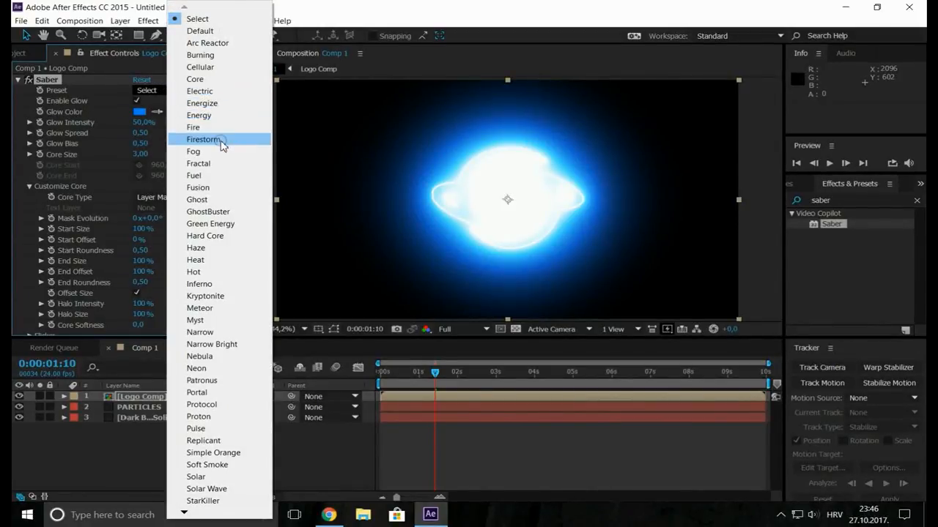
pyautogui.moveTo(222, 241)
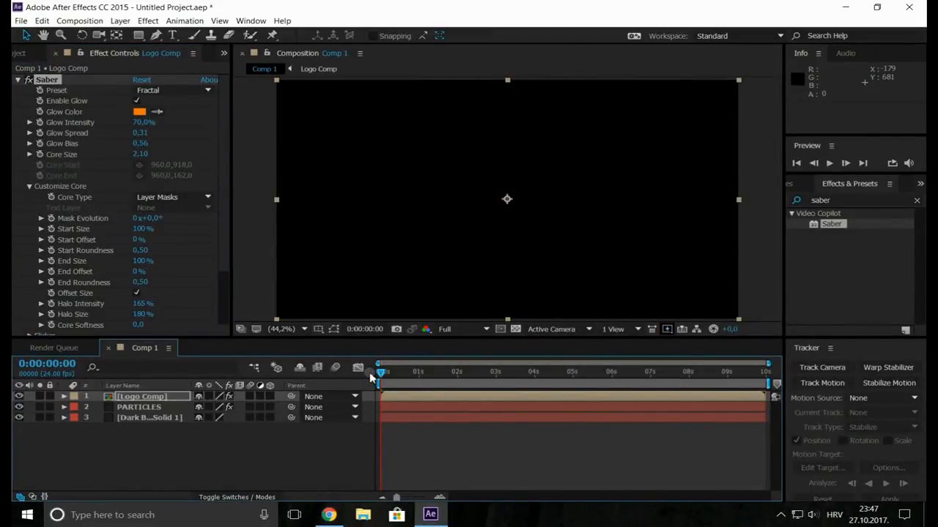
pyautogui.moveTo(296, 282)
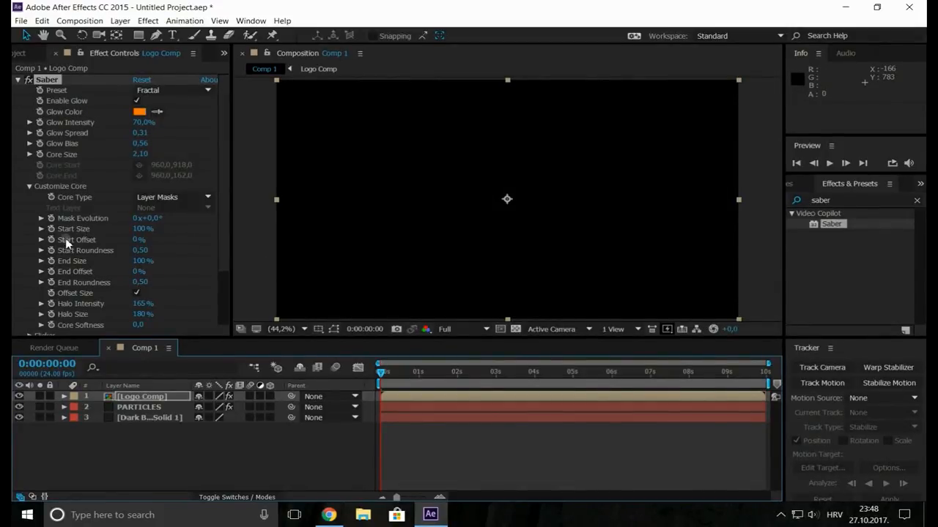
pyautogui.moveTo(50, 242)
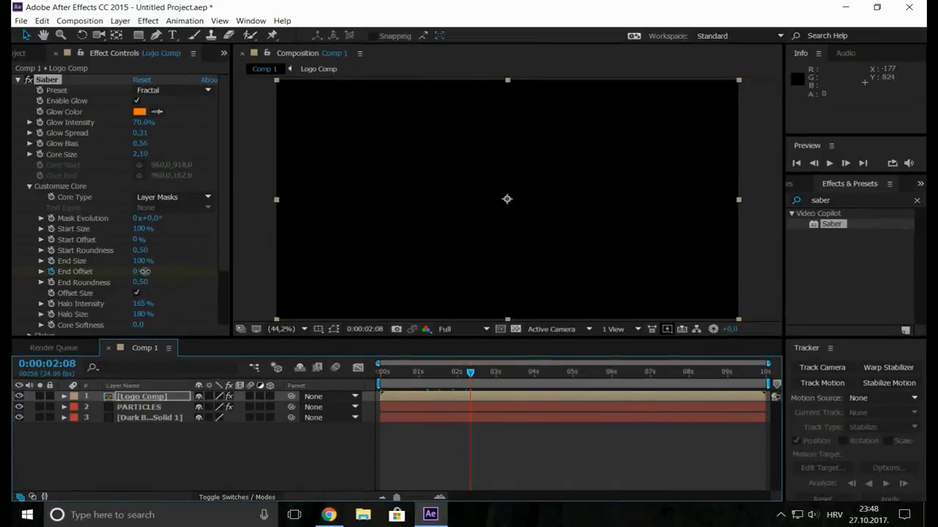
# Step: Raise Saber's End Offset to 50% so the fiery S is revealed
pyautogui.moveTo(141, 271); pyautogui.dragTo(168, 271)
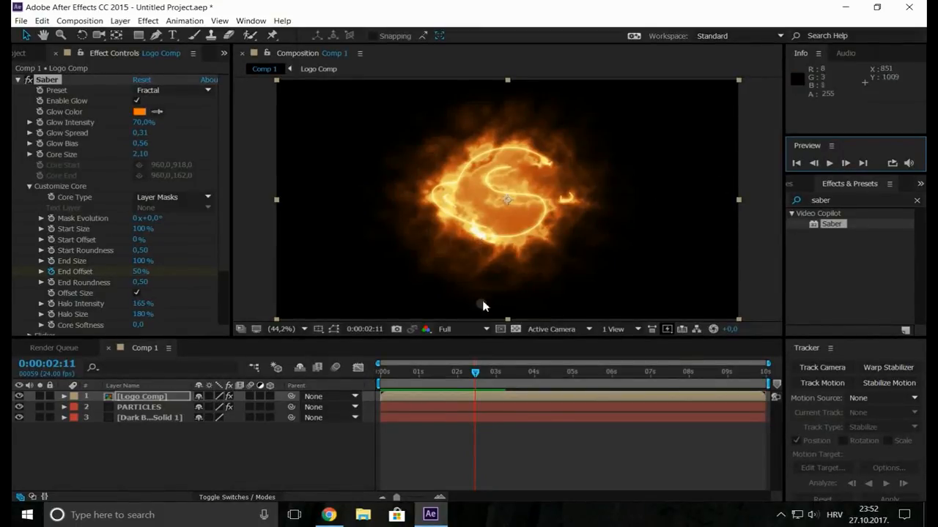
# Step: Preview at Half resolution with Saber Composite Settings changed from Black to Transparent
pyautogui.click(461, 328)
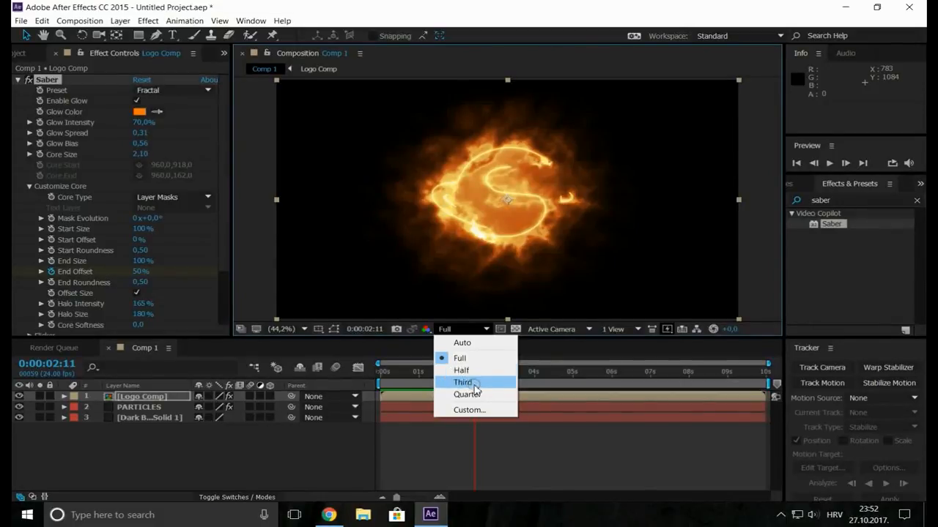
pyautogui.click(461, 370)
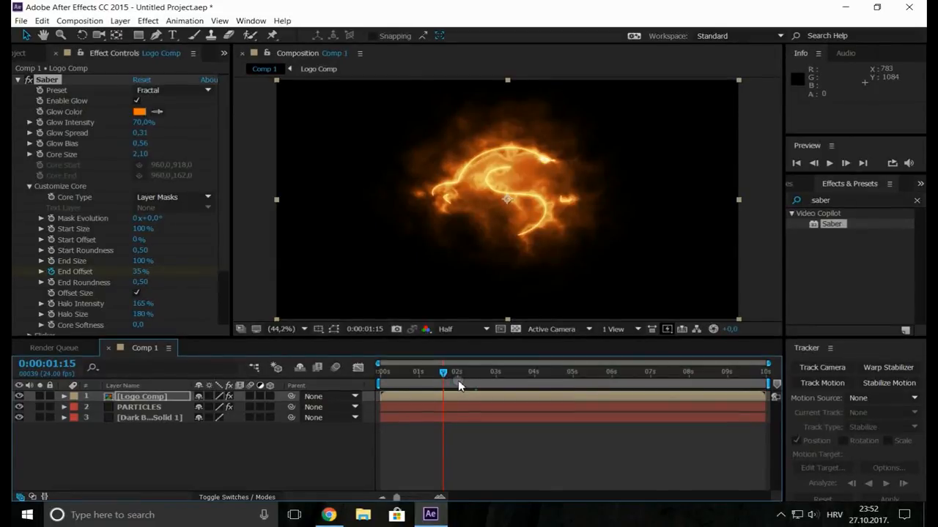
pyautogui.scroll(-3)
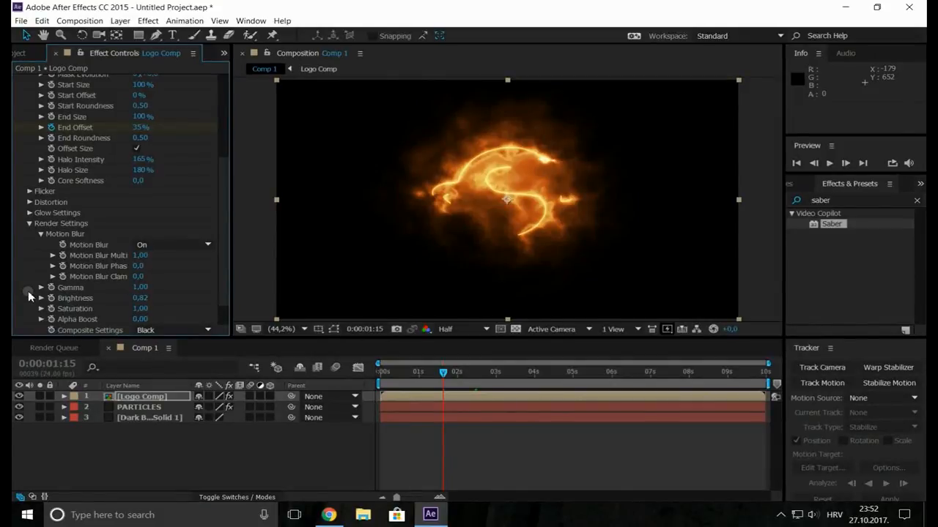
pyautogui.moveTo(222, 262)
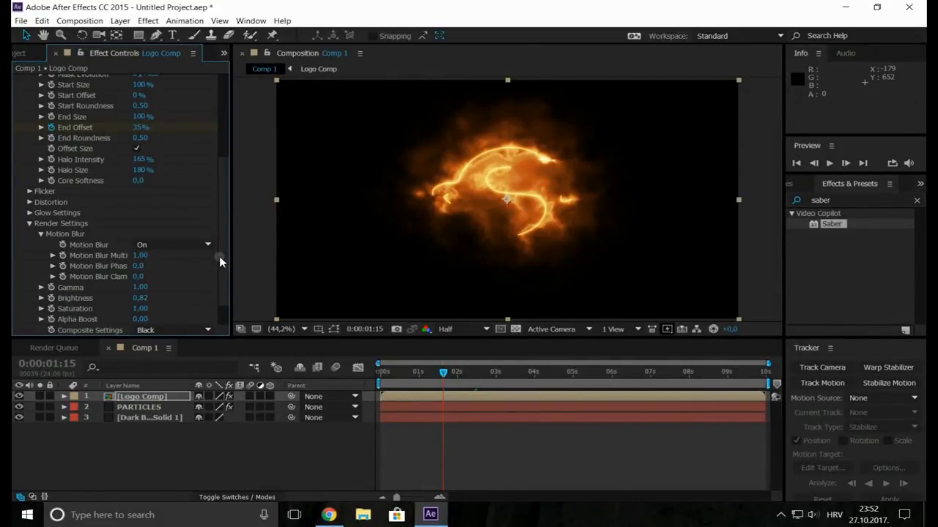
pyautogui.click(172, 298)
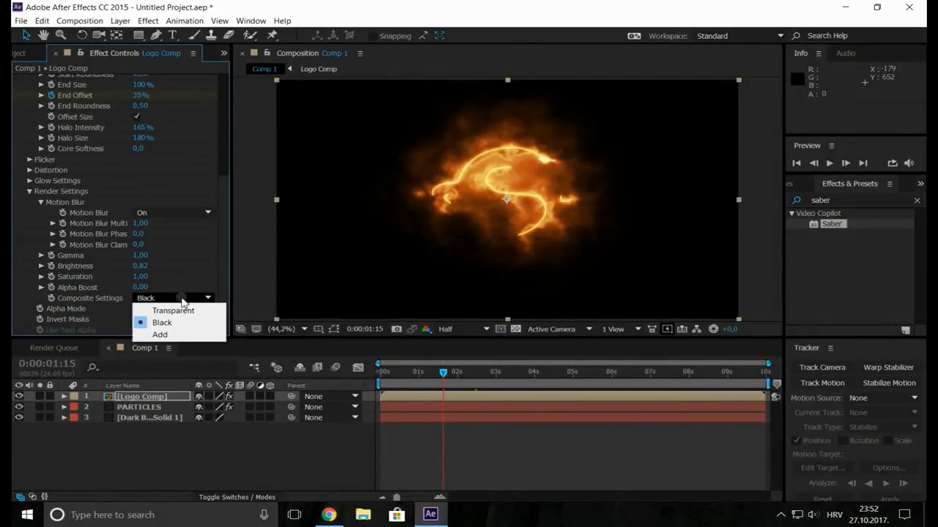
pyautogui.click(173, 310)
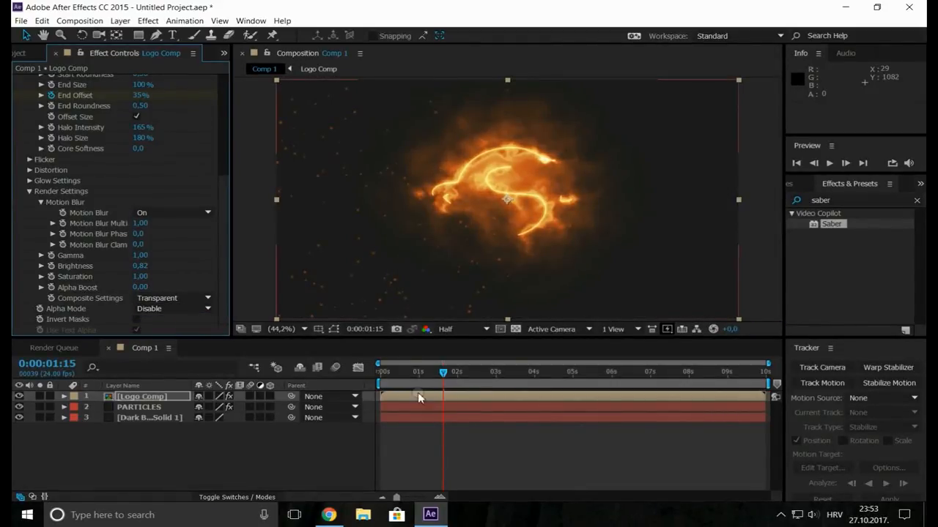
pyautogui.click(828, 163)
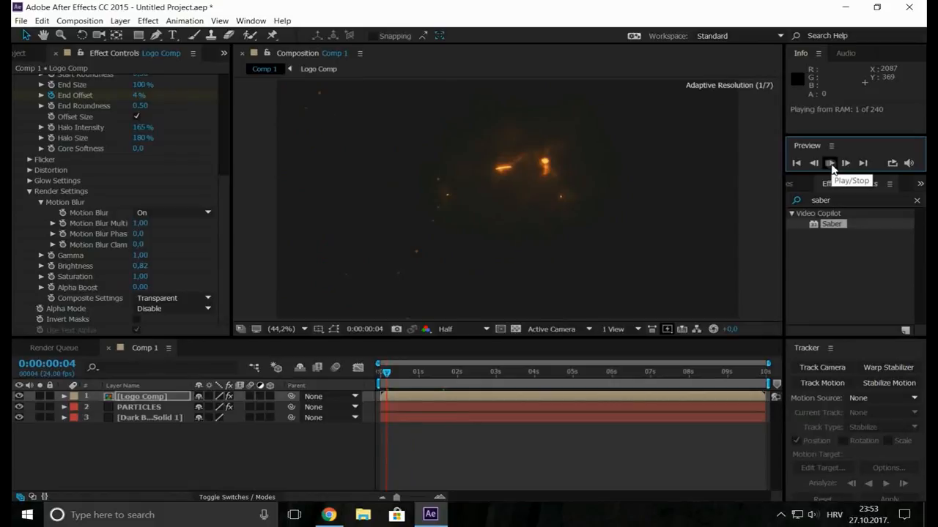
pyautogui.click(829, 163)
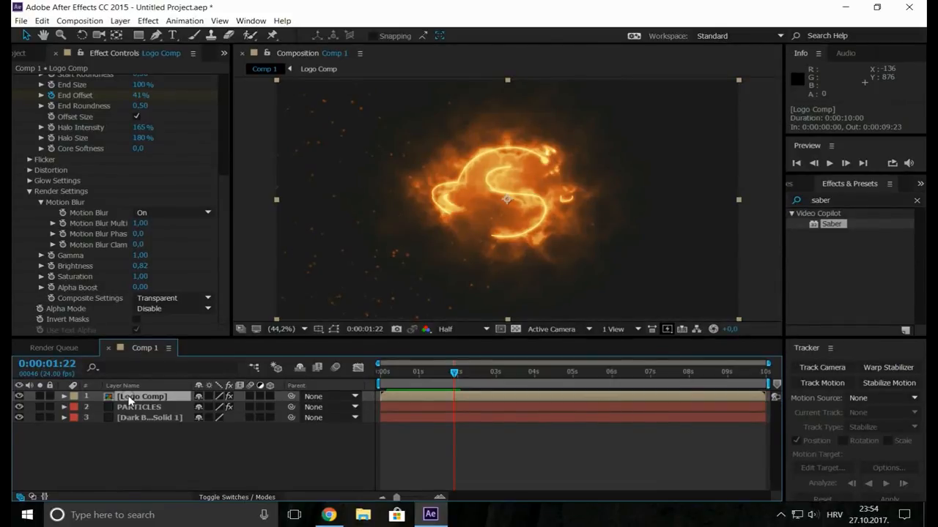
# Step: Duplicate Logo Comp and give the copy the Electric Saber preset after trying Inferno and Proton
pyautogui.press('ctrl+d')
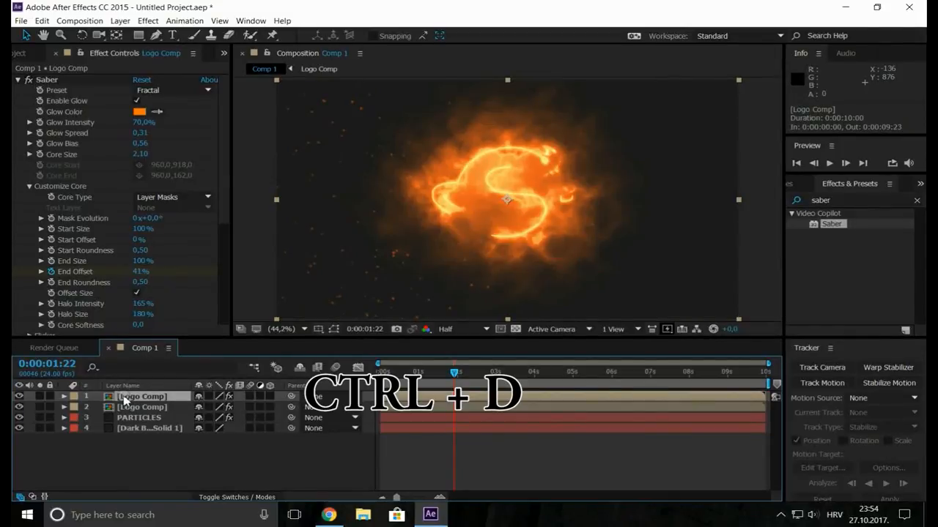
pyautogui.press('ctrl+d')
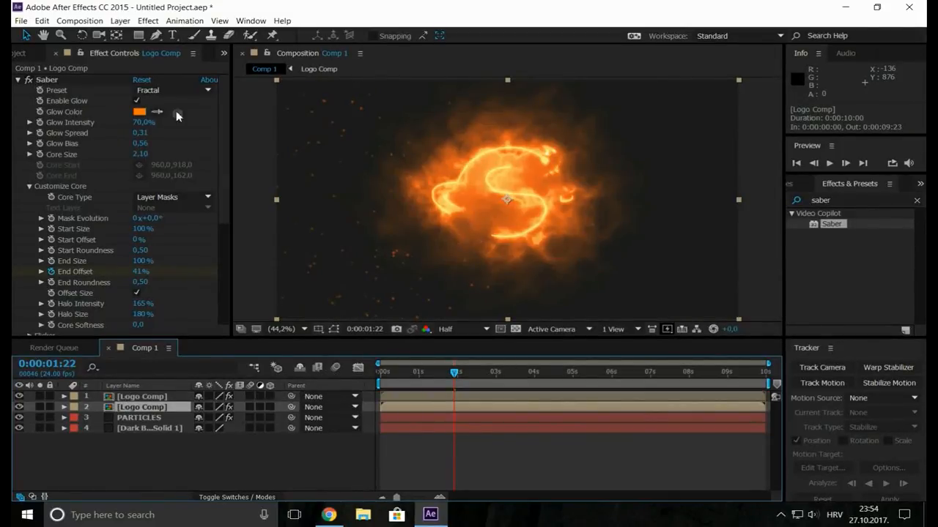
pyautogui.click(173, 90)
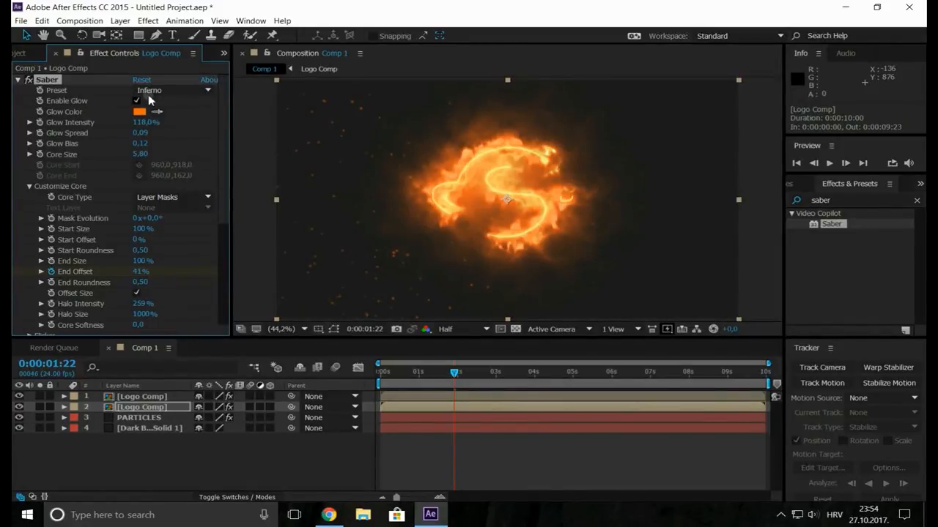
pyautogui.click(173, 89)
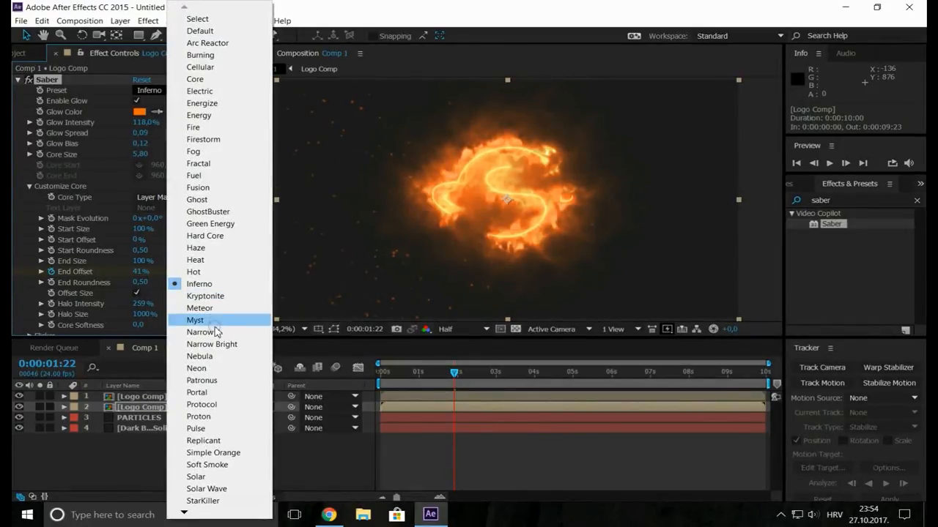
pyautogui.moveTo(211, 381)
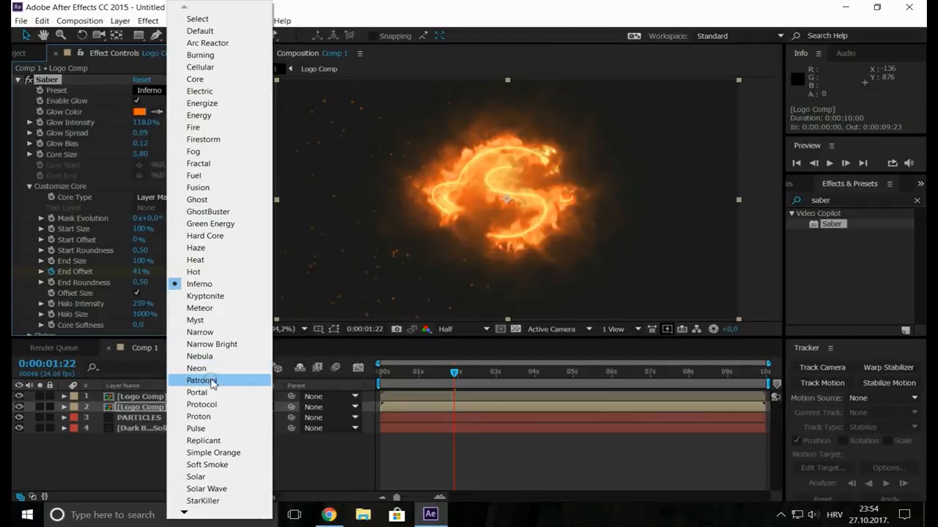
pyautogui.click(198, 416)
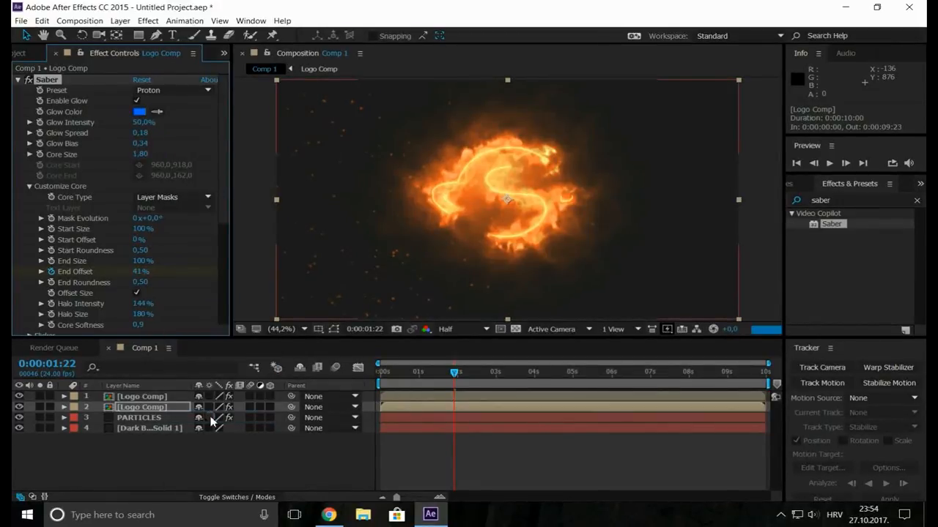
pyautogui.click(172, 90)
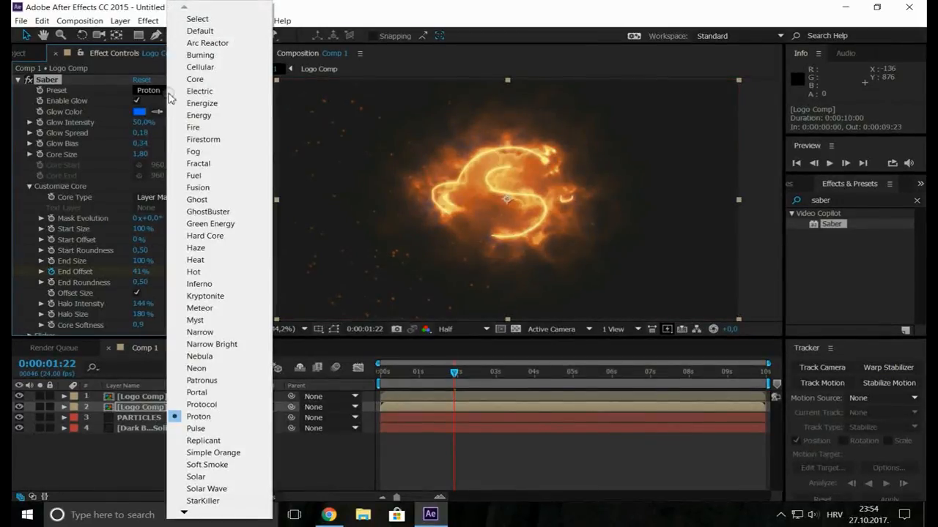
pyautogui.click(199, 90)
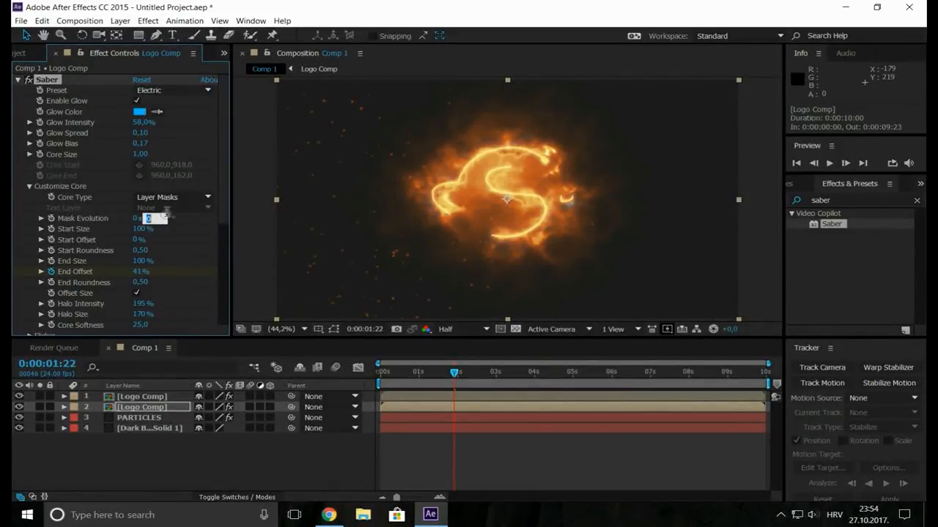
# Step: Set the copy's Mask Evolution to 180° and preview the animation
pyautogui.write('180,0°')
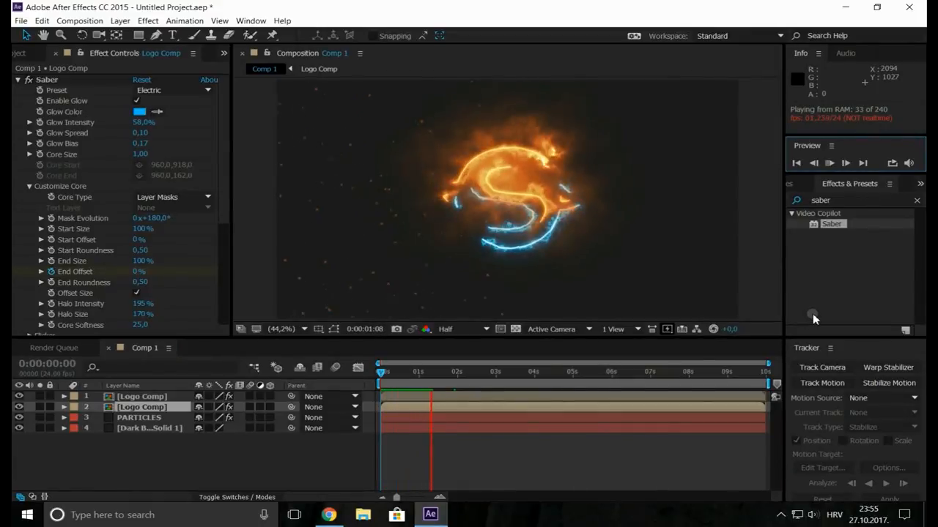
pyautogui.click(829, 164)
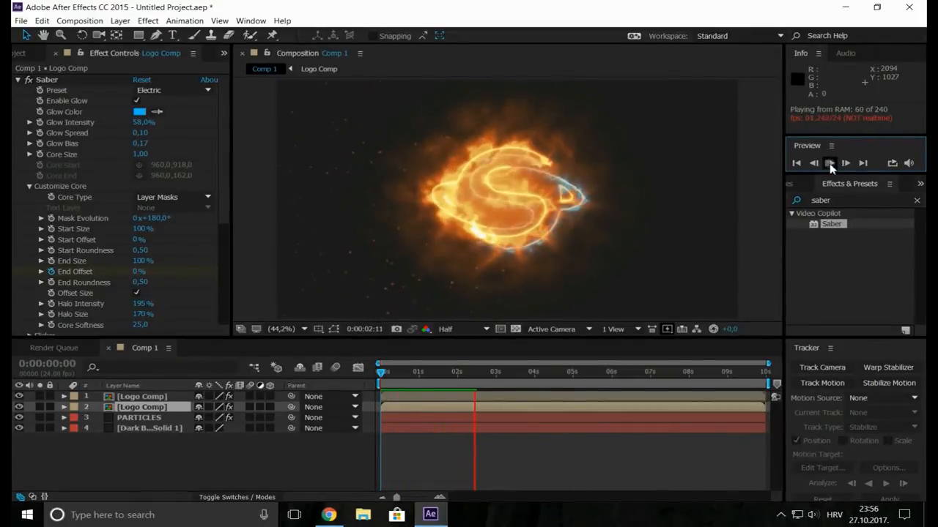
pyautogui.click(829, 163)
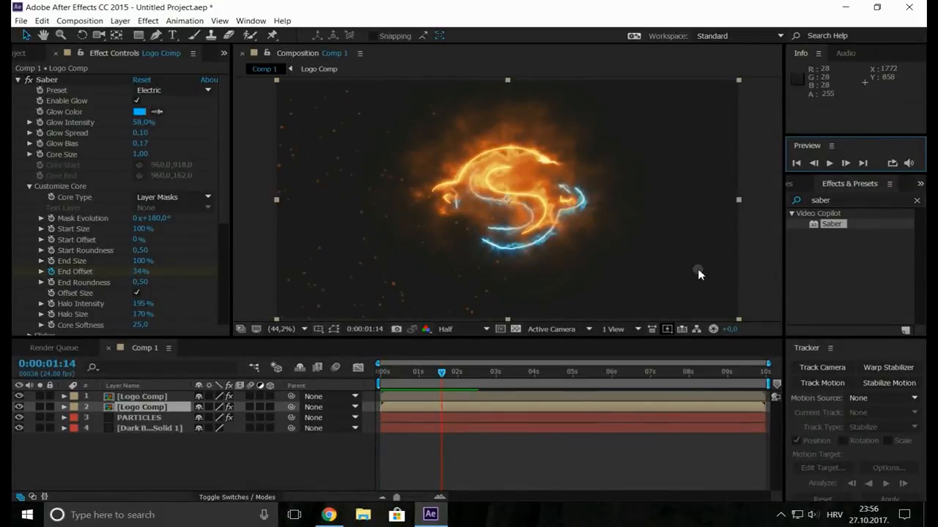
pyautogui.click(138, 111)
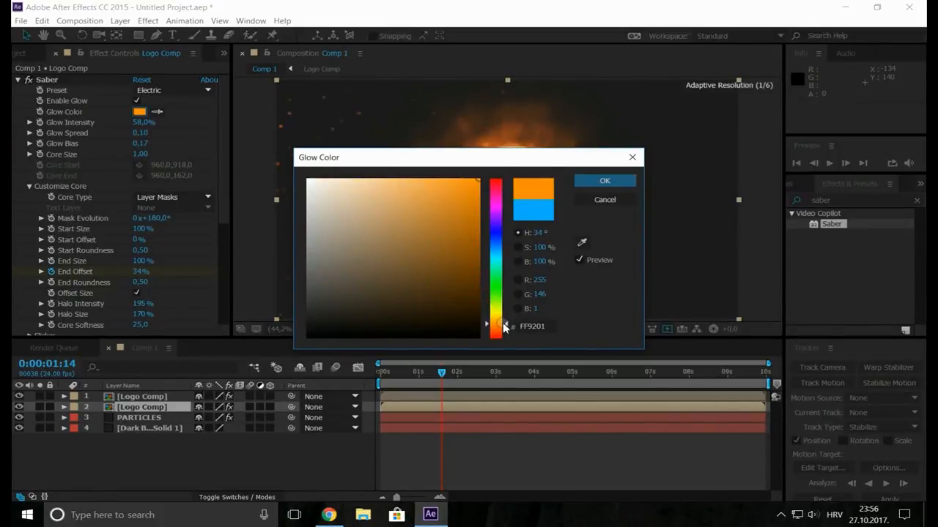
# Step: Change the Electric copy's Saber glow colour to orange and preview
pyautogui.click(461, 190)
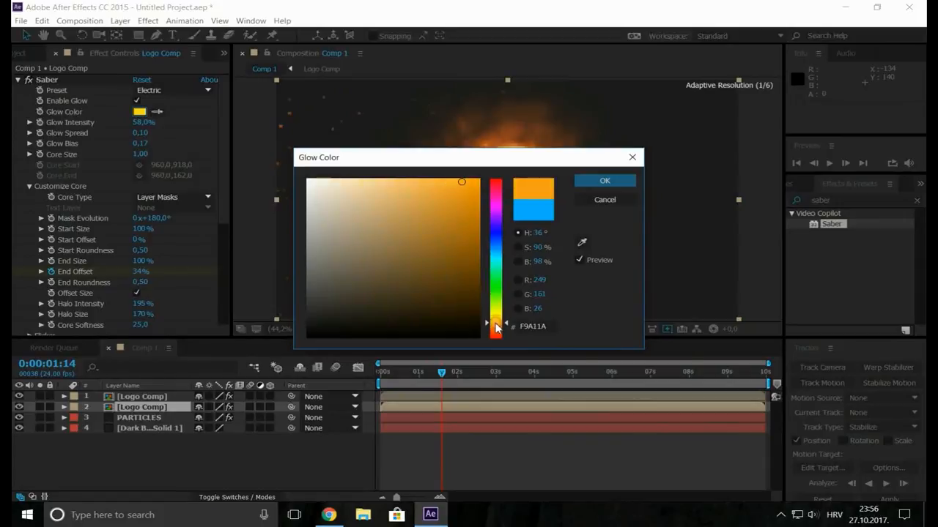
pyautogui.click(605, 181)
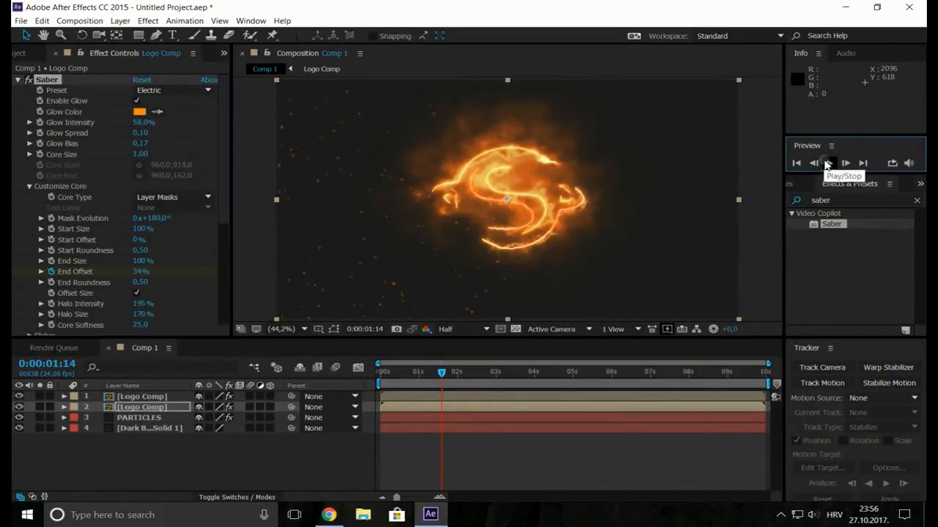
pyautogui.click(828, 163)
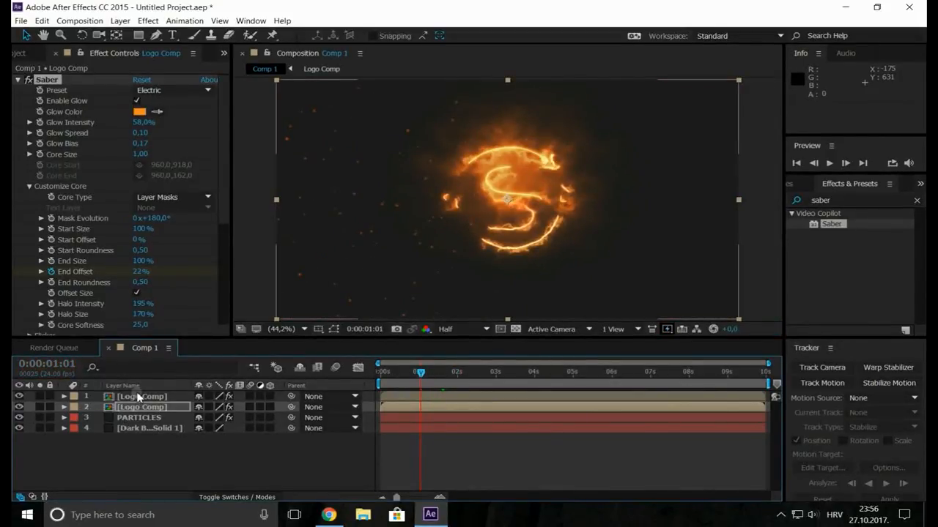
# Step: Edit the top layer's glow colour and scrub to where the trace fully circles the S
pyautogui.click(139, 111)
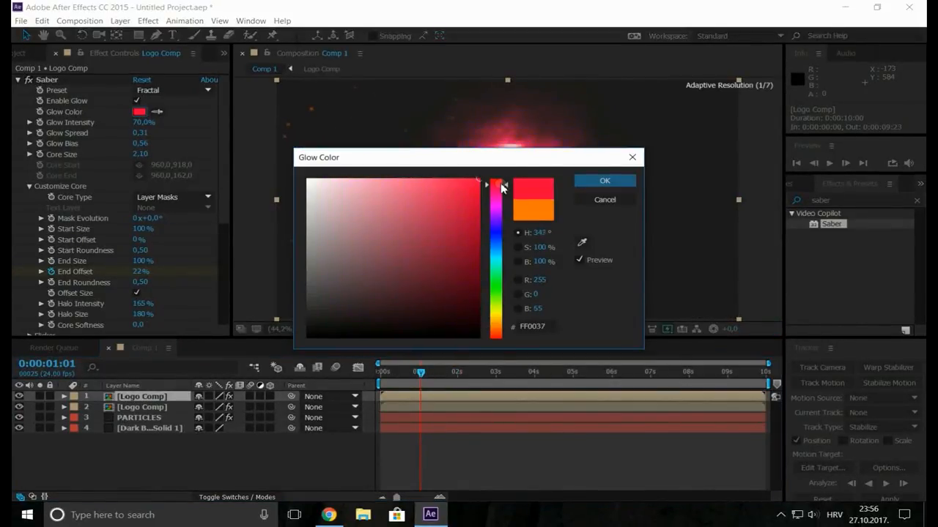
pyautogui.click(604, 181)
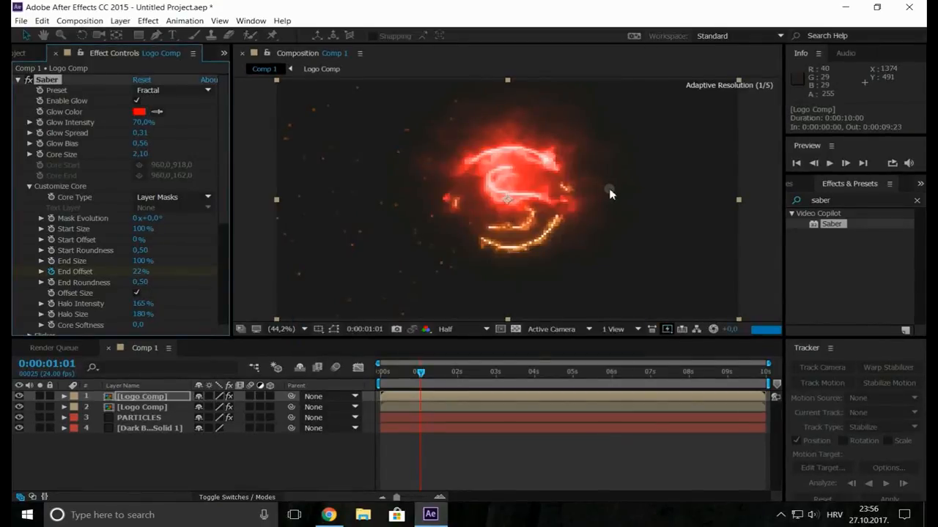
pyautogui.moveTo(420, 372); pyautogui.dragTo(428, 371)
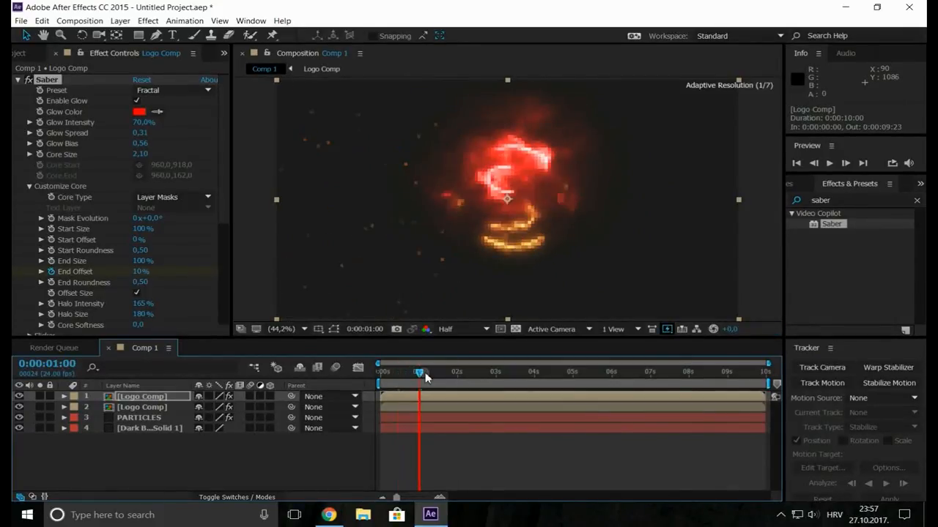
pyautogui.moveTo(419, 372); pyautogui.dragTo(475, 372)
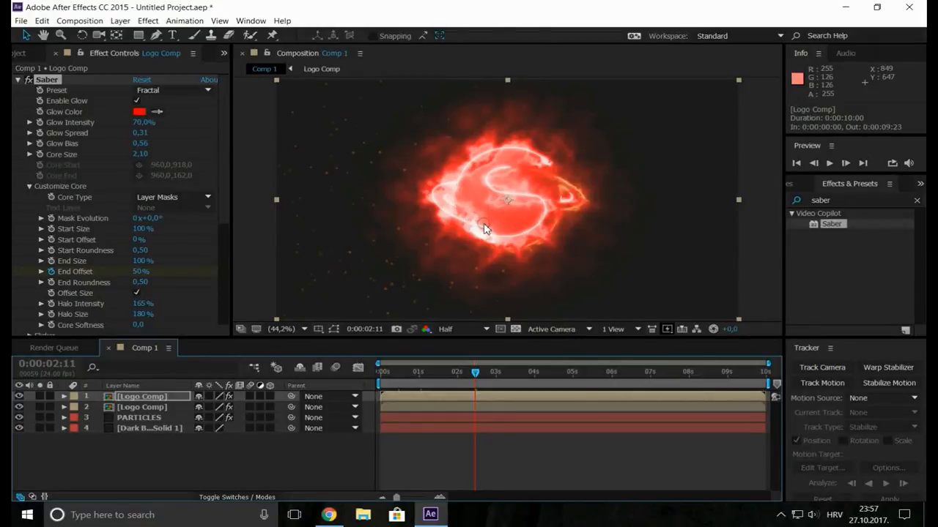
# Step: Reduce the top Logo Comp's Saber Core Size from 2.10 to 1.00 at an early frame
pyautogui.scroll(-3)
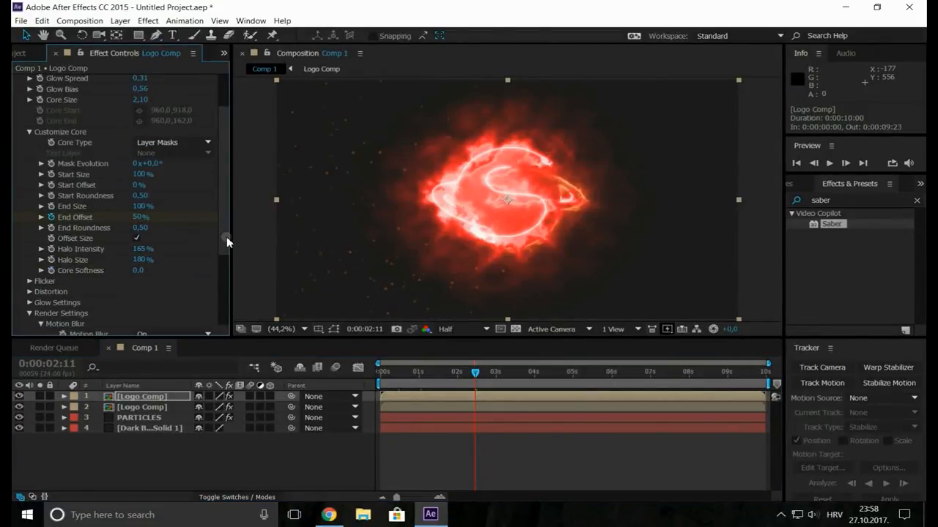
pyautogui.scroll(-3)
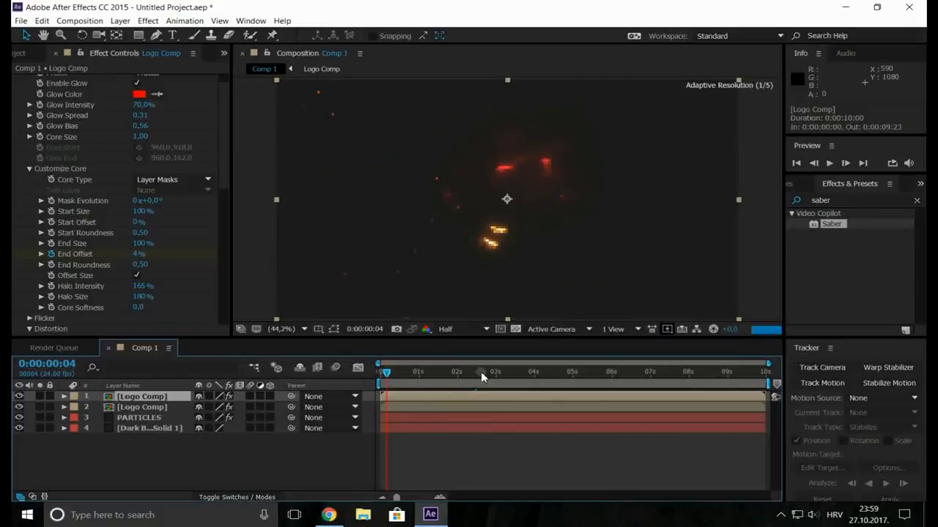
pyautogui.click(829, 164)
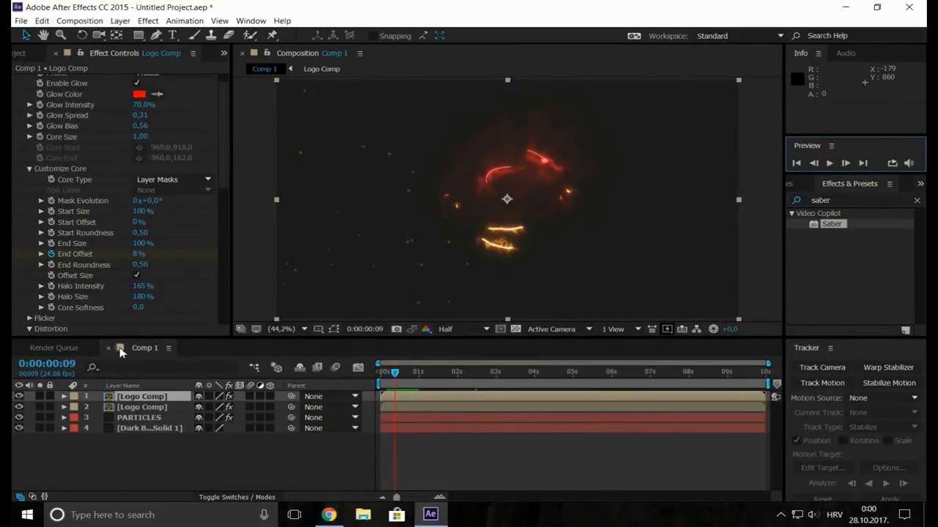
pyautogui.click(141, 396)
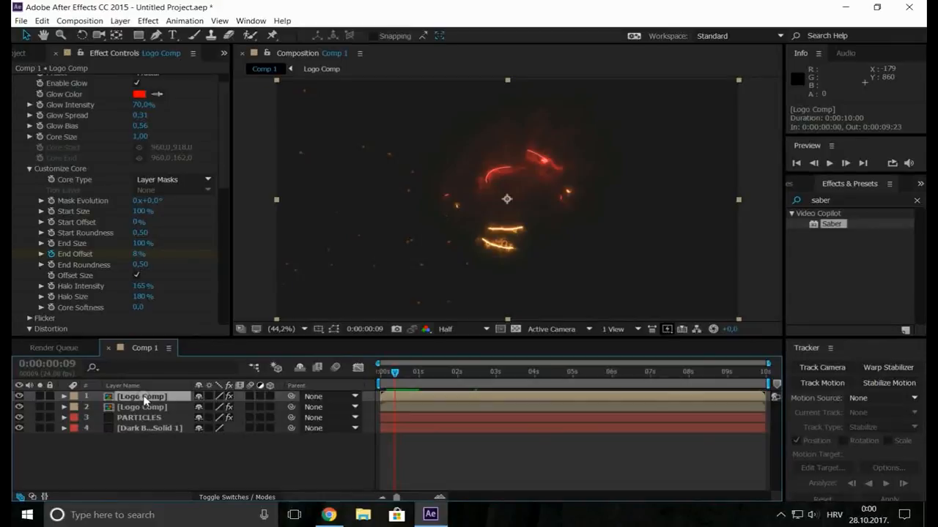
# Step: Duplicate Logo Comp, strip its effects, and apply Venetian Blinds to the plain copy
pyautogui.press('ctrl+d')
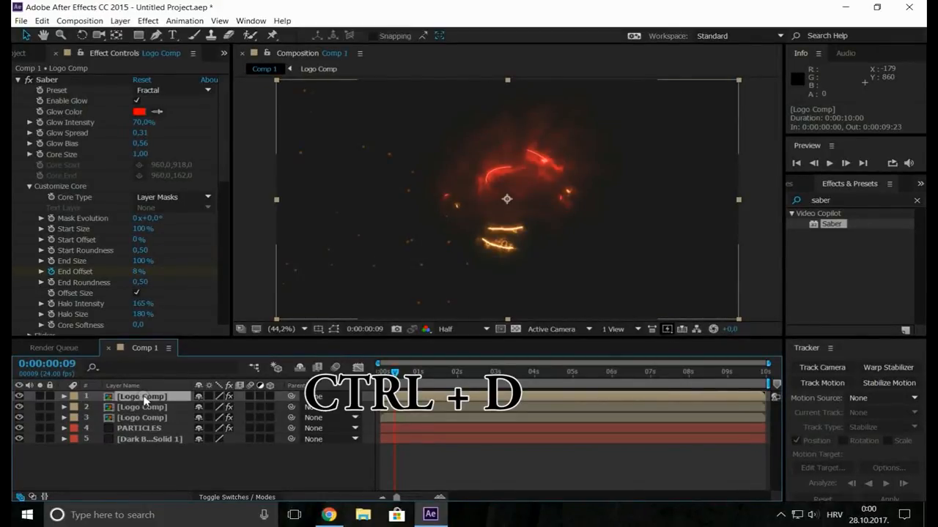
pyautogui.press('ctrl+d')
pyautogui.write('b')
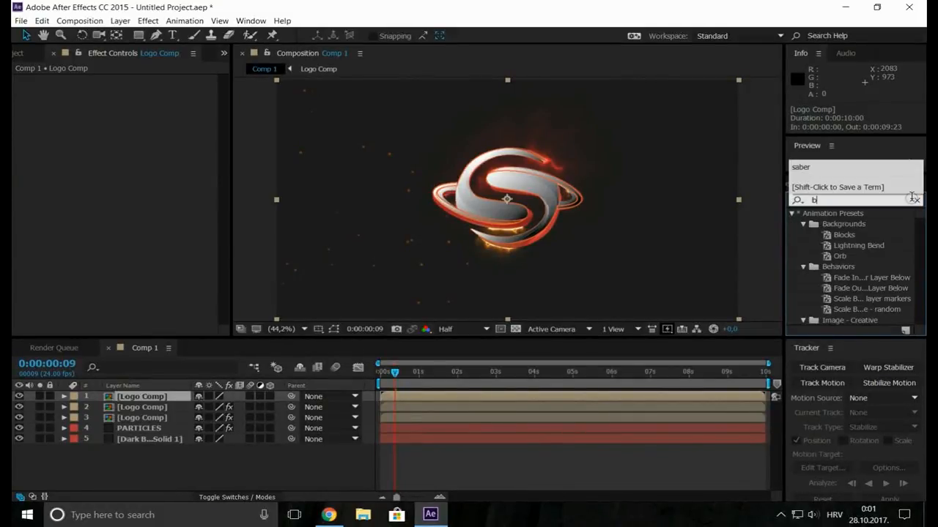
pyautogui.write('lind')
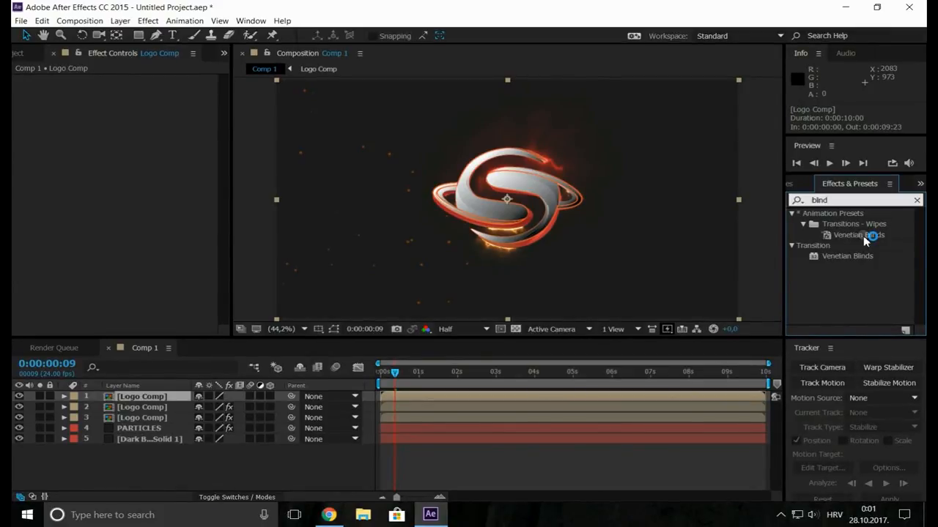
pyautogui.moveTo(857, 235); pyautogui.dragTo(164, 414)
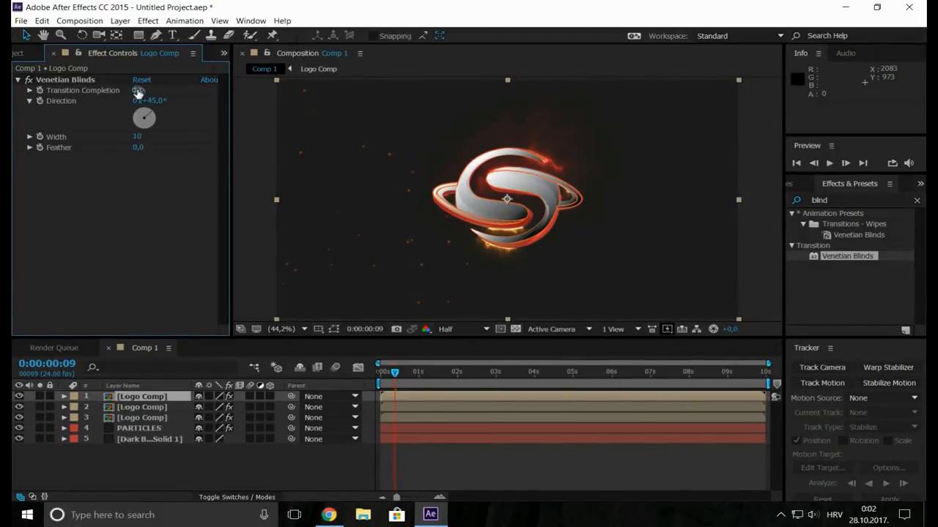
# Step: Keyframe the plain logo's Transition Completion from 100% to 0% by about 3:18 to reveal it
pyautogui.moveTo(139, 90); pyautogui.dragTo(168, 89)
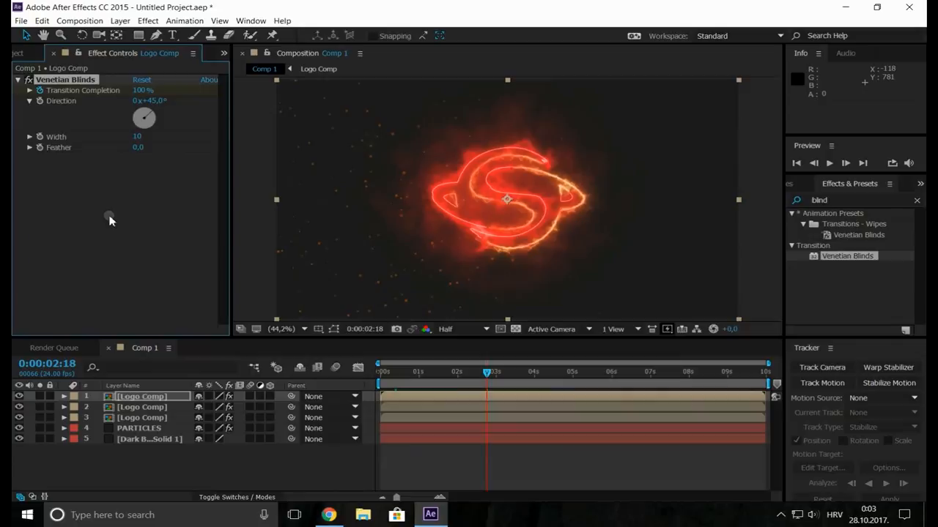
pyautogui.moveTo(526, 375)
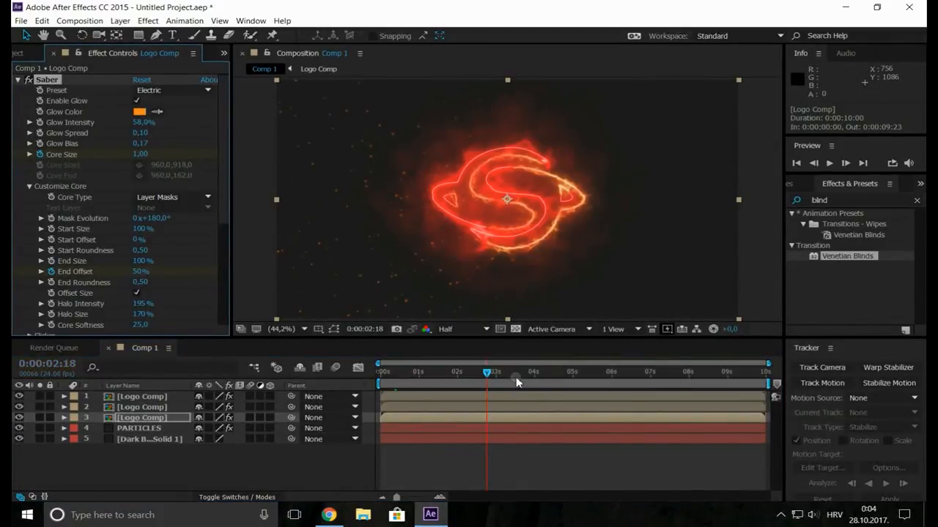
pyautogui.moveTo(526, 379)
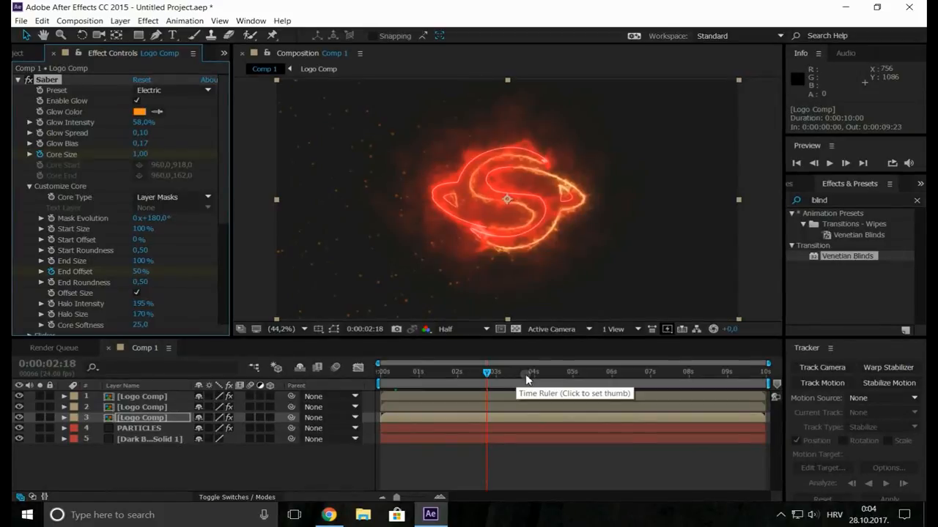
pyautogui.moveTo(486, 372); pyautogui.dragTo(524, 372)
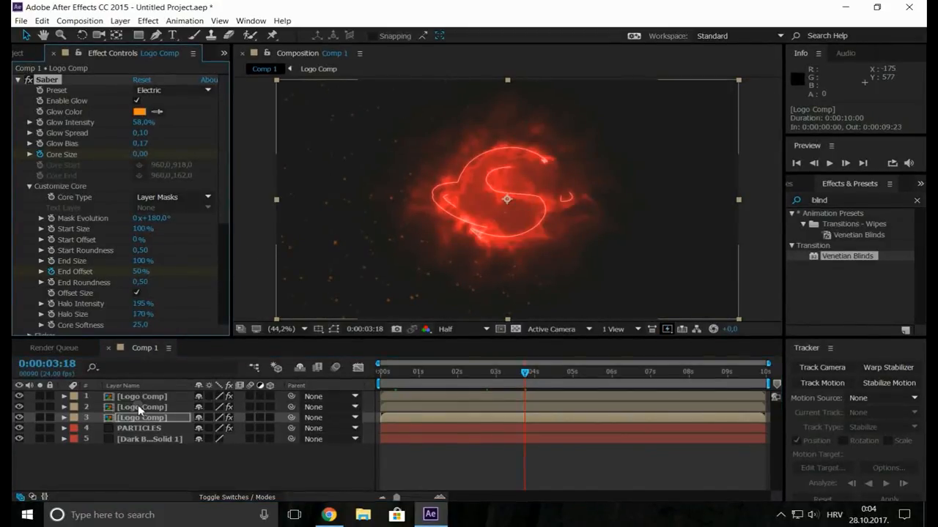
pyautogui.click(173, 89)
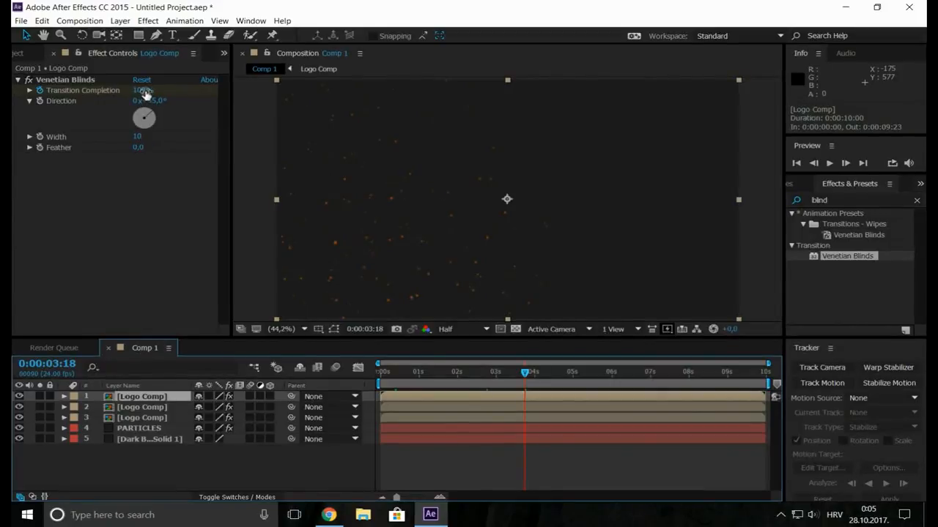
pyautogui.click(139, 89)
pyautogui.write('0')
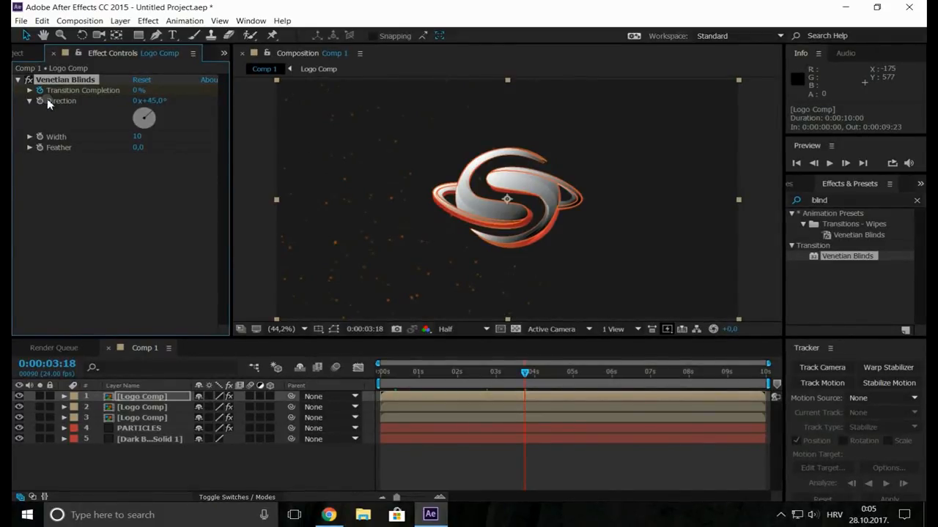
pyautogui.moveTo(747, 286)
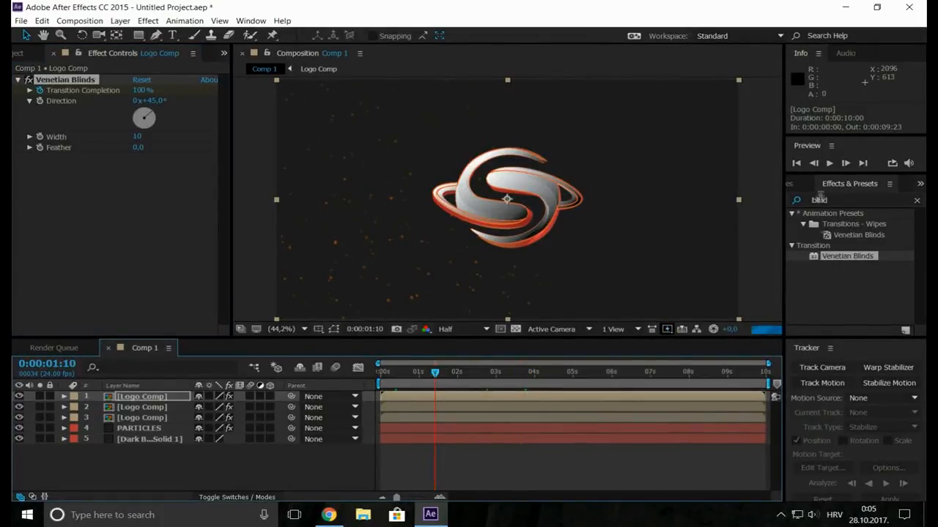
# Step: Preview the blinds reveal of the plain chrome S logo twice
pyautogui.click(830, 162)
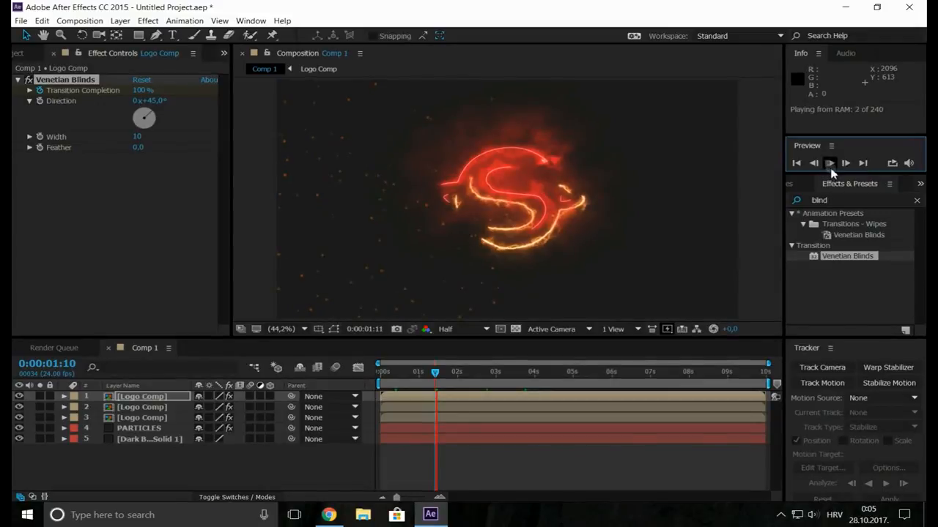
pyautogui.click(828, 162)
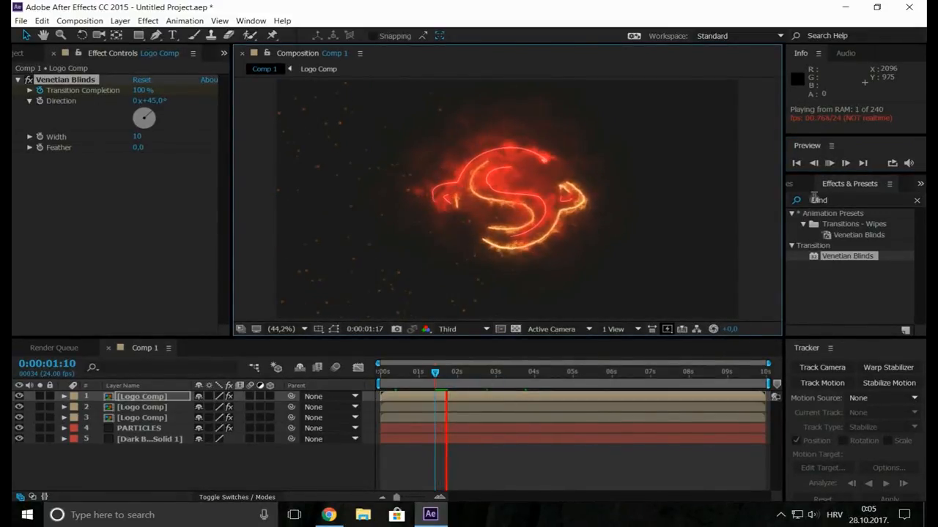
pyautogui.click(829, 163)
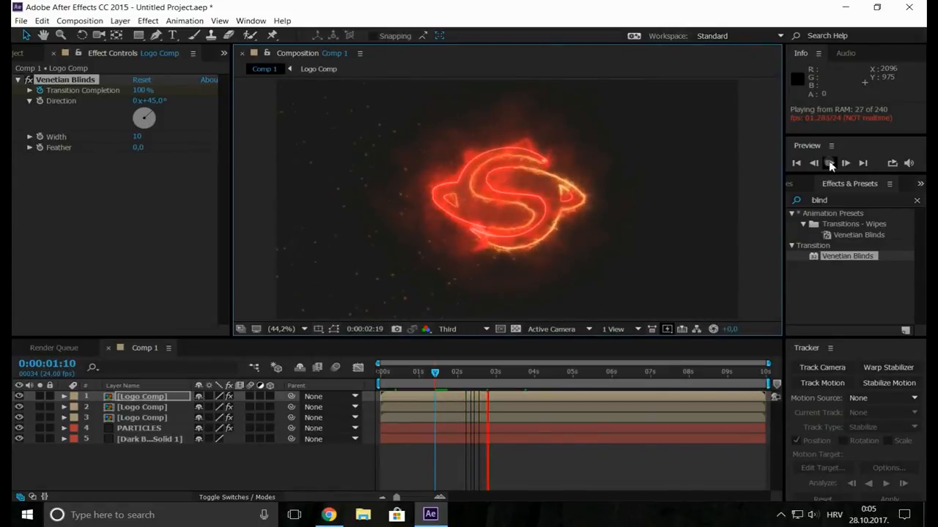
pyautogui.click(829, 163)
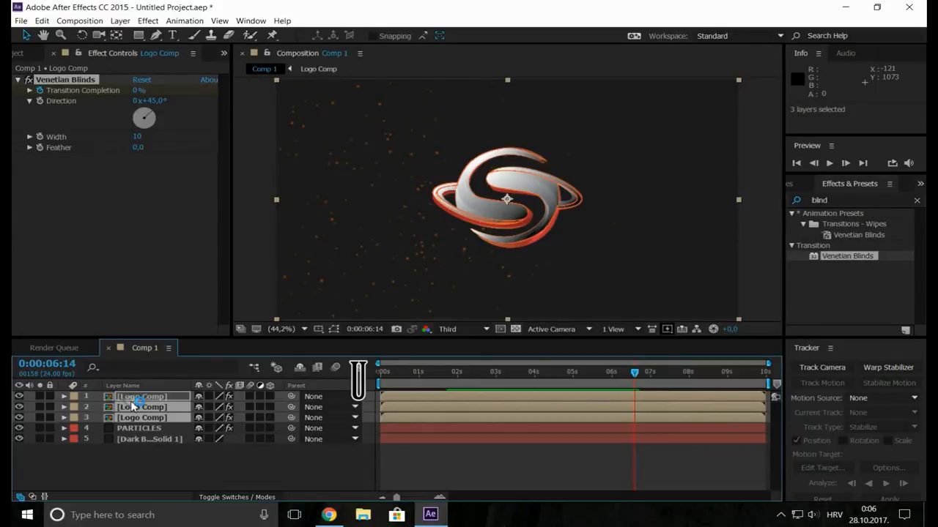
# Step: Shift the logo layers' Core Size end keyframe later and apply Easy Ease to the keyframes
pyautogui.click(63, 396)
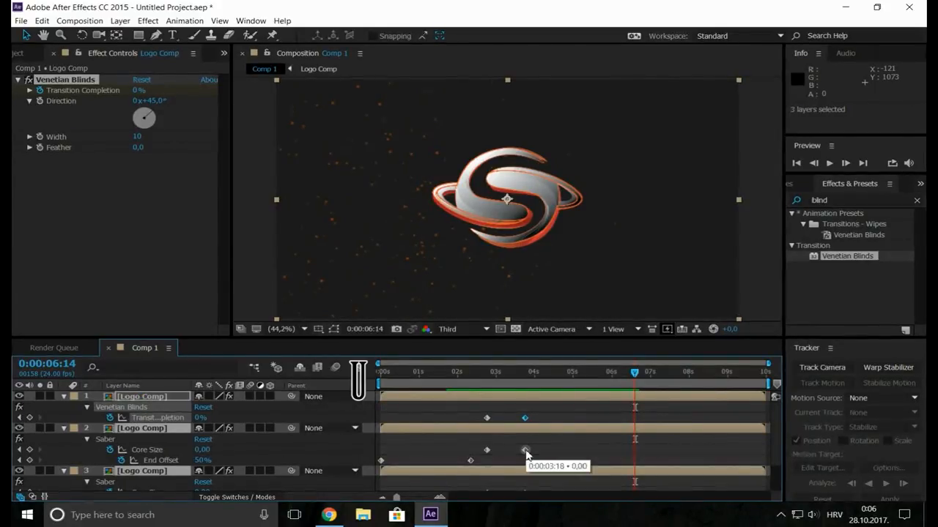
pyautogui.click(140, 428)
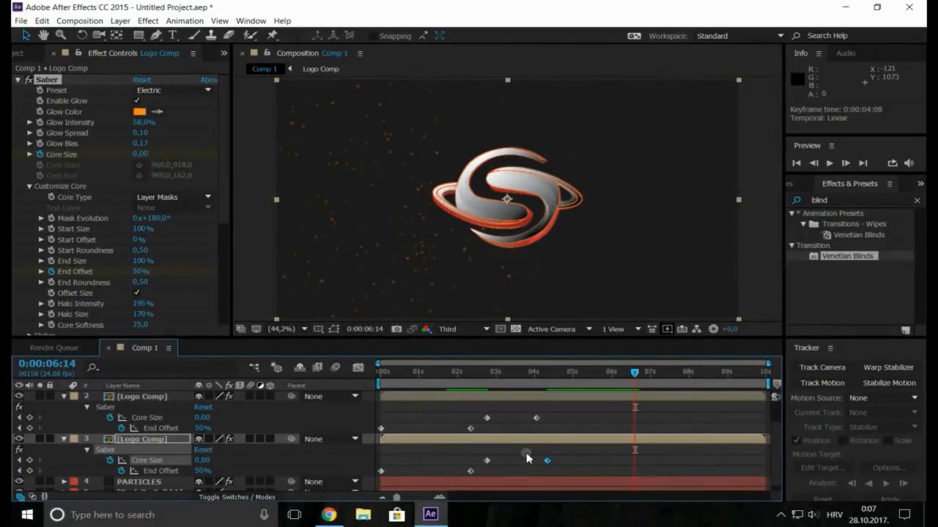
pyautogui.moveTo(539, 458)
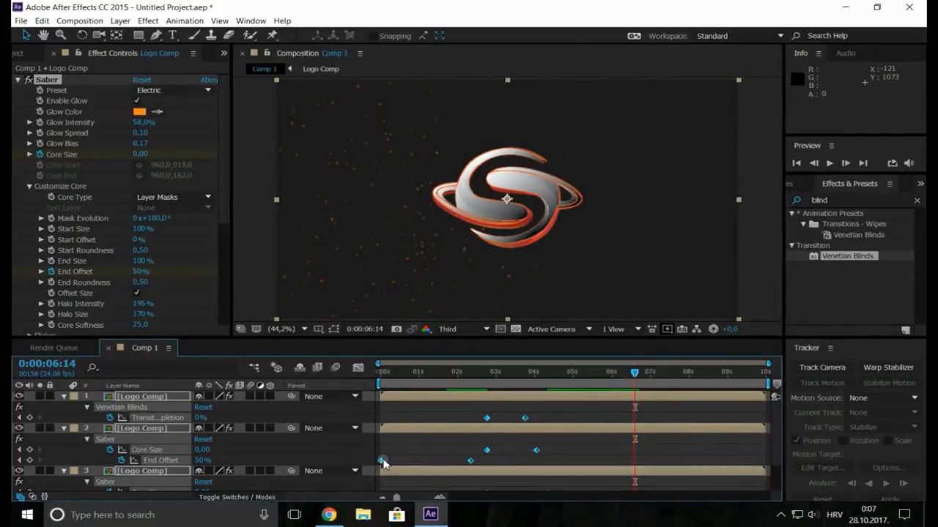
pyautogui.rightClick(381, 460)
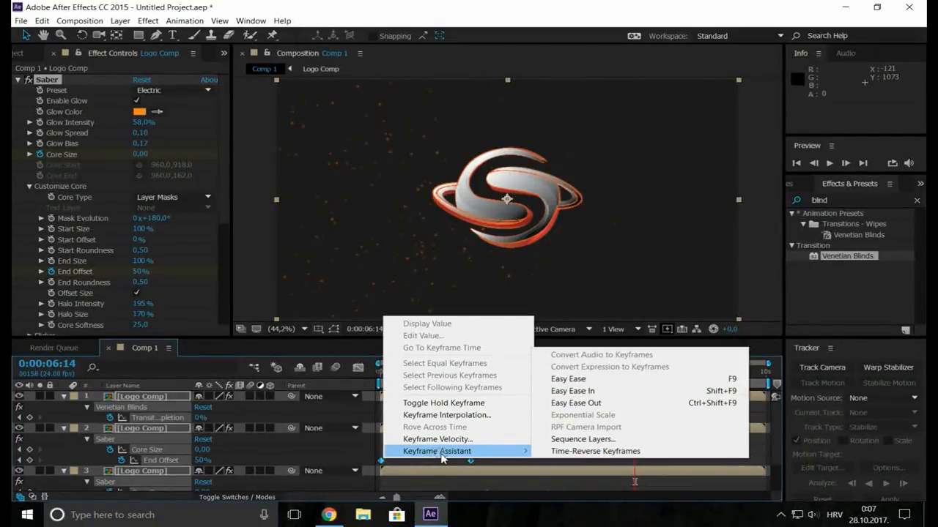
pyautogui.click(572, 390)
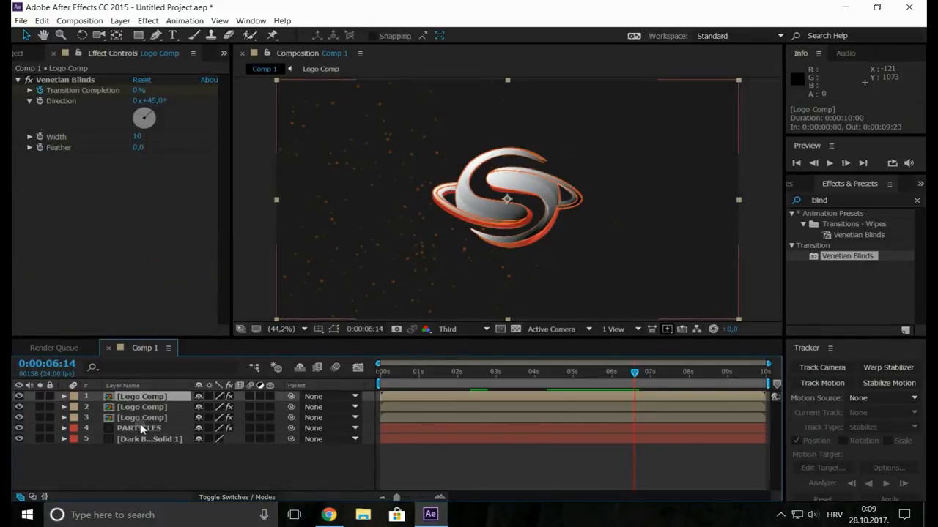
# Step: Pre-compose the three logo layers into a precomp named 'Logo Animation'
pyautogui.rightClick(141, 418)
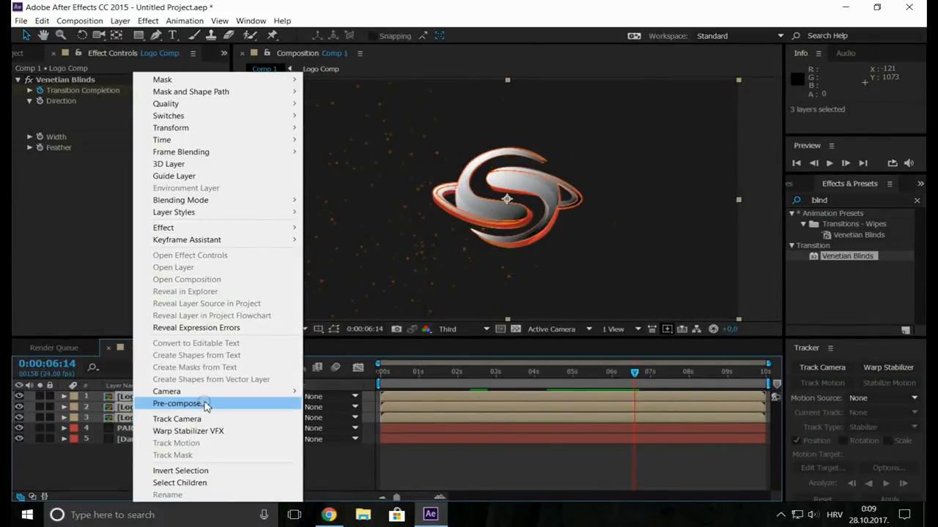
pyautogui.click(178, 403)
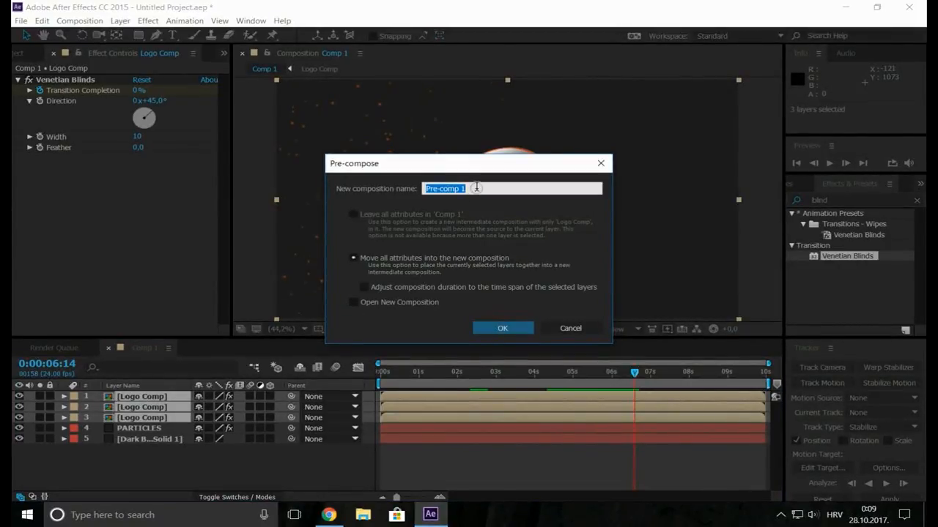
pyautogui.write('Logo Animat')
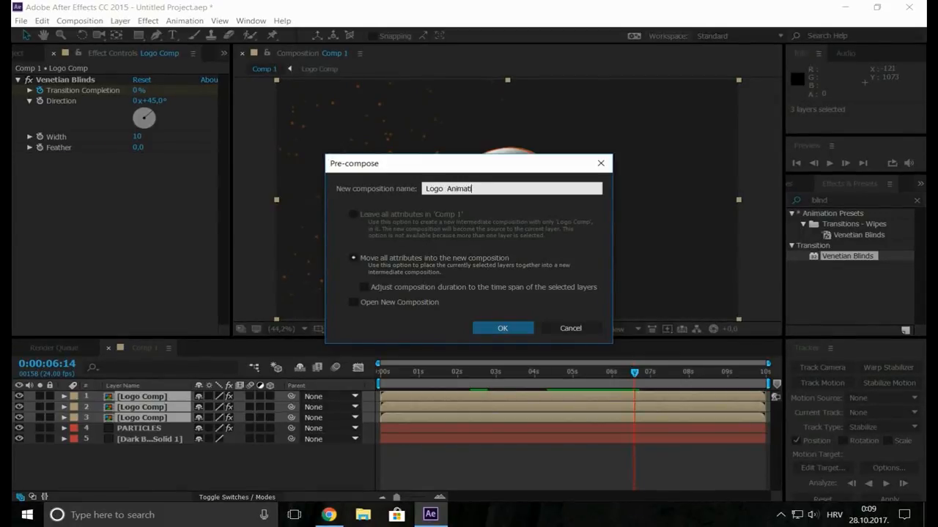
pyautogui.click(502, 328)
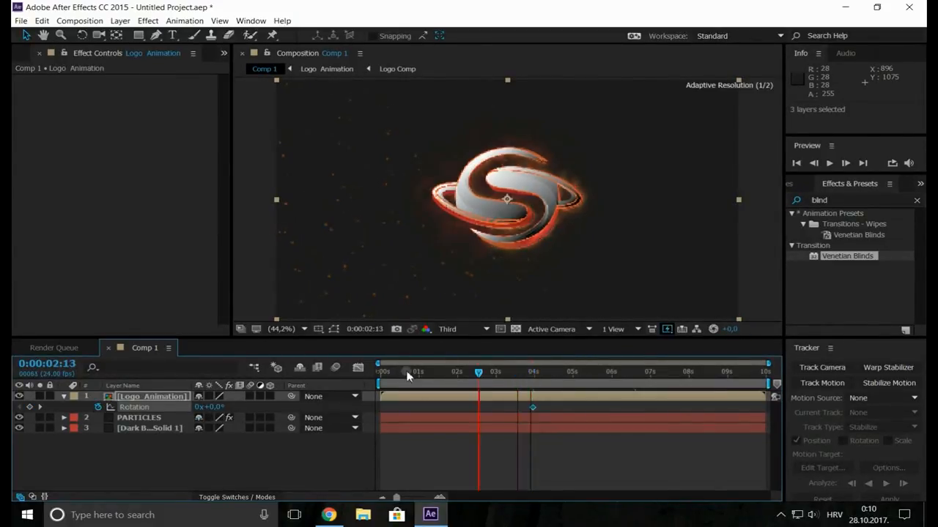
# Step: Set Logo Animation's scale to 250% at frame zero, shrinking to 100% by 4 seconds
pyautogui.click(381, 363)
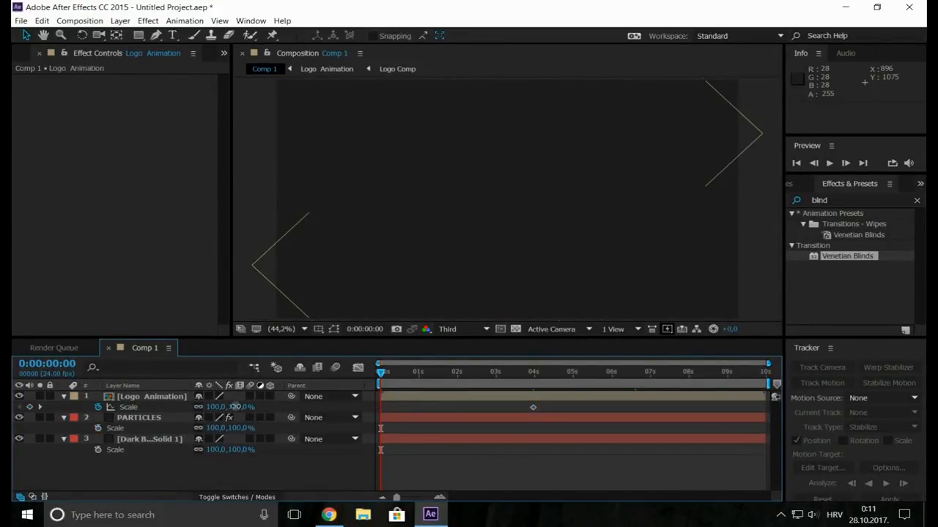
pyautogui.doubleClick(239, 407)
pyautogui.write('270')
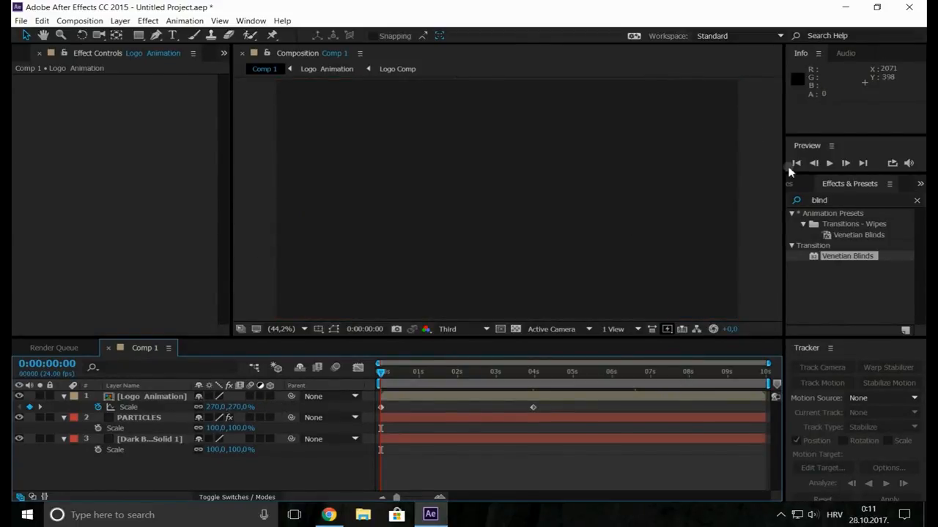
pyautogui.click(829, 163)
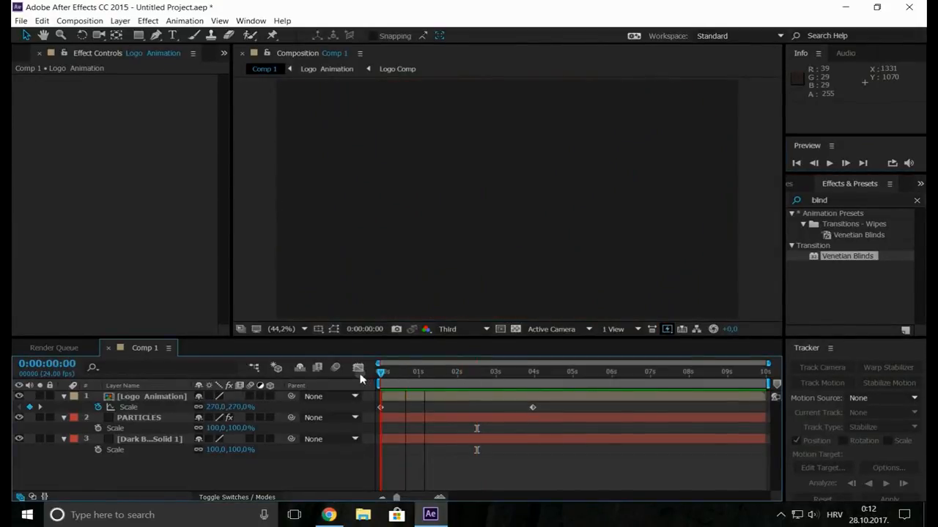
pyautogui.doubleClick(238, 407)
pyautogui.write('250')
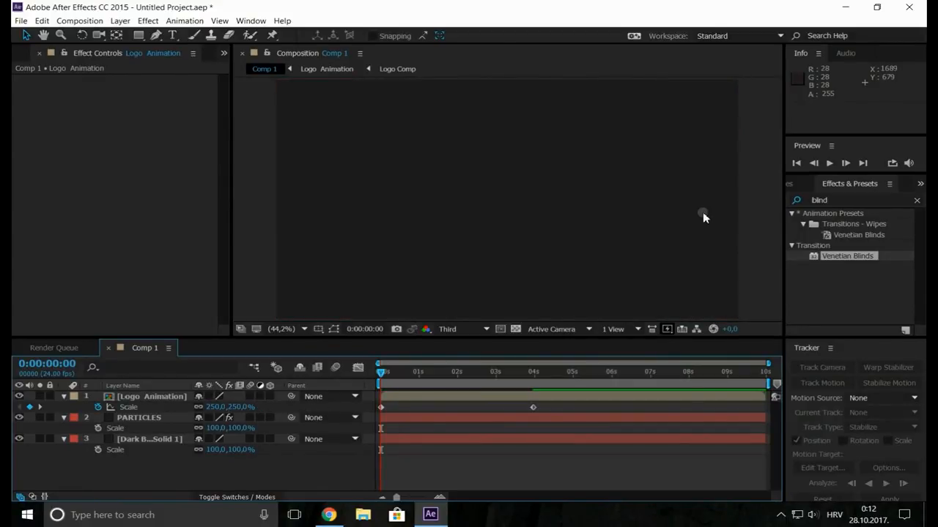
pyautogui.click(829, 163)
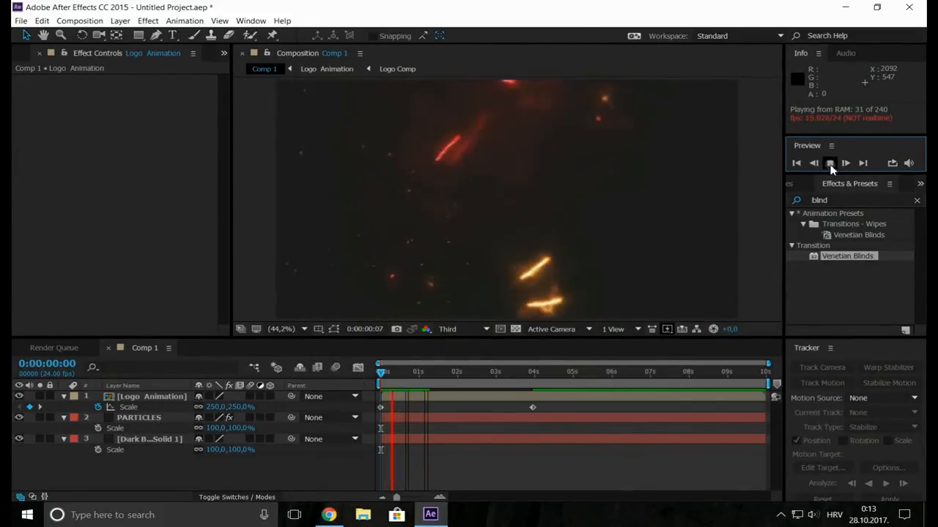
# Step: Apply Easy Ease to the scale and rotation keyframes, enabling layer and composition motion blur
pyautogui.click(828, 162)
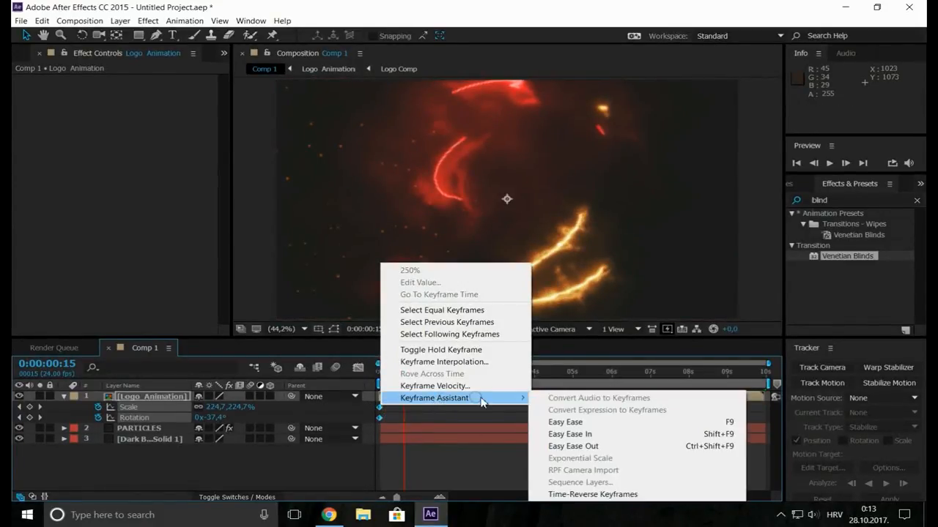
pyautogui.click(569, 434)
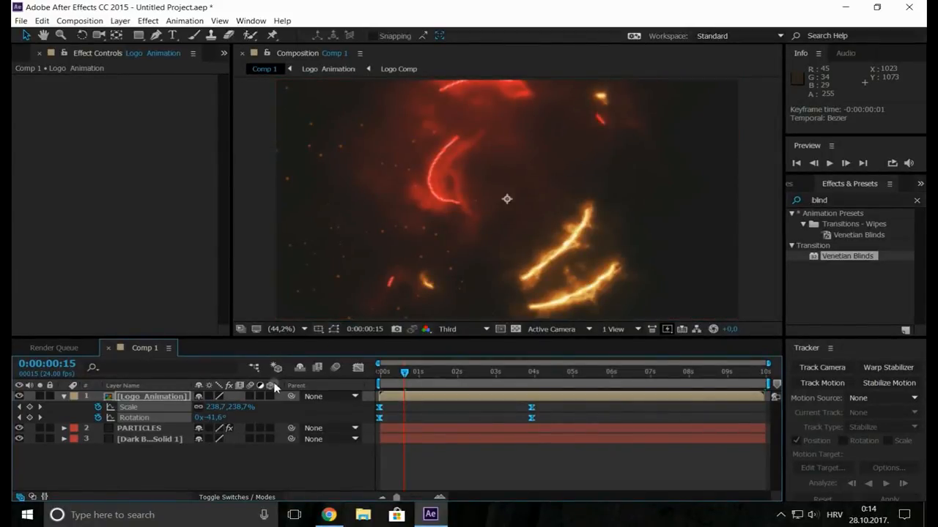
pyautogui.click(63, 396)
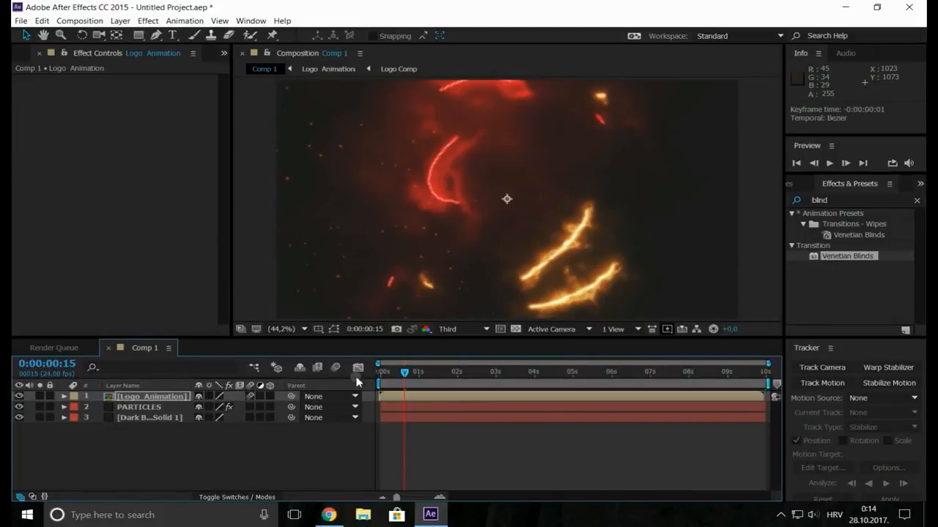
pyautogui.moveTo(336, 367)
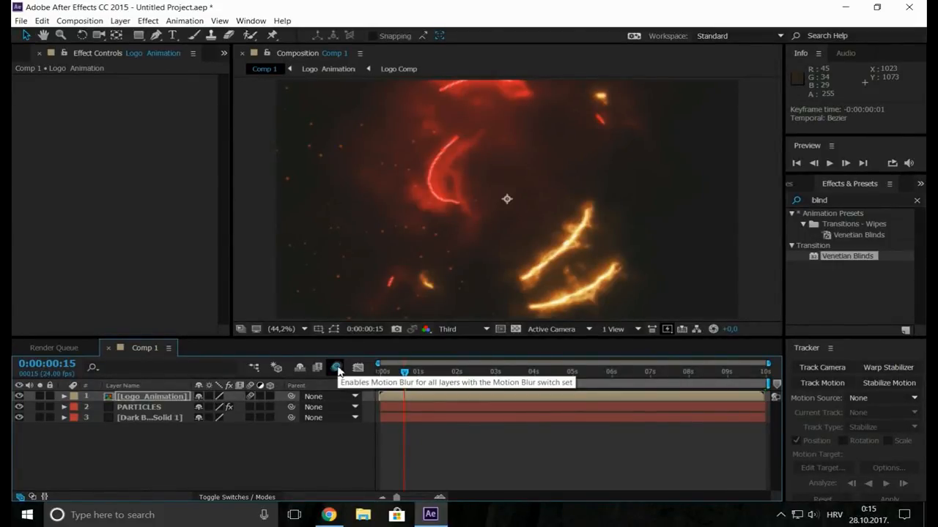
pyautogui.click(336, 367)
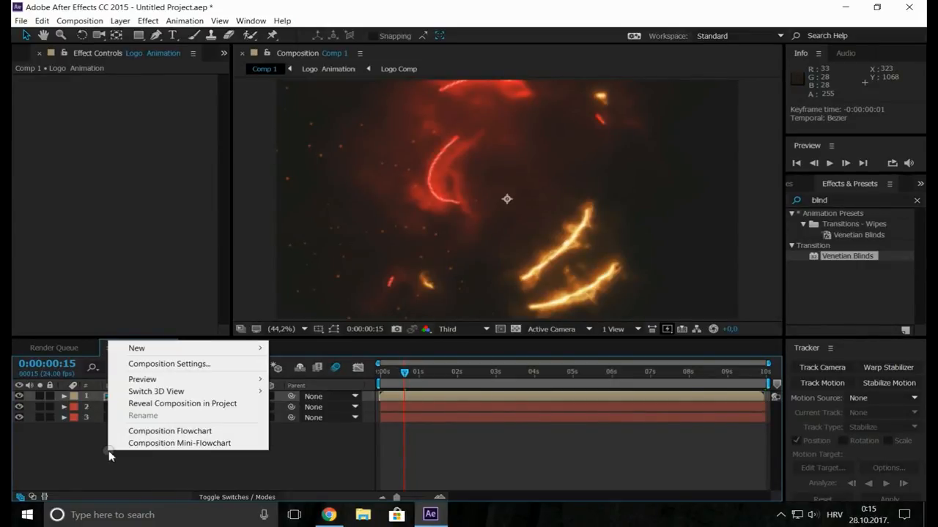
pyautogui.moveTo(136, 348)
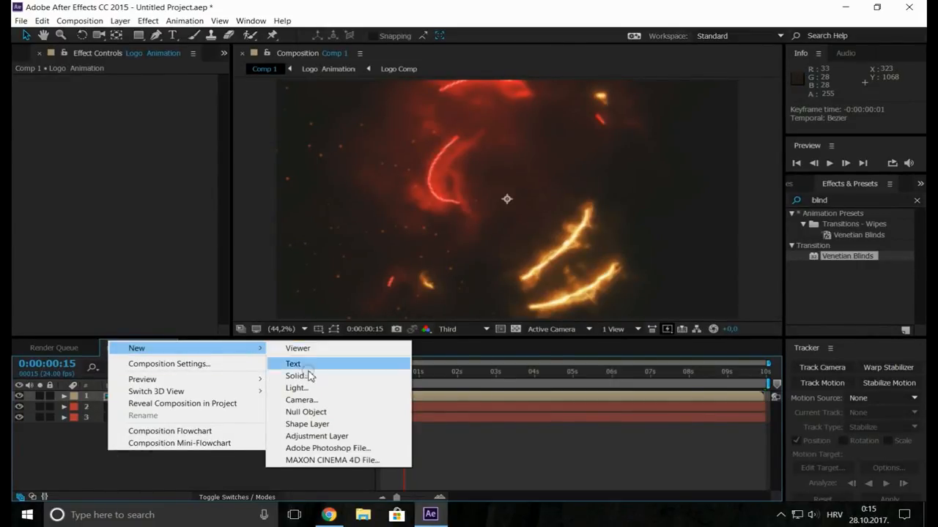
# Step: Create a black solid layer named 'Fim bar'
pyautogui.click(296, 376)
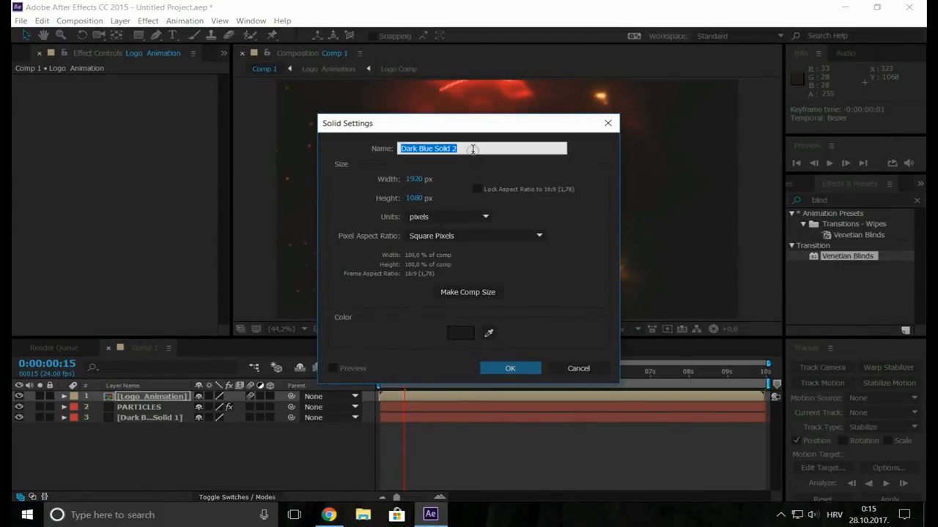
pyautogui.write('Fim')
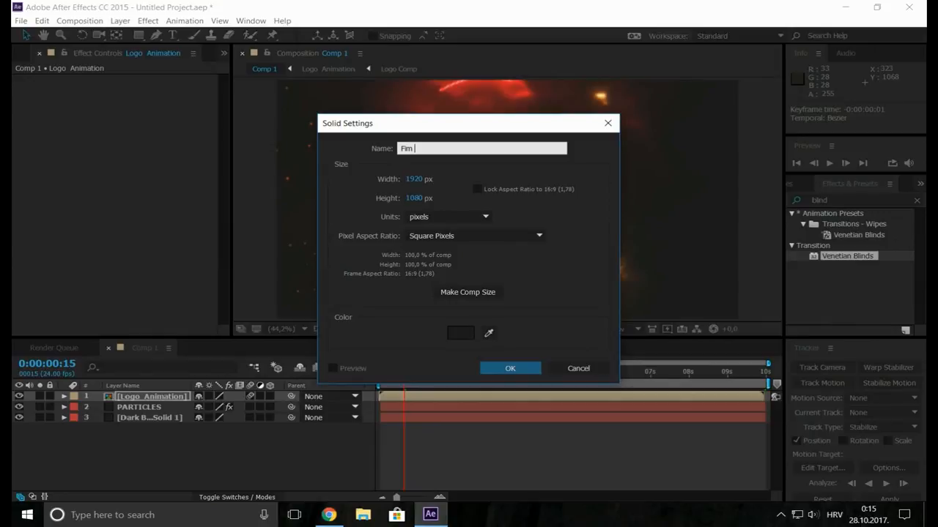
pyautogui.write('bar')
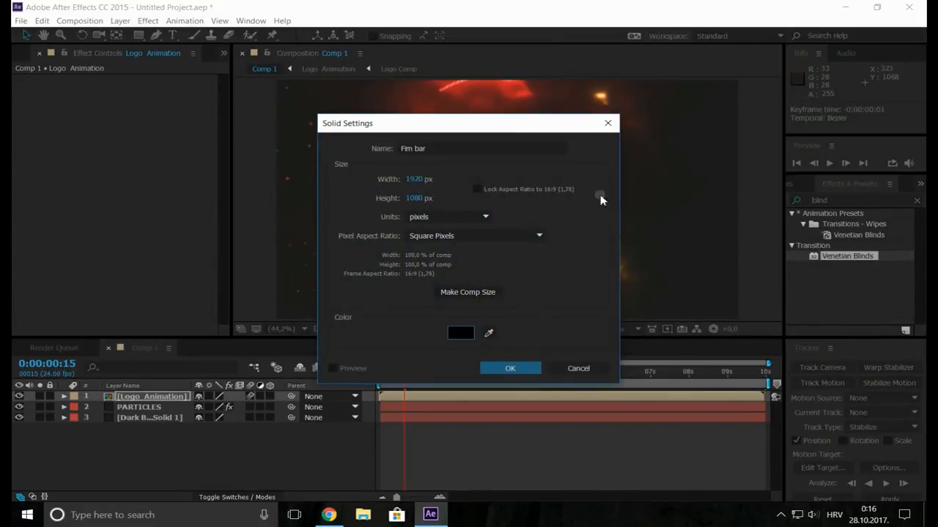
pyautogui.click(509, 368)
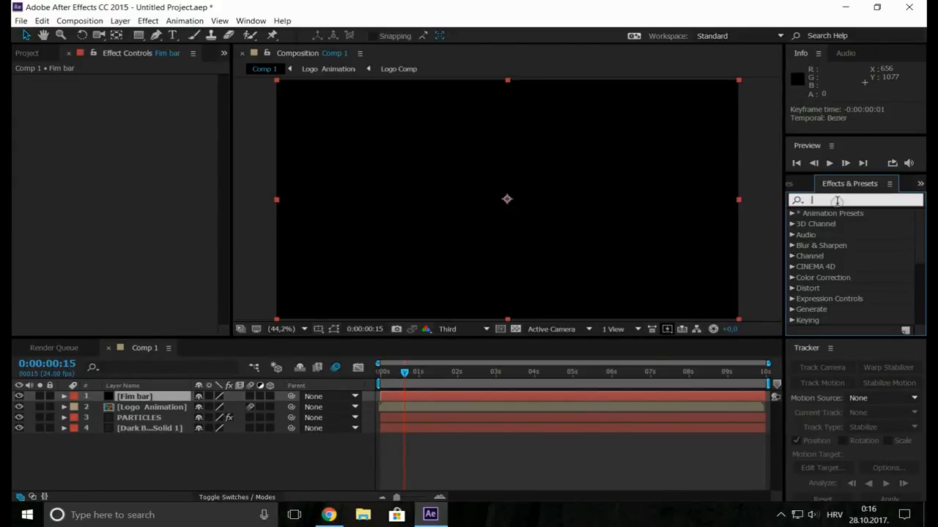
# Step: Apply CC Jaws to Fim bar with Height 0% and Completion 75% for letterbox bars
pyautogui.write('cc jaw')
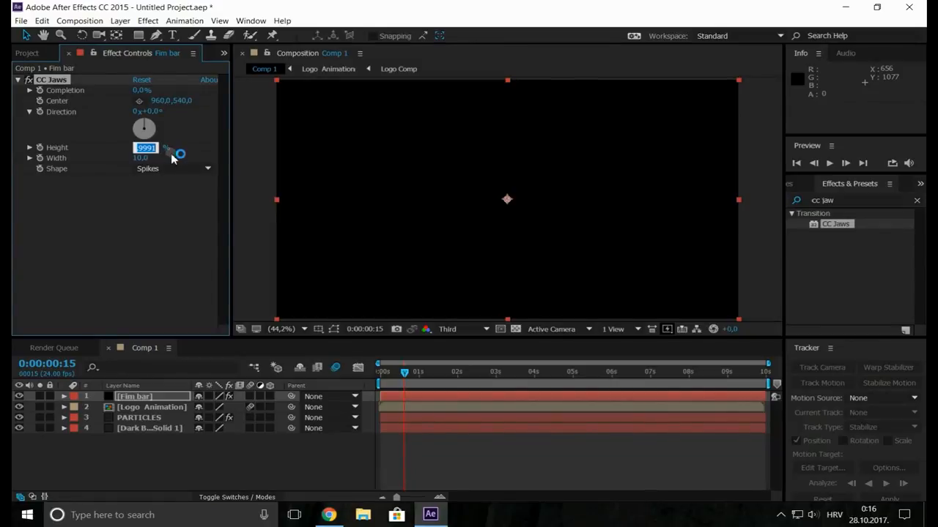
pyautogui.write('0,0%')
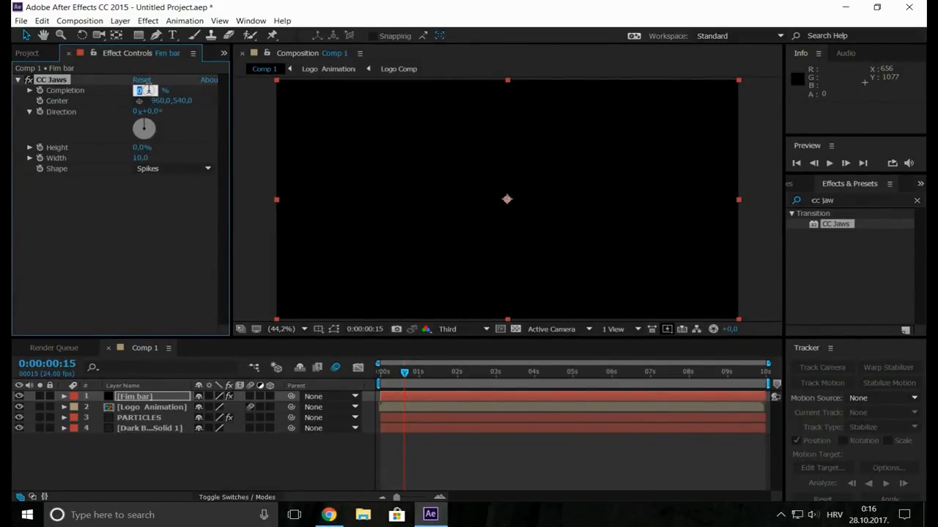
pyautogui.write('75,0%')
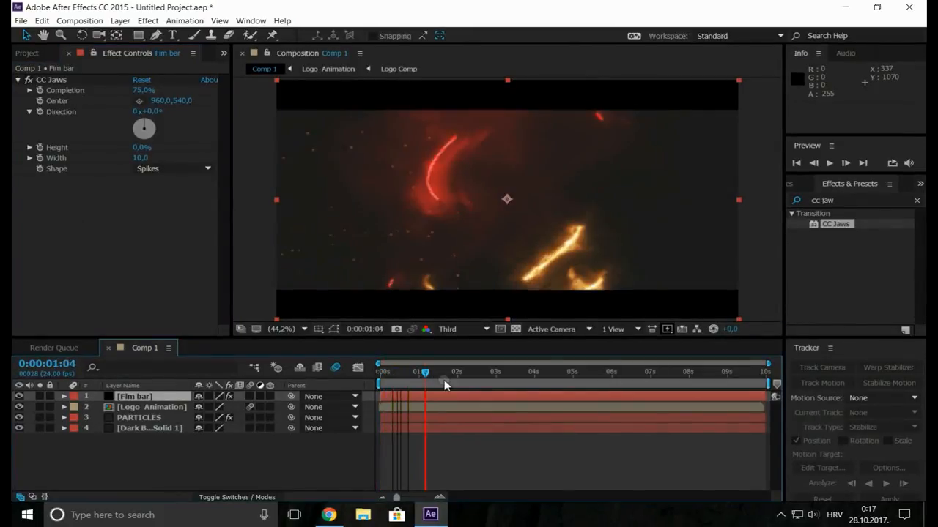
pyautogui.moveTo(425, 385); pyautogui.dragTo(399, 385)
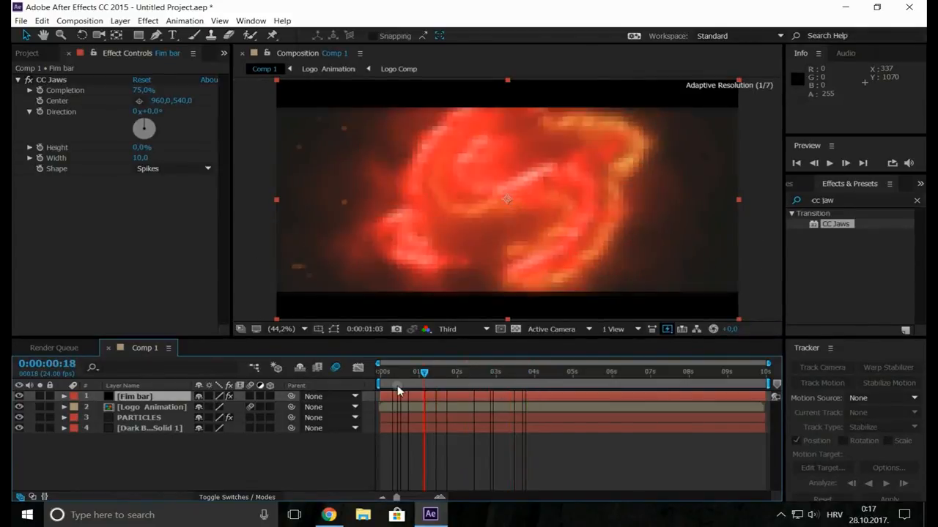
pyautogui.click(829, 163)
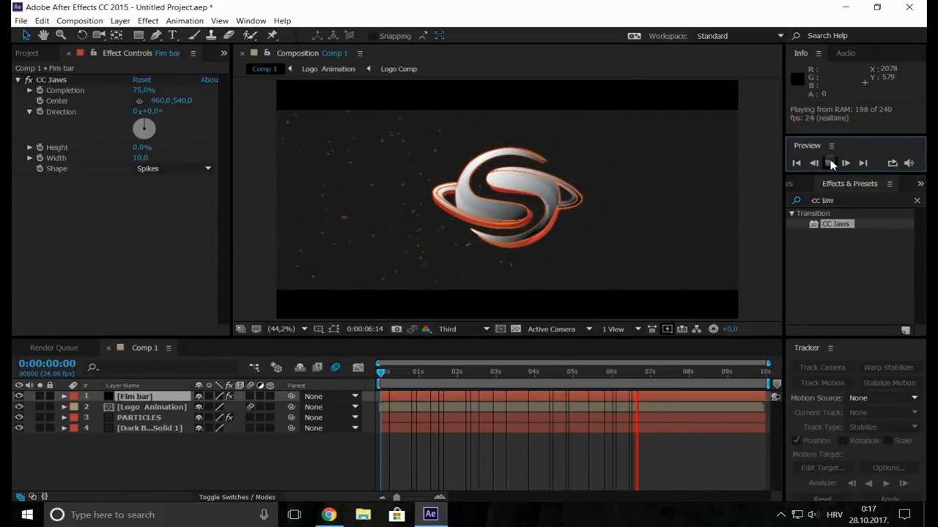
pyautogui.click(829, 163)
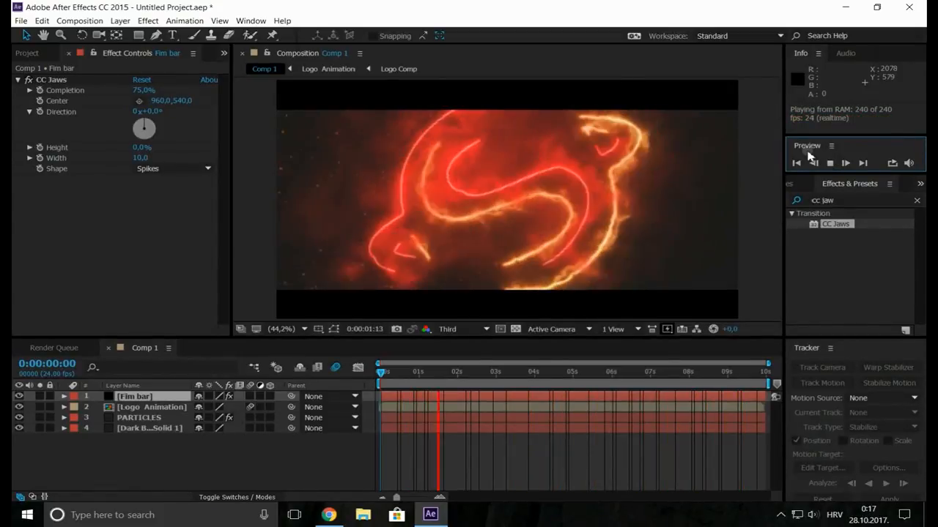
pyautogui.click(830, 162)
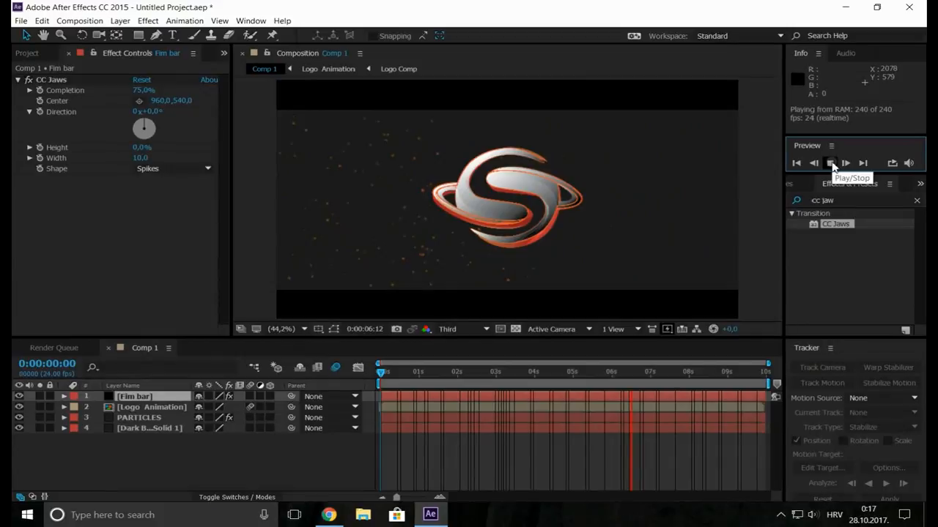